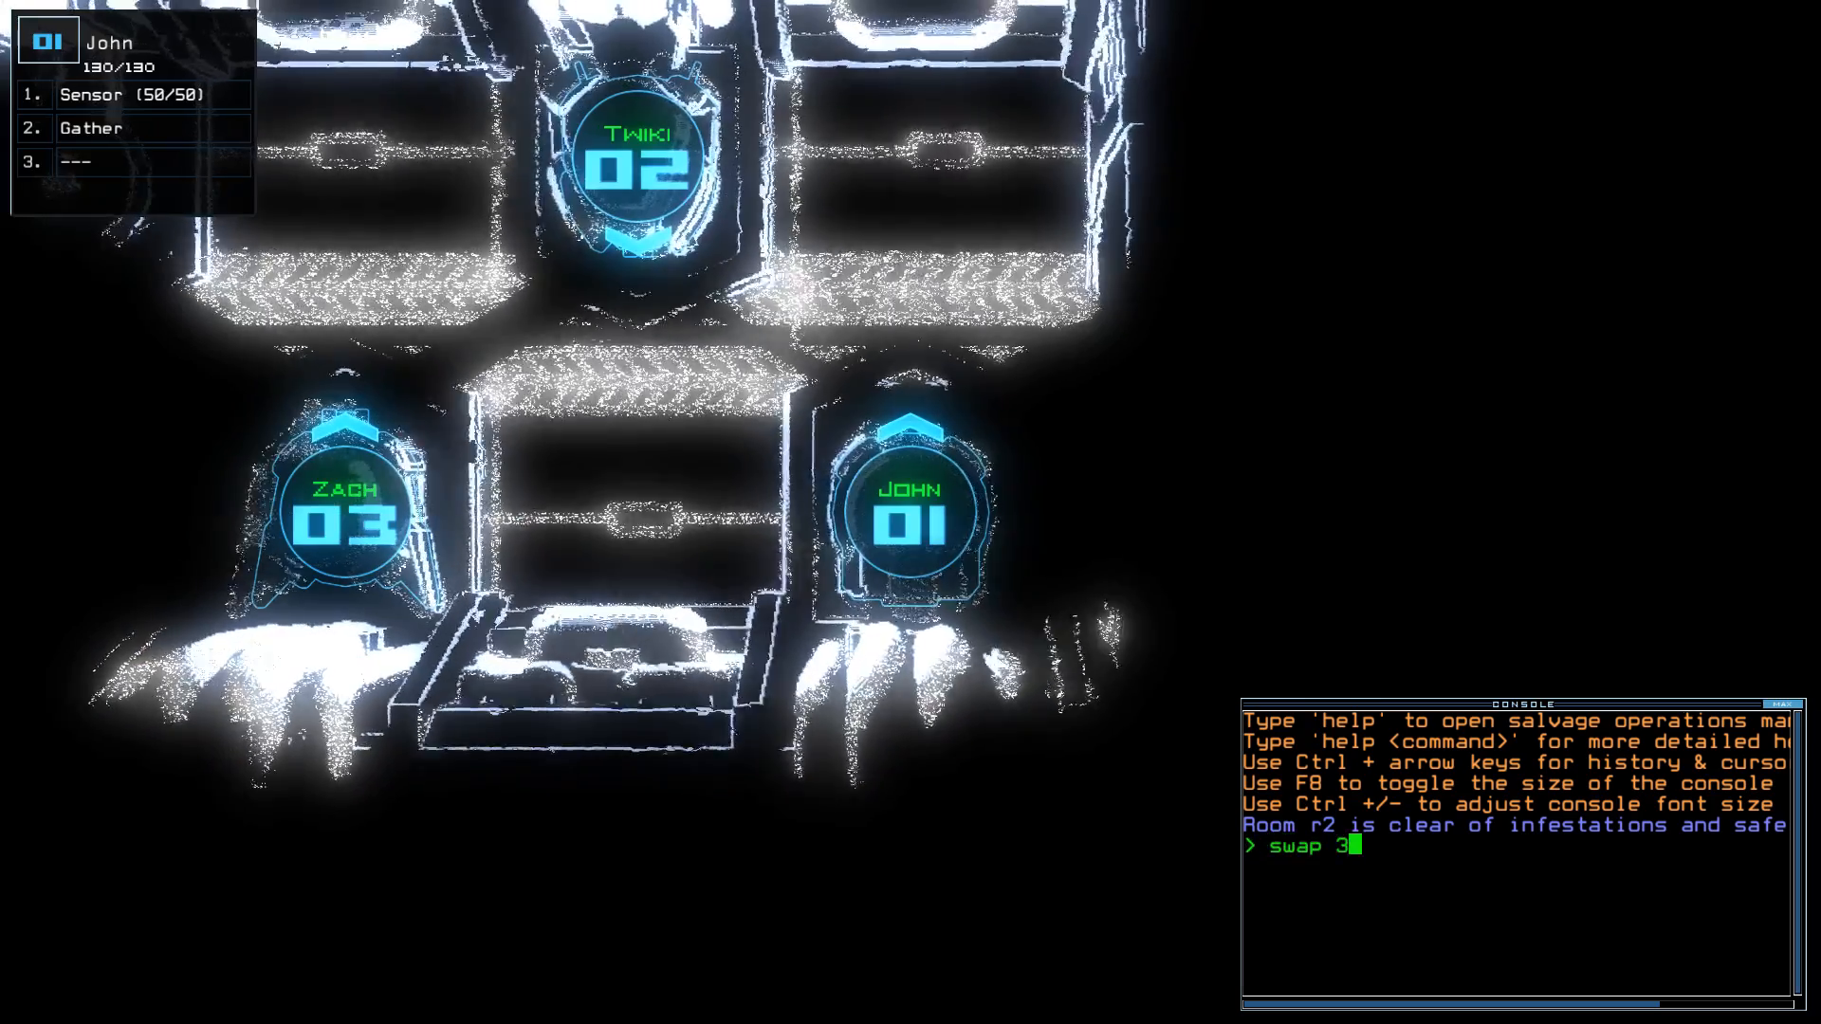
- Swap drones, drop a sensor and gather scrap, then open doors d18 and d16
{"action": "key", "text": "Return"}
{"action": "type", "text": "sensor"}
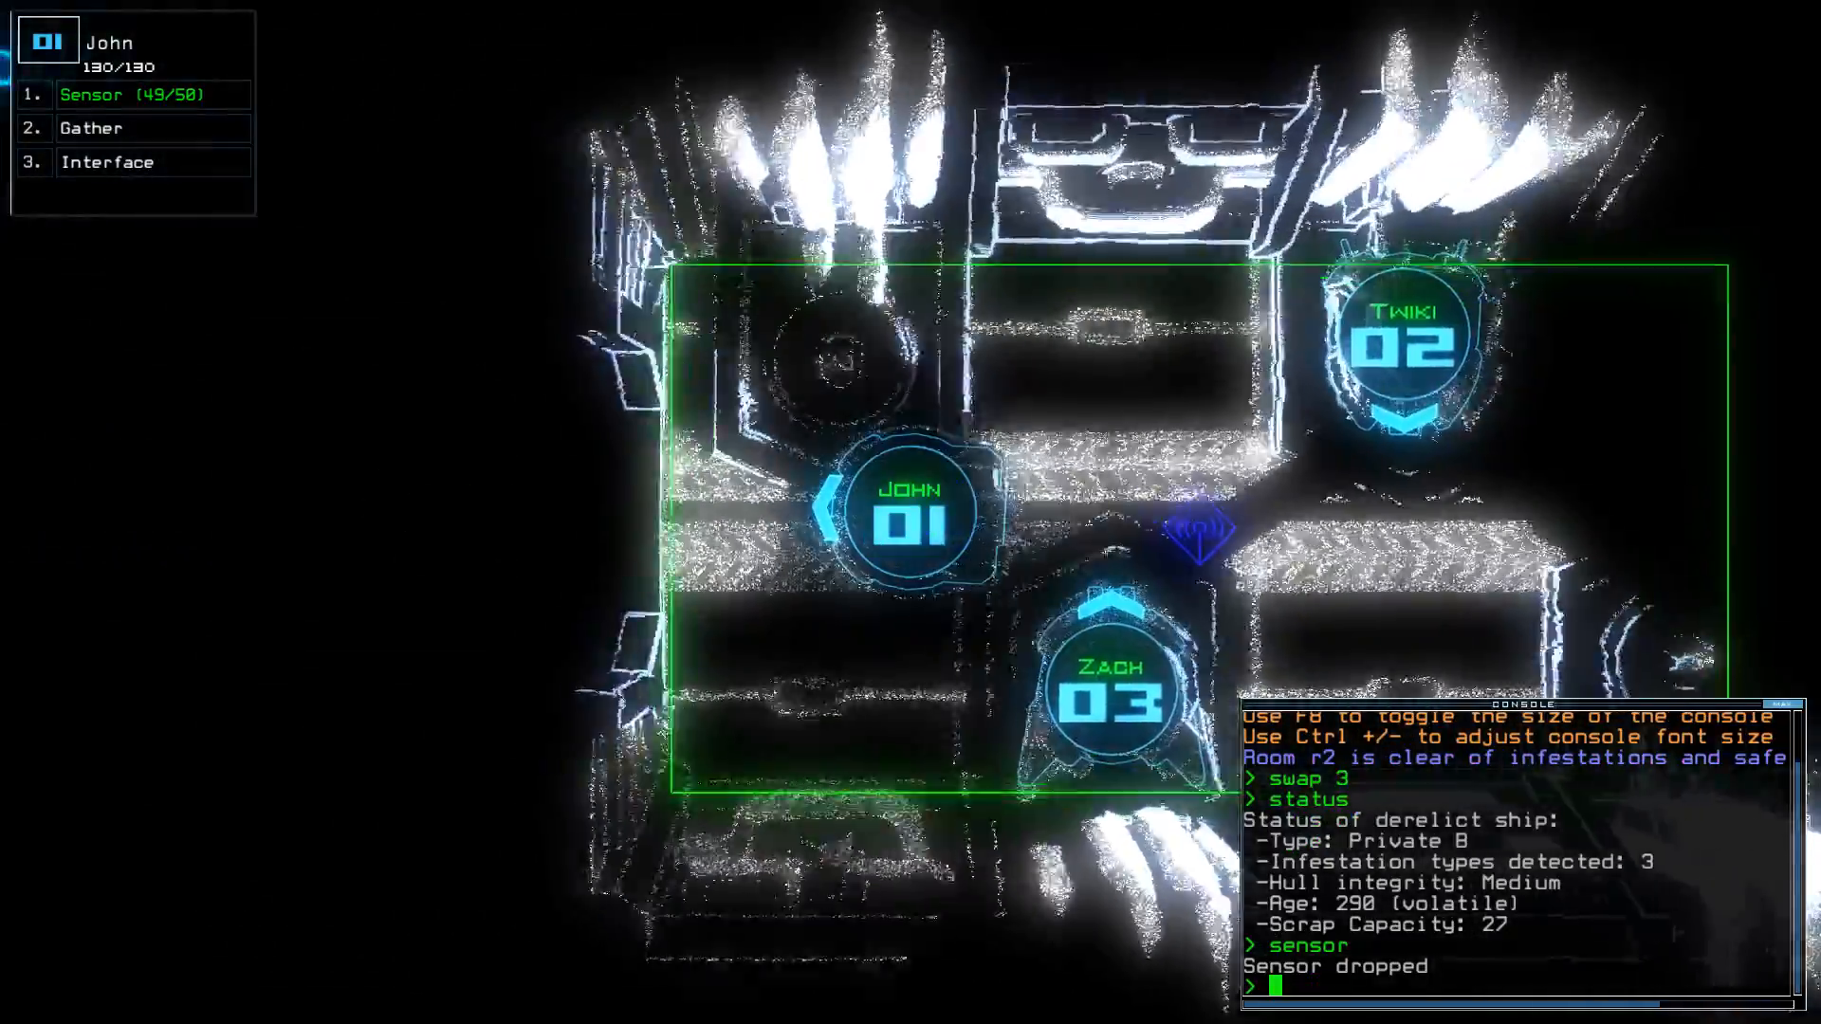
{"action": "type", "text": "begin"}
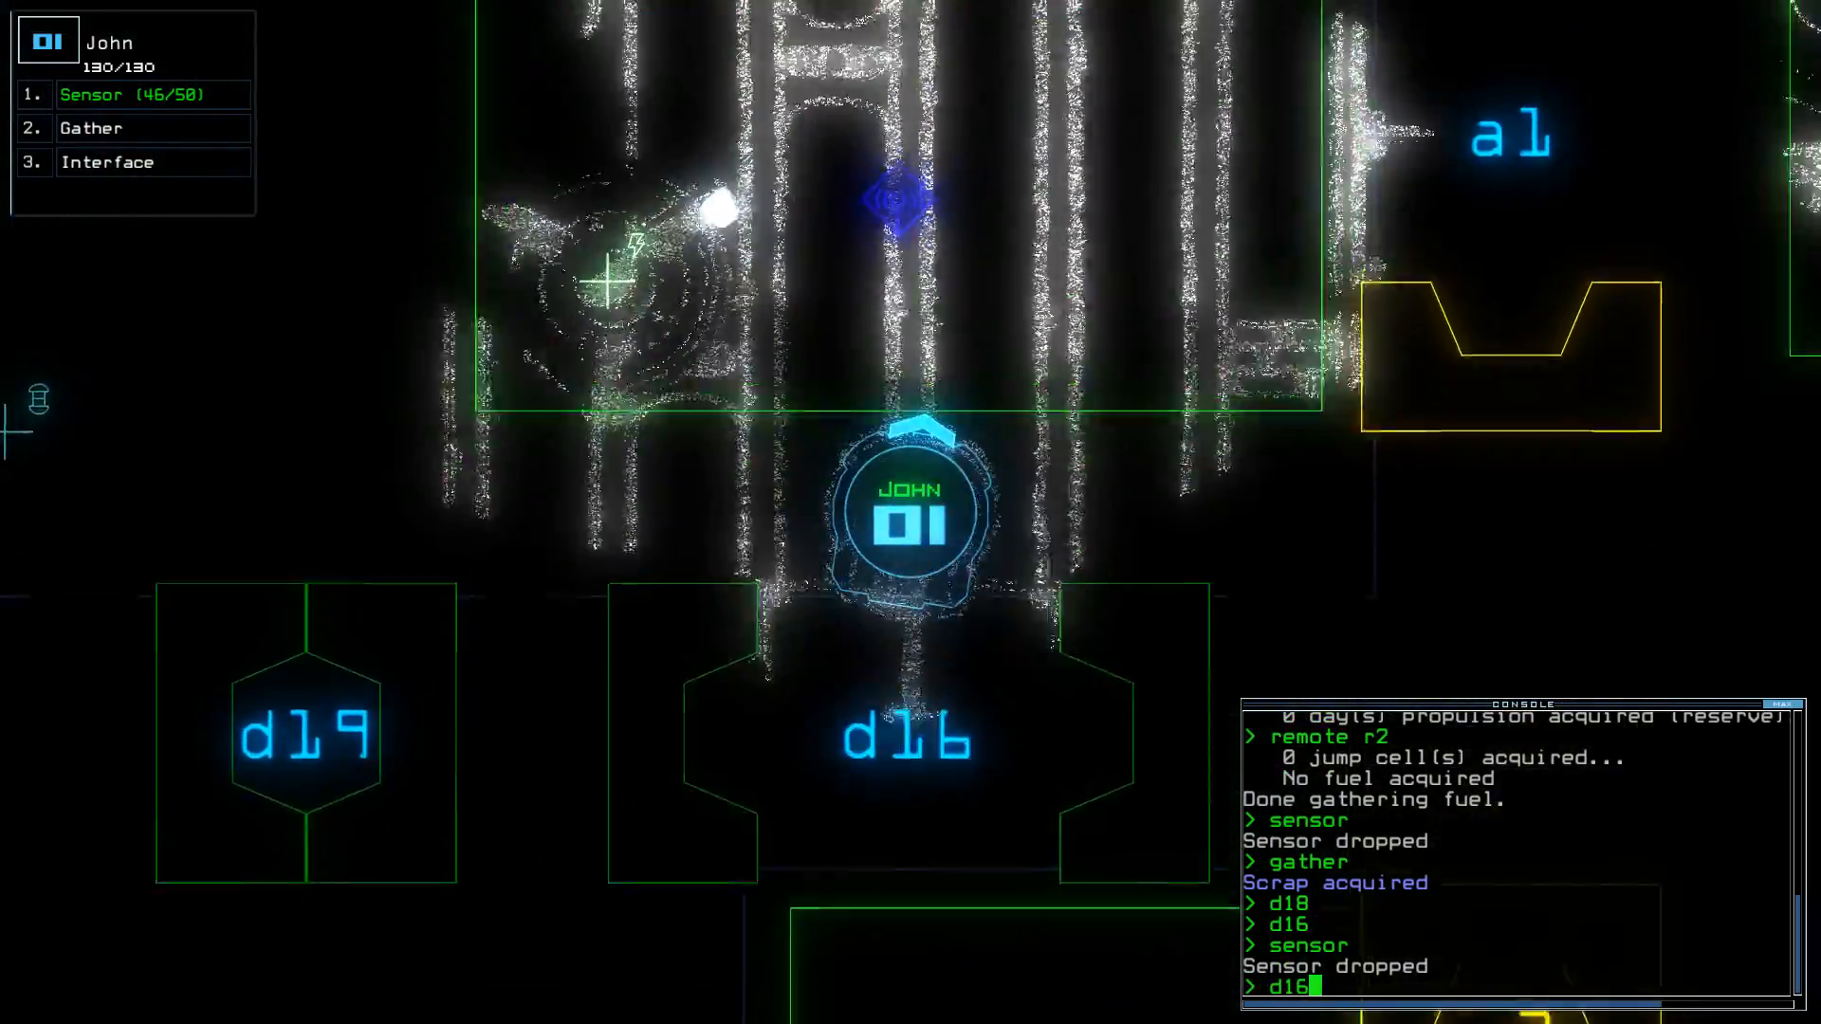
{"action": "type", "text": "a1"}
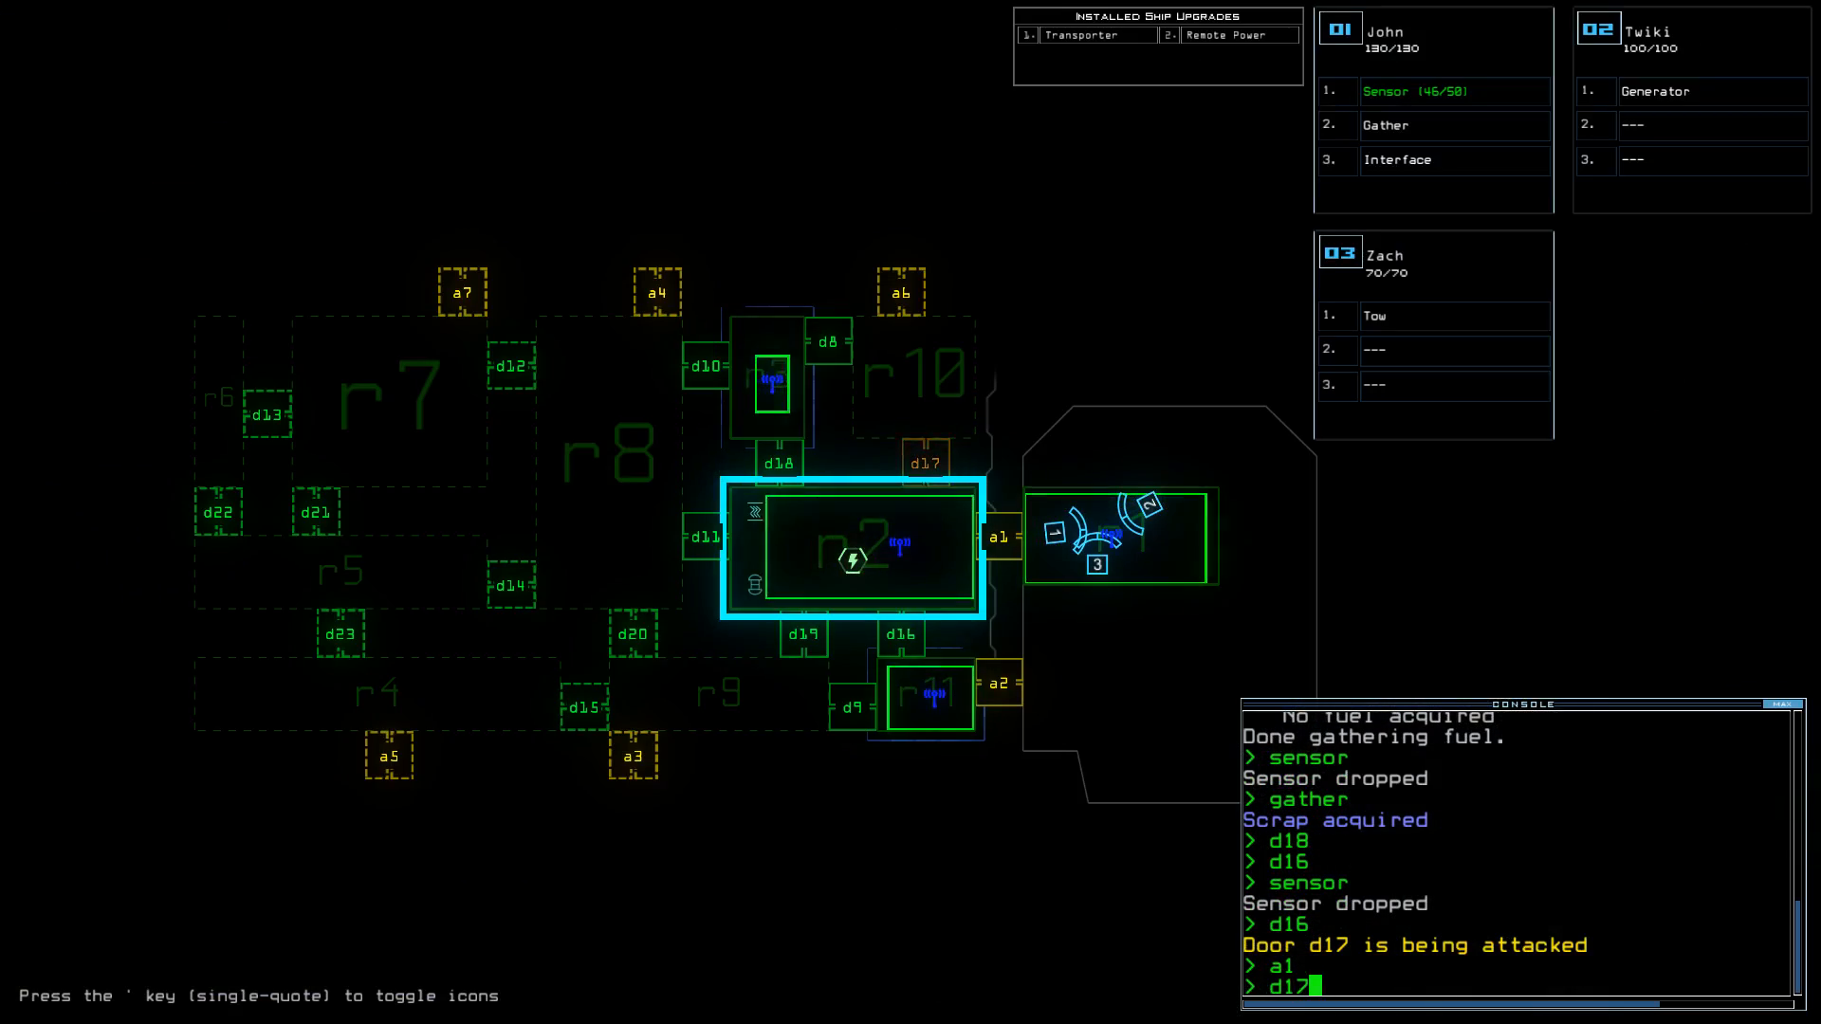
- Start docking at airlock a6, discard an unfinished tow command, and open door d17
{"action": "type", "text": "dock a"}
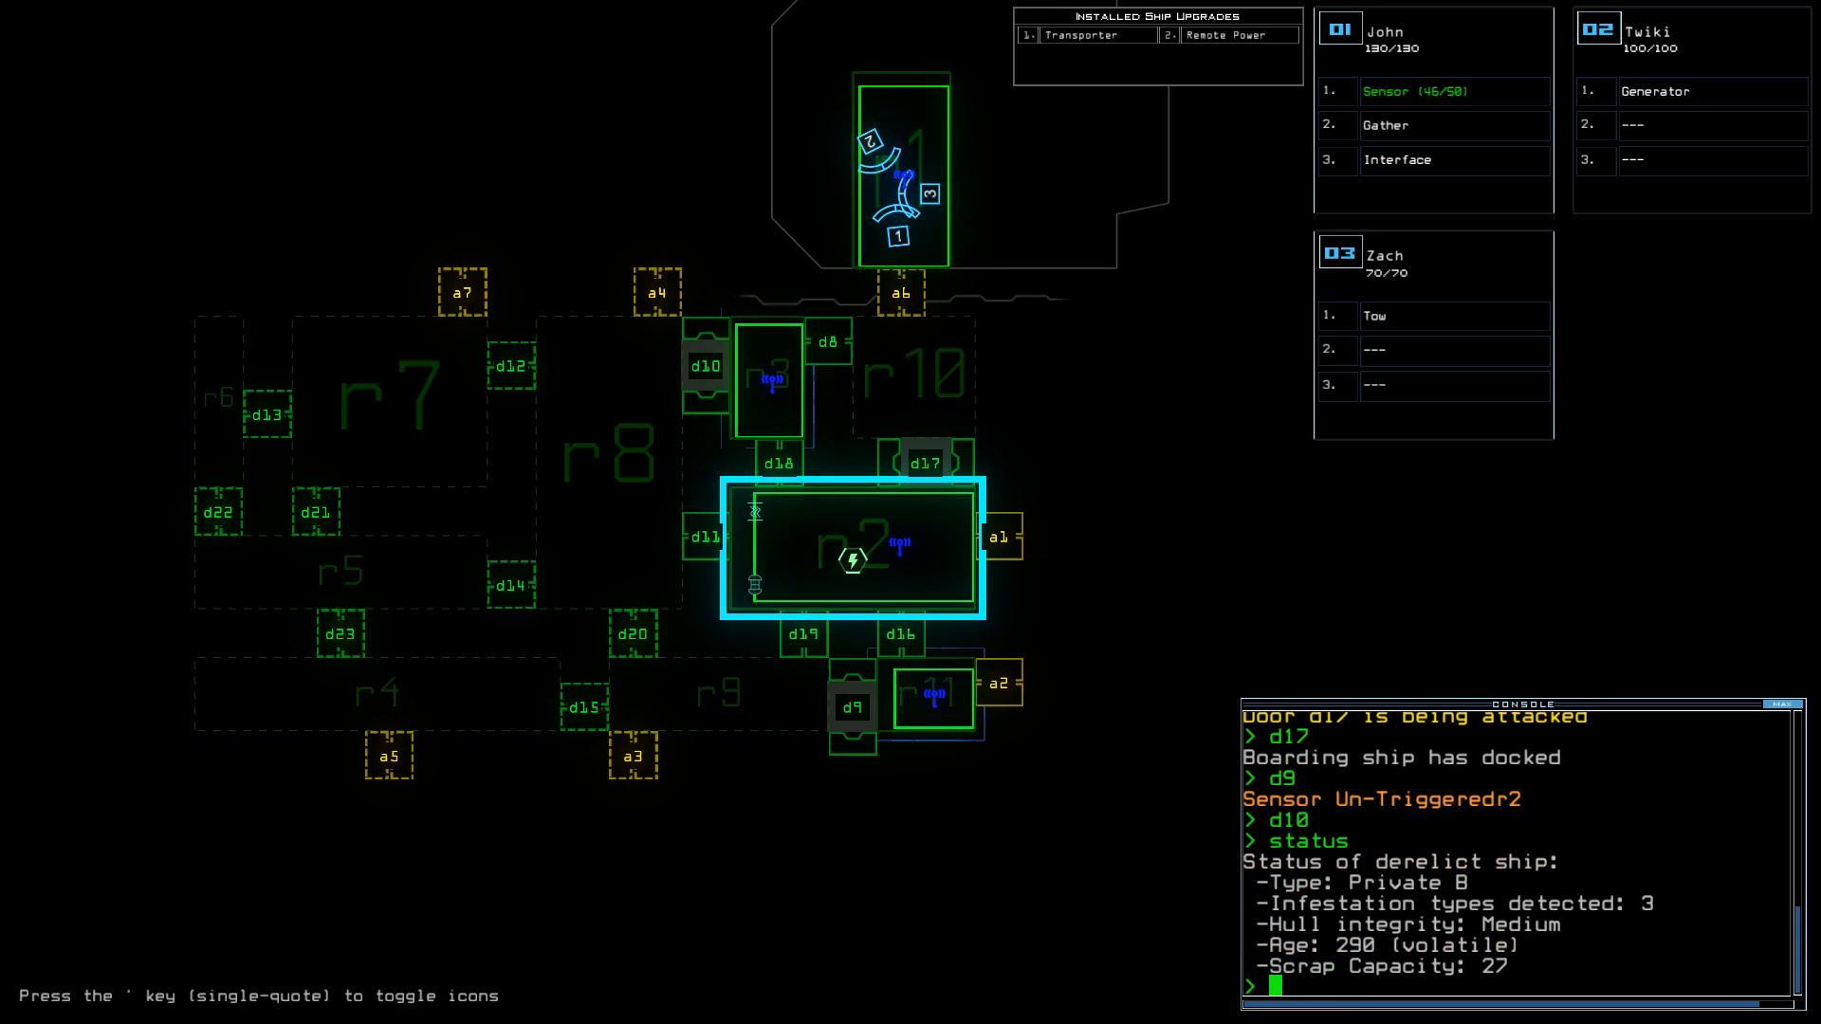
{"action": "type", "text": "tow"}
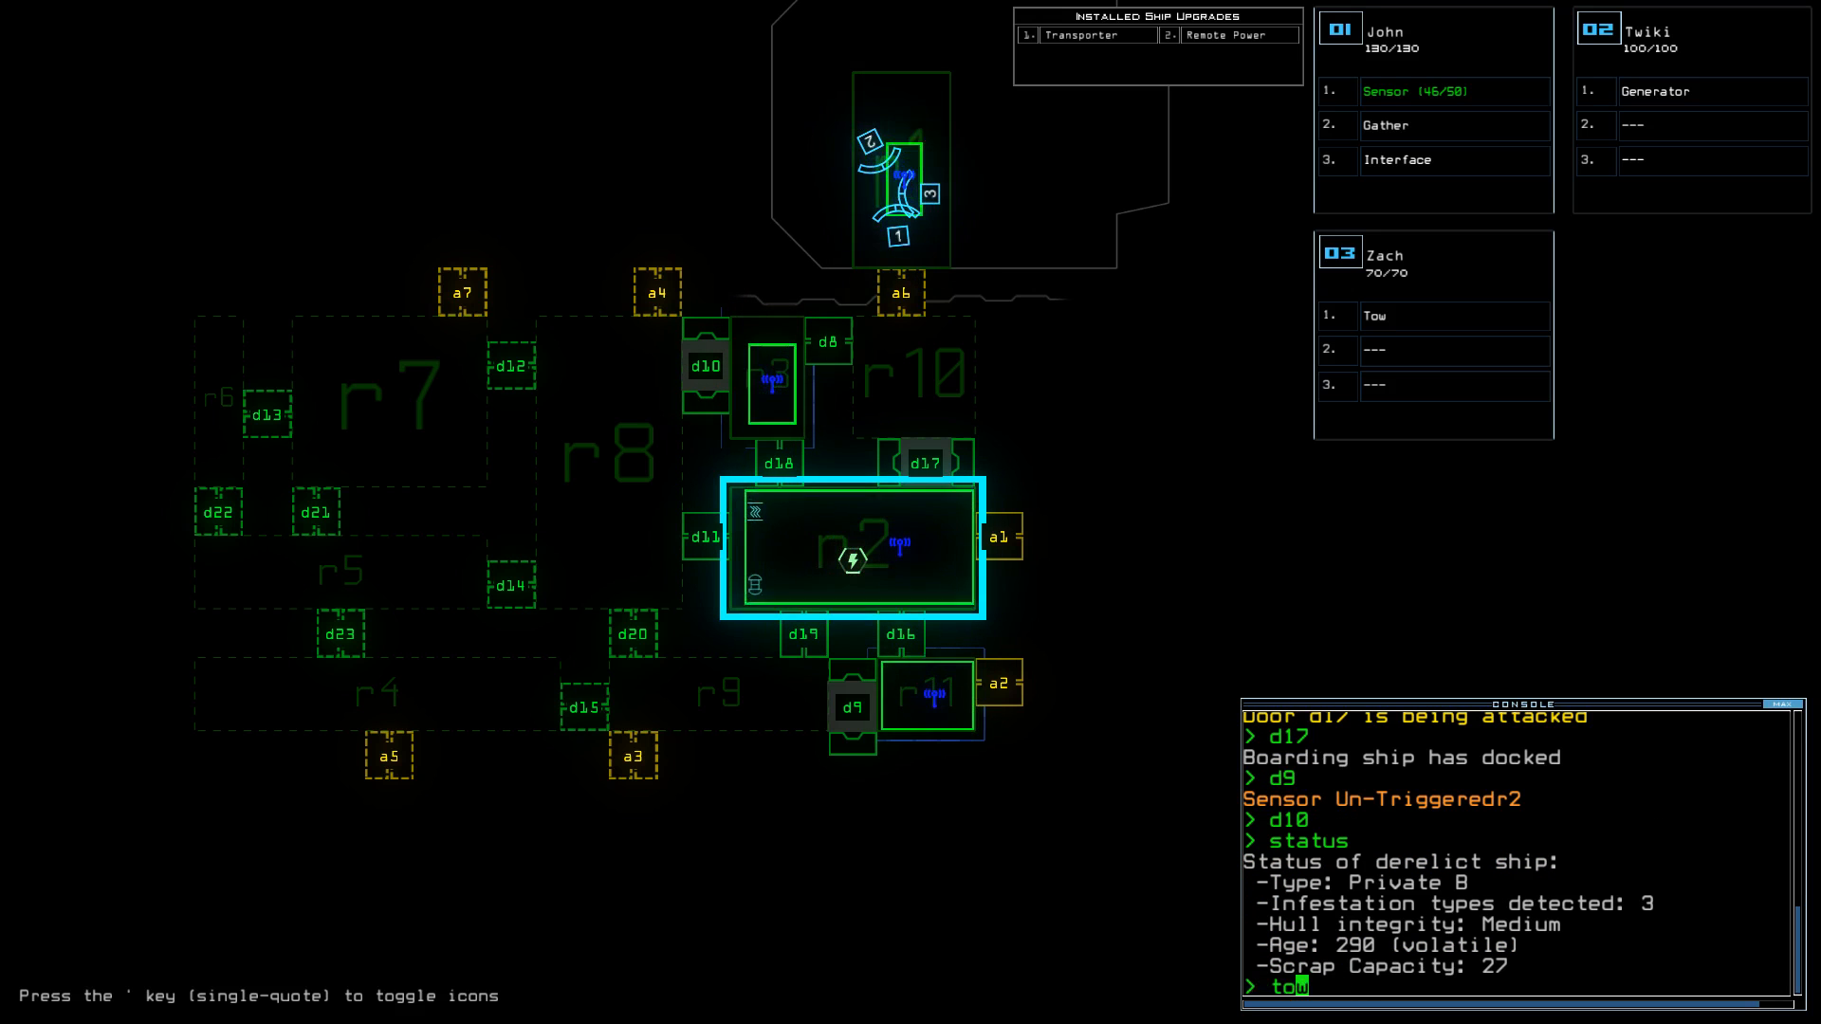
{"action": "key", "text": "Return"}
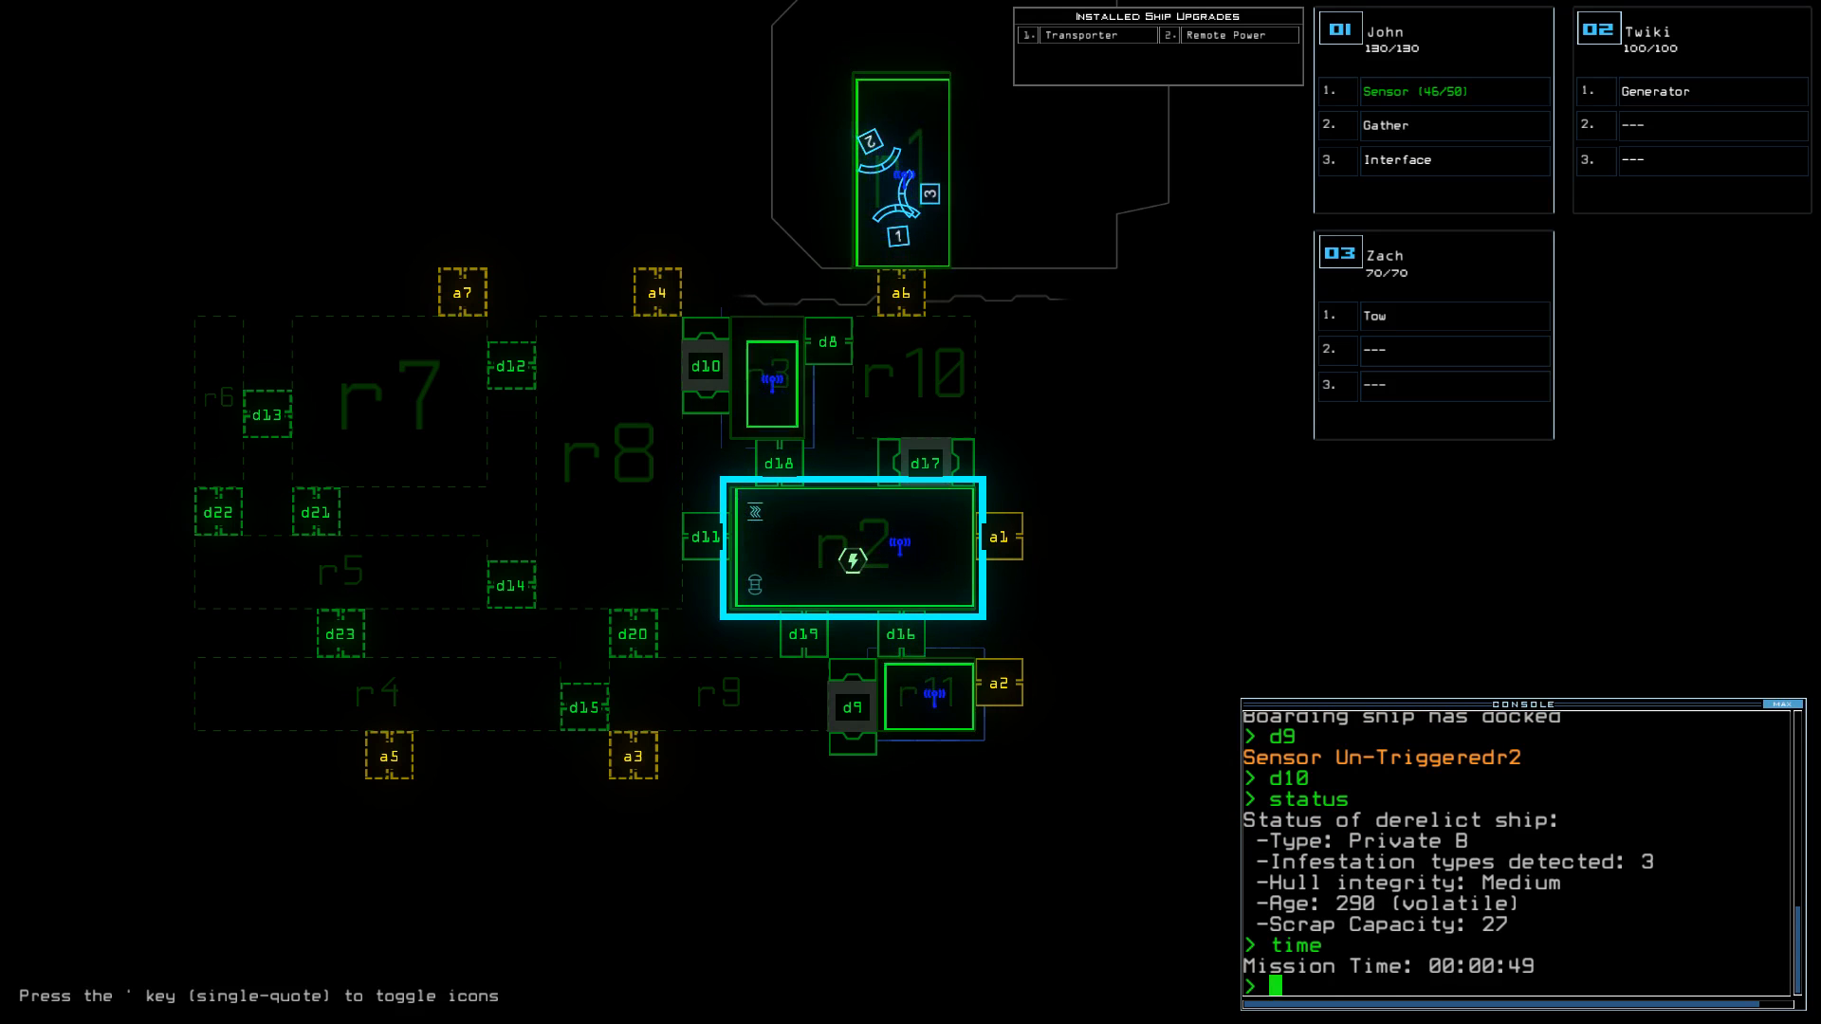
{"action": "type", "text": "d17"}
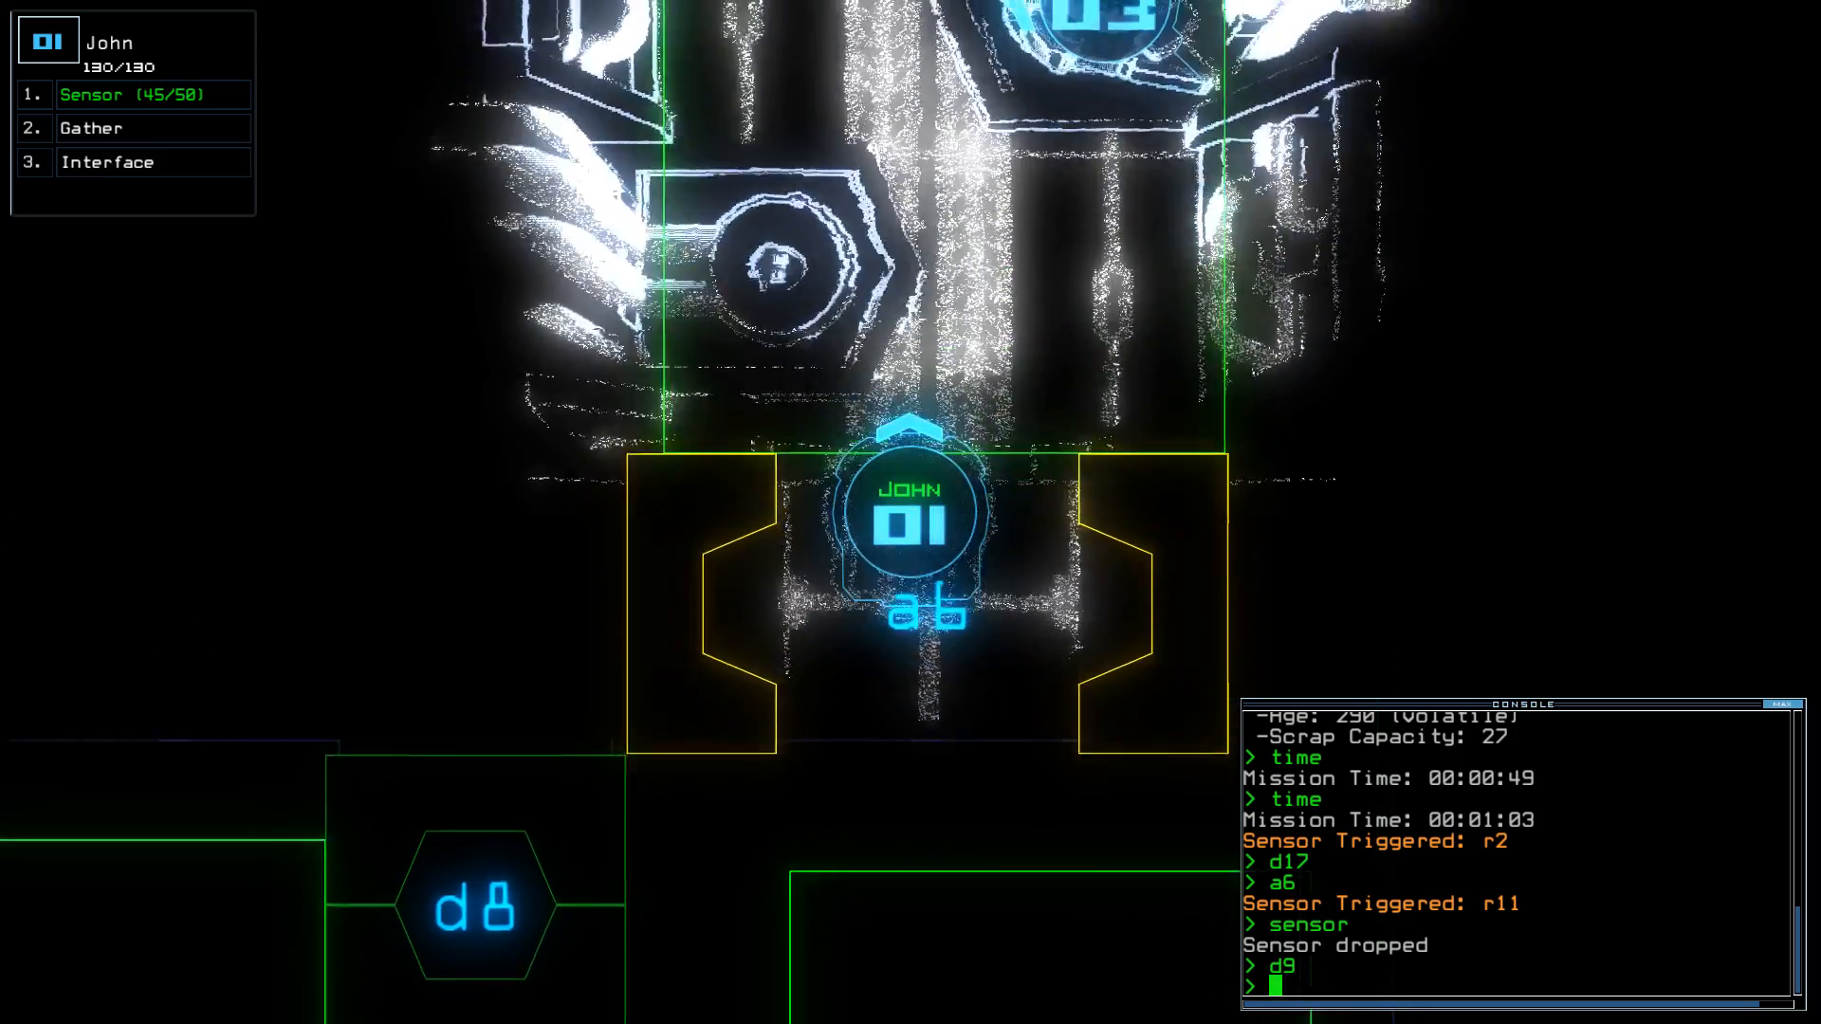
- Dock at airlock a3, open it and drop a sensor beyond
{"action": "type", "text": "dock a"}
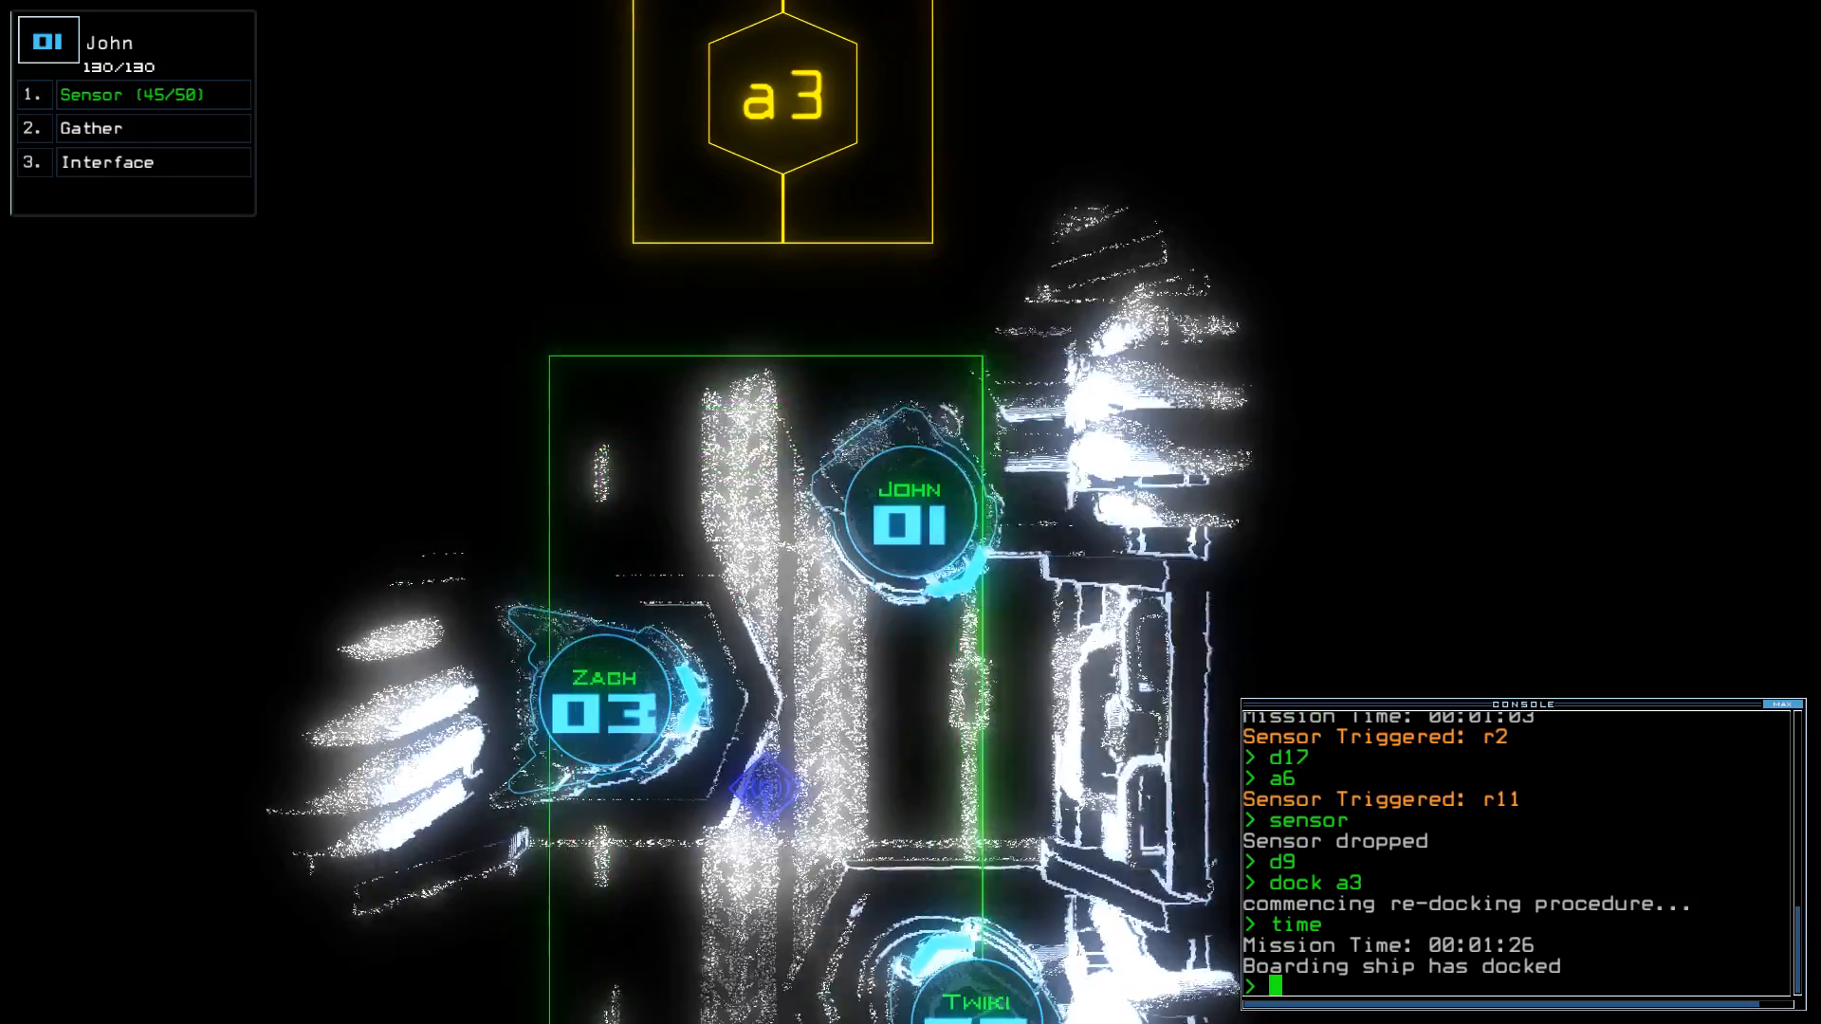
{"action": "type", "text": "a3"}
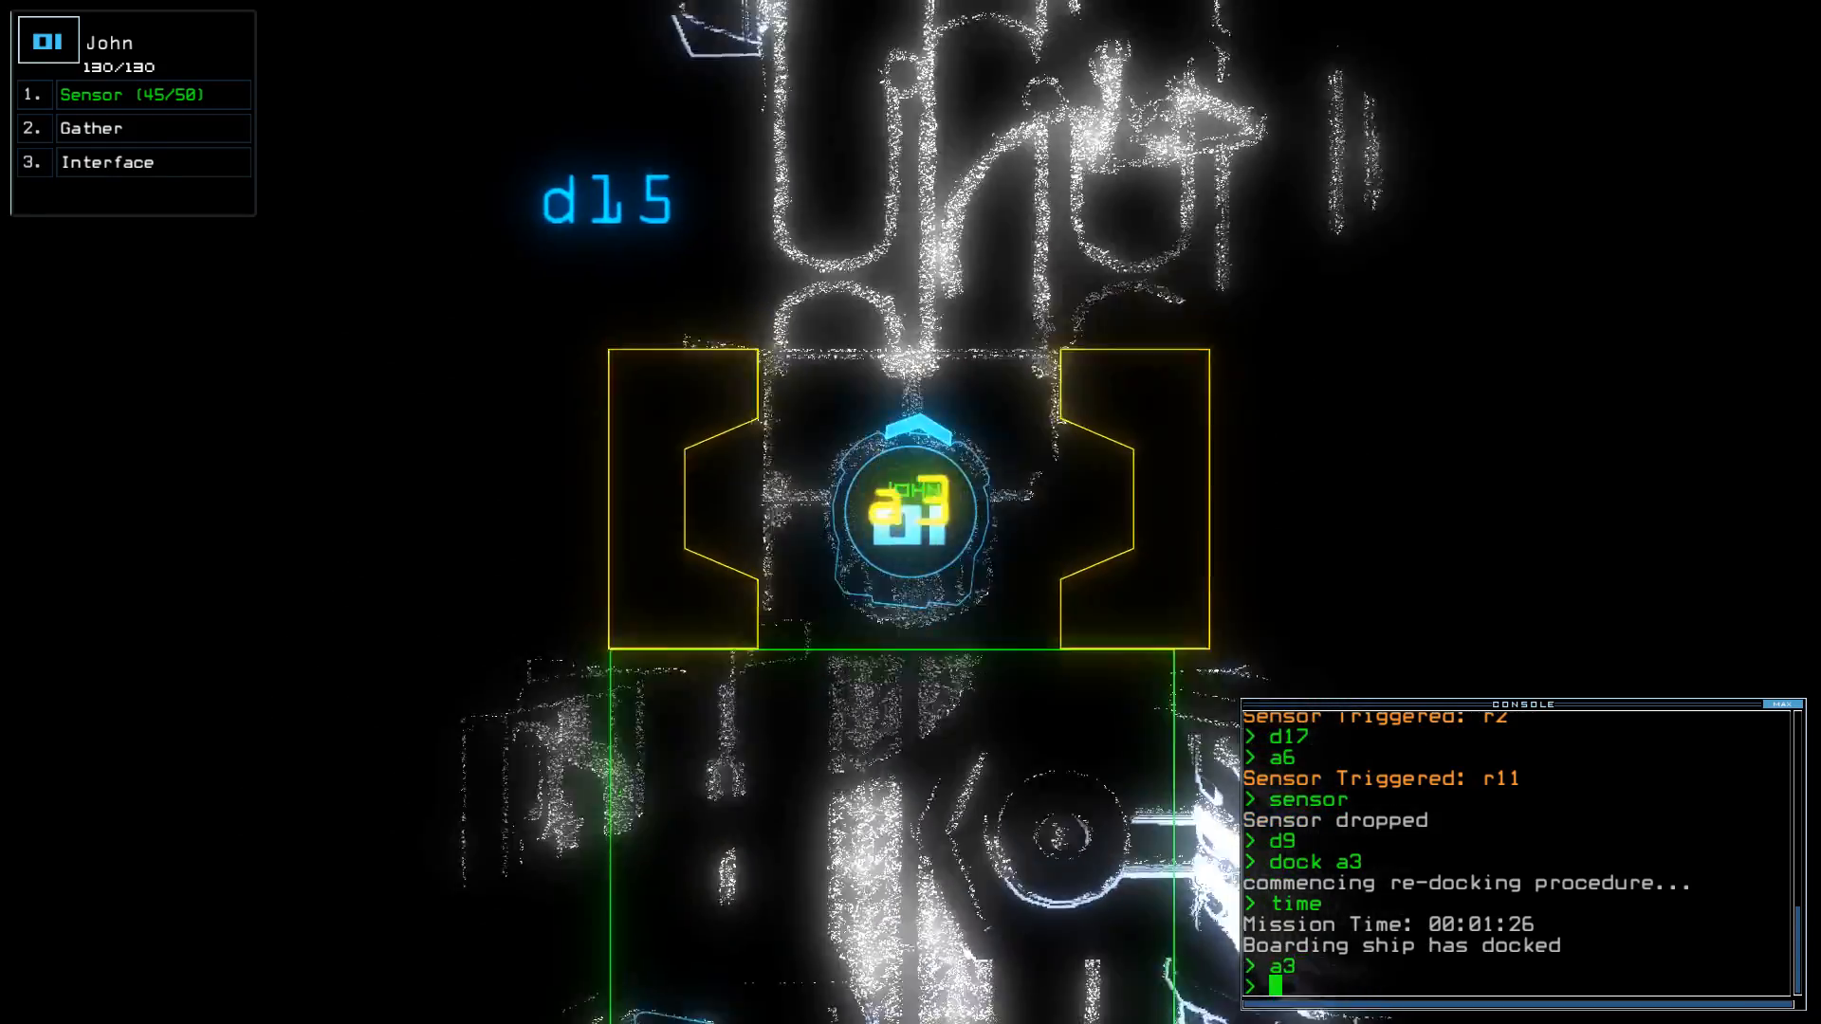
{"action": "type", "text": "sensor"}
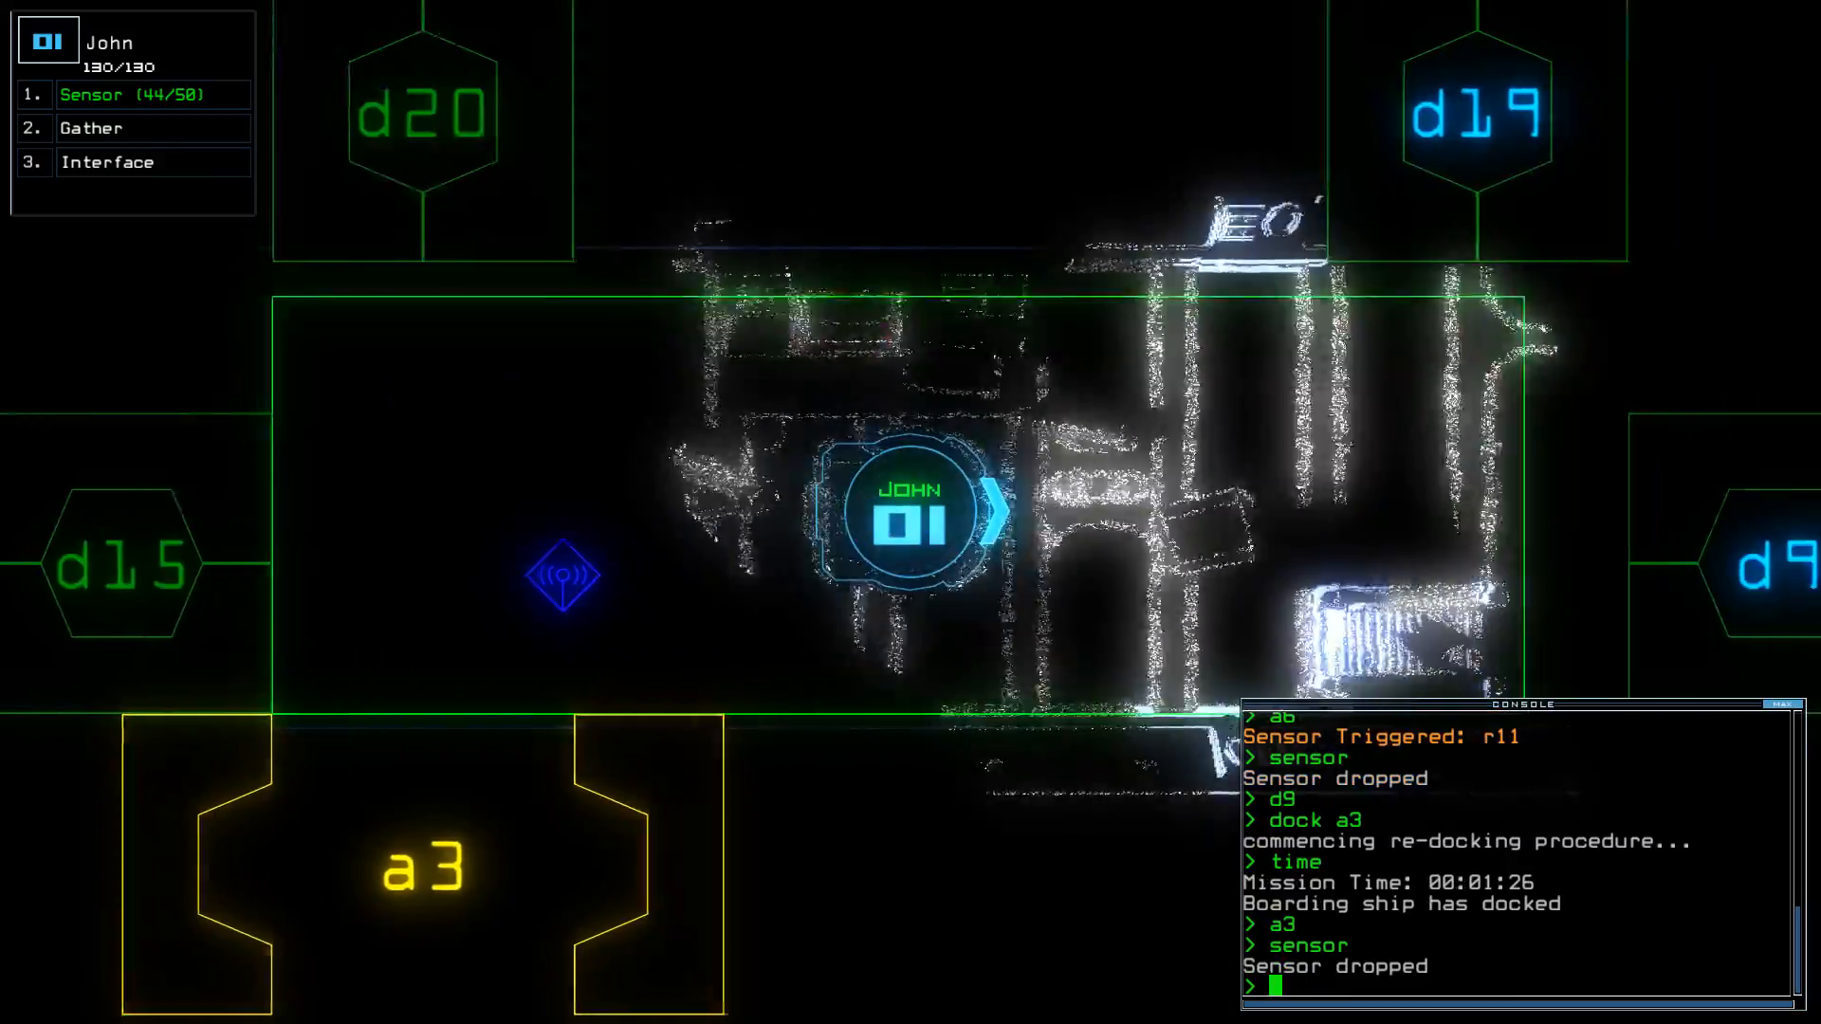
- Toggle doors d15 and a3, then drop a sensor and gather scrap past a4
{"action": "type", "text": "d"}
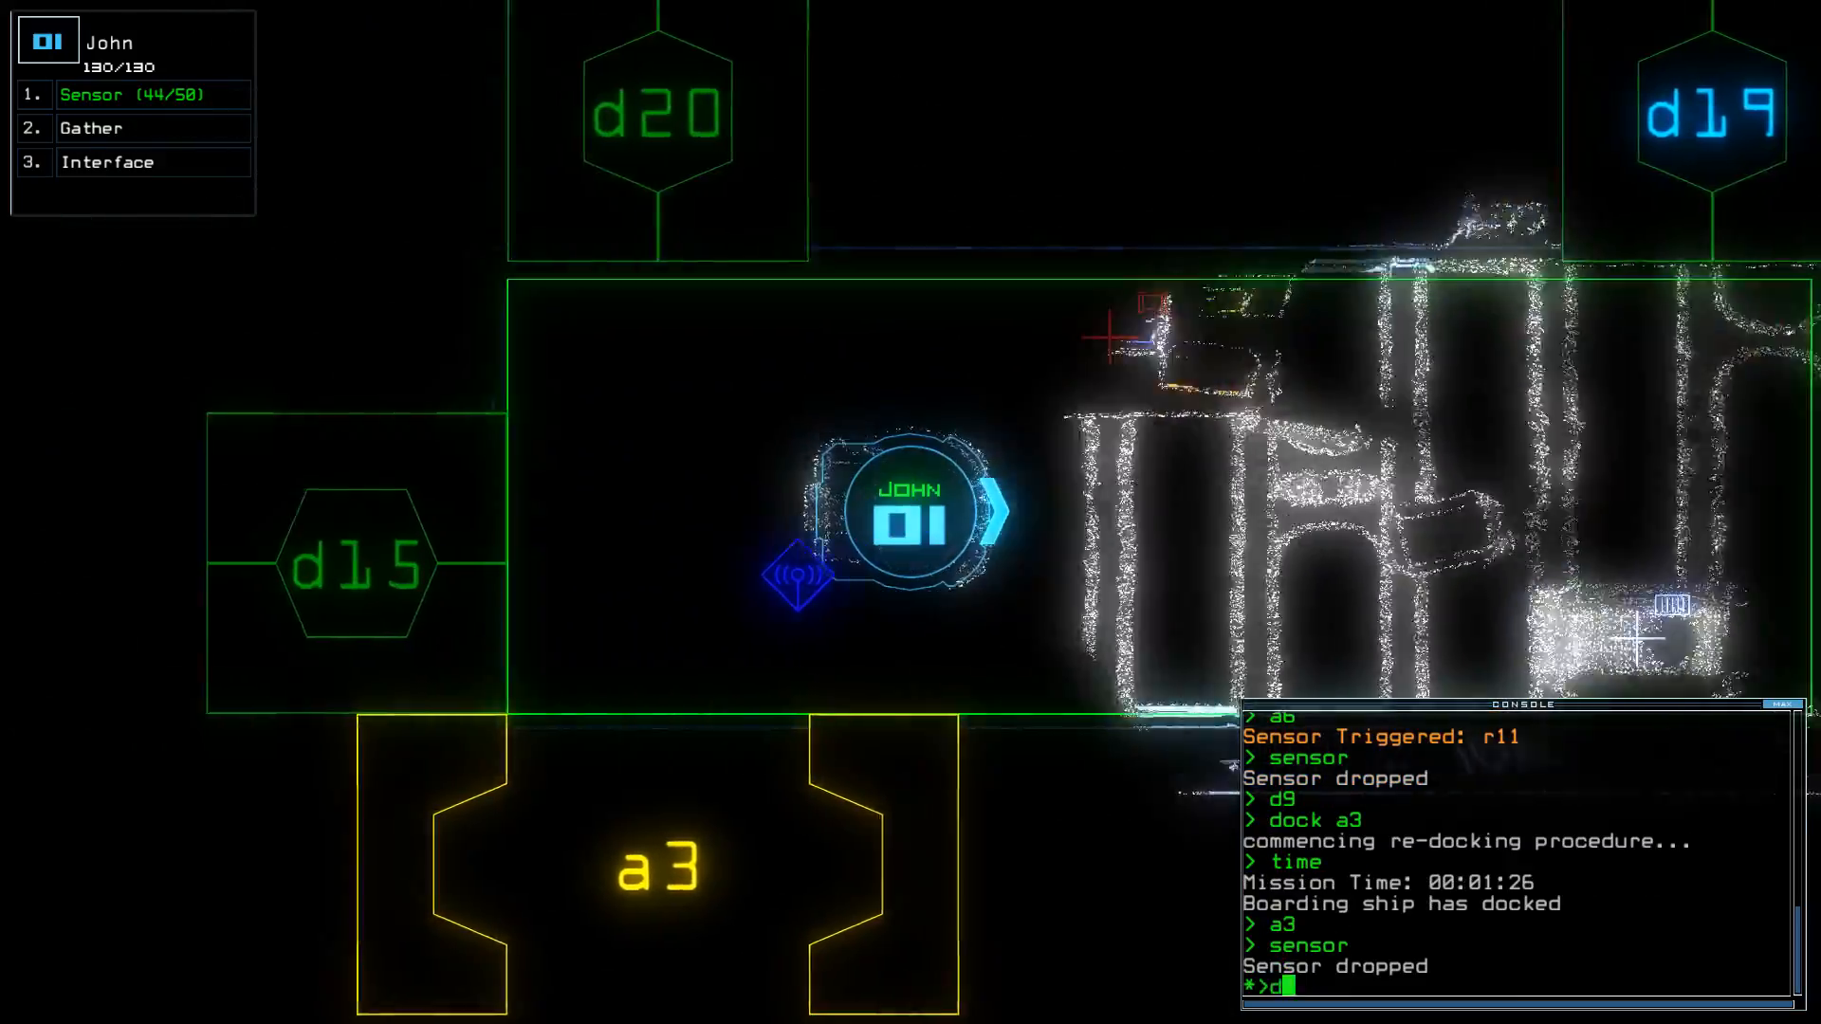
{"action": "type", "text": "15 a3"}
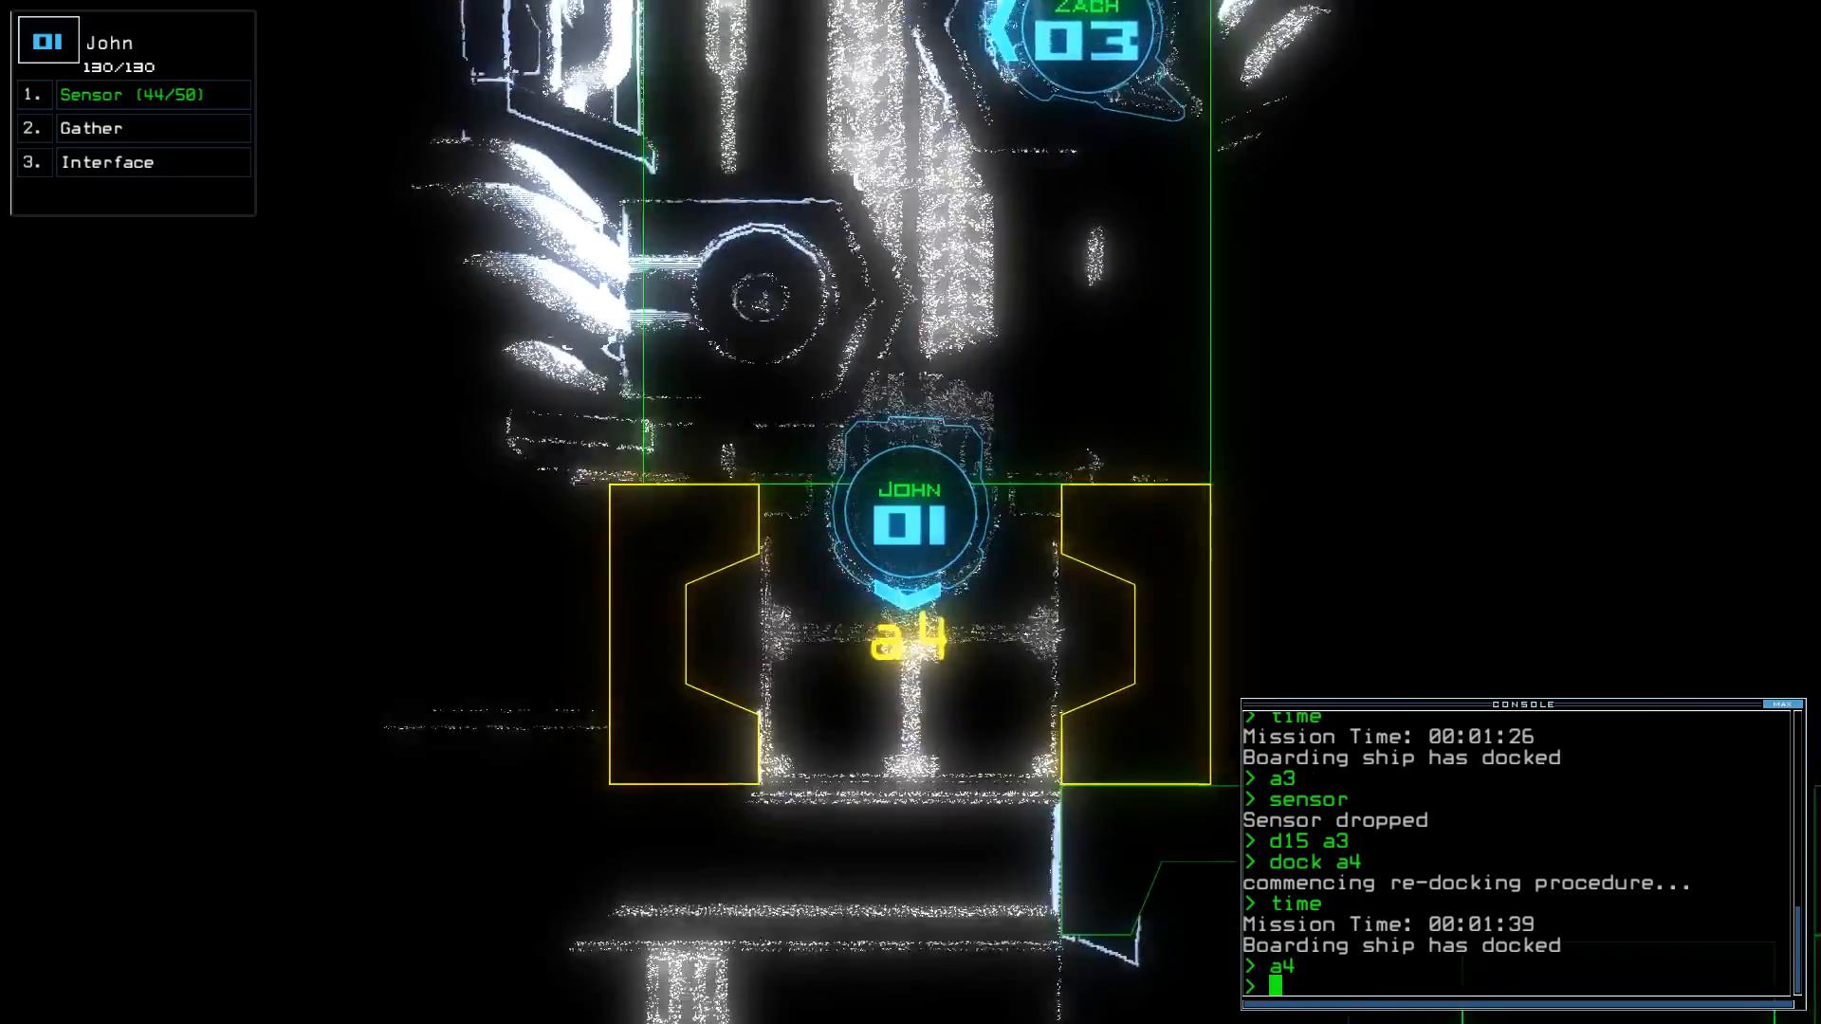
{"action": "type", "text": "sensor"}
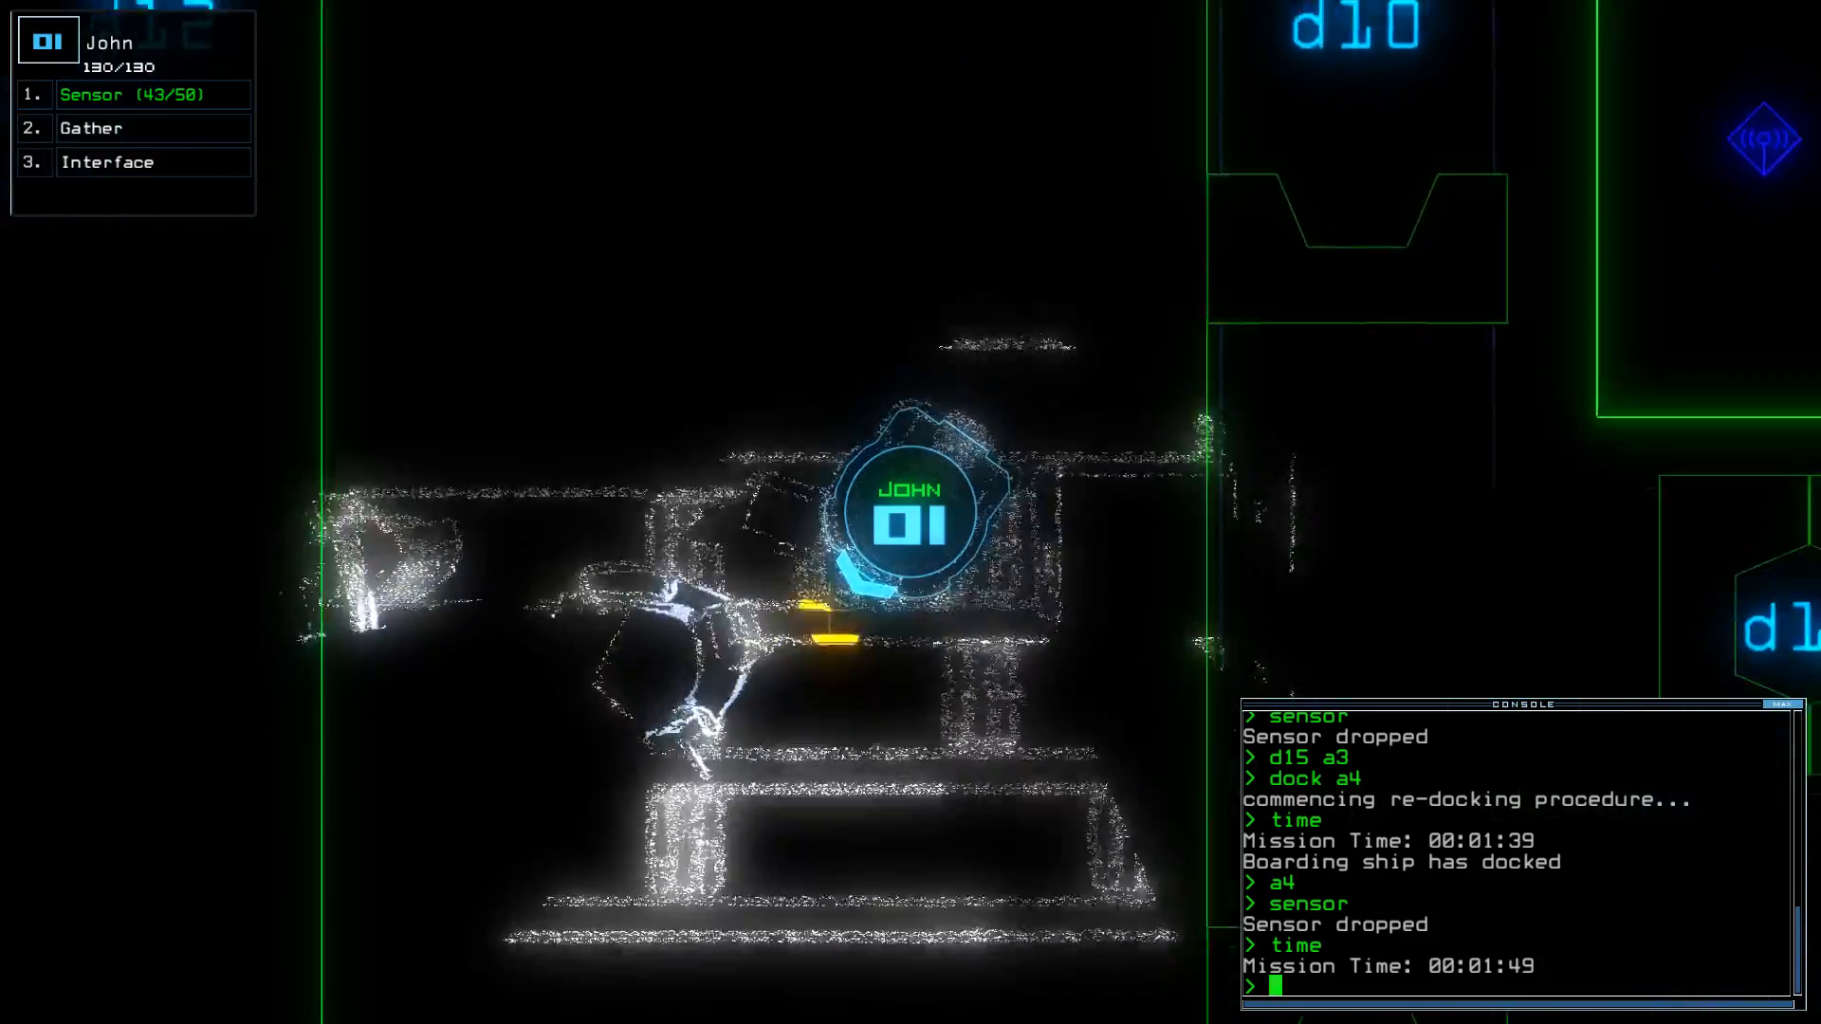
{"action": "type", "text": "gather"}
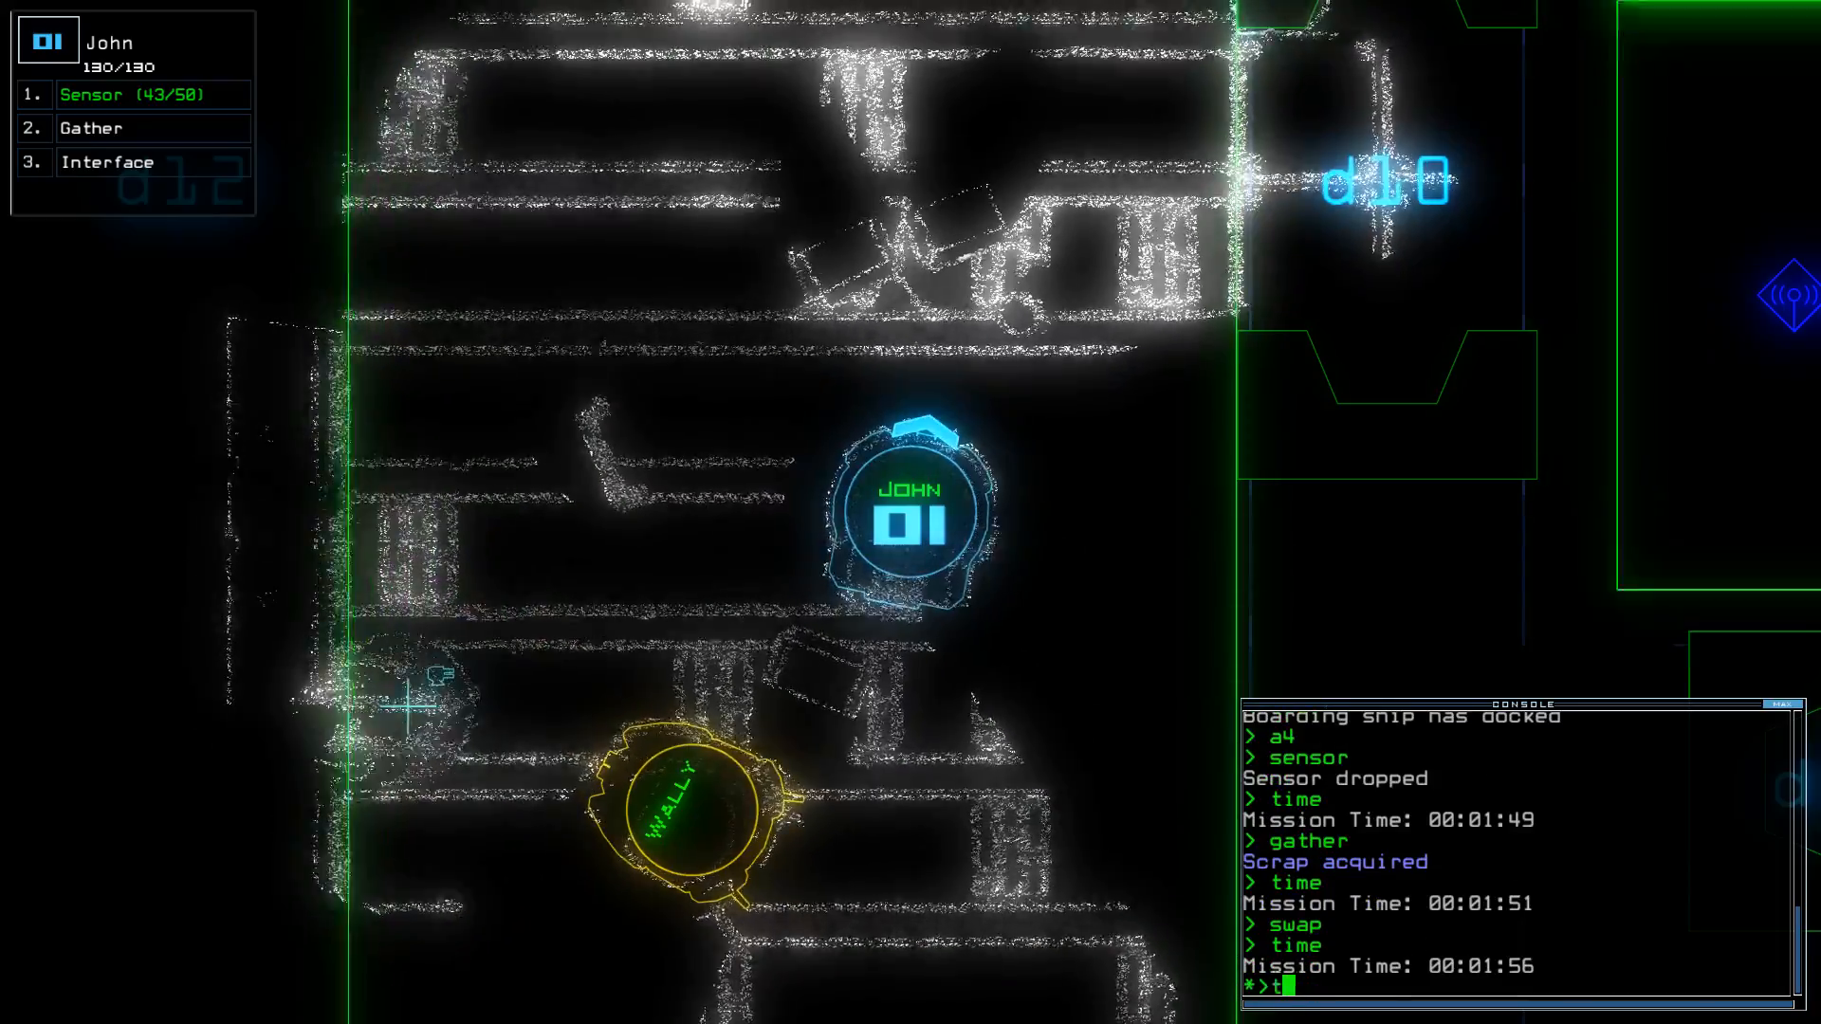
- Check mission time, then navigate drone 3 to Wally and tow it back
{"action": "key", "text": "Return"}
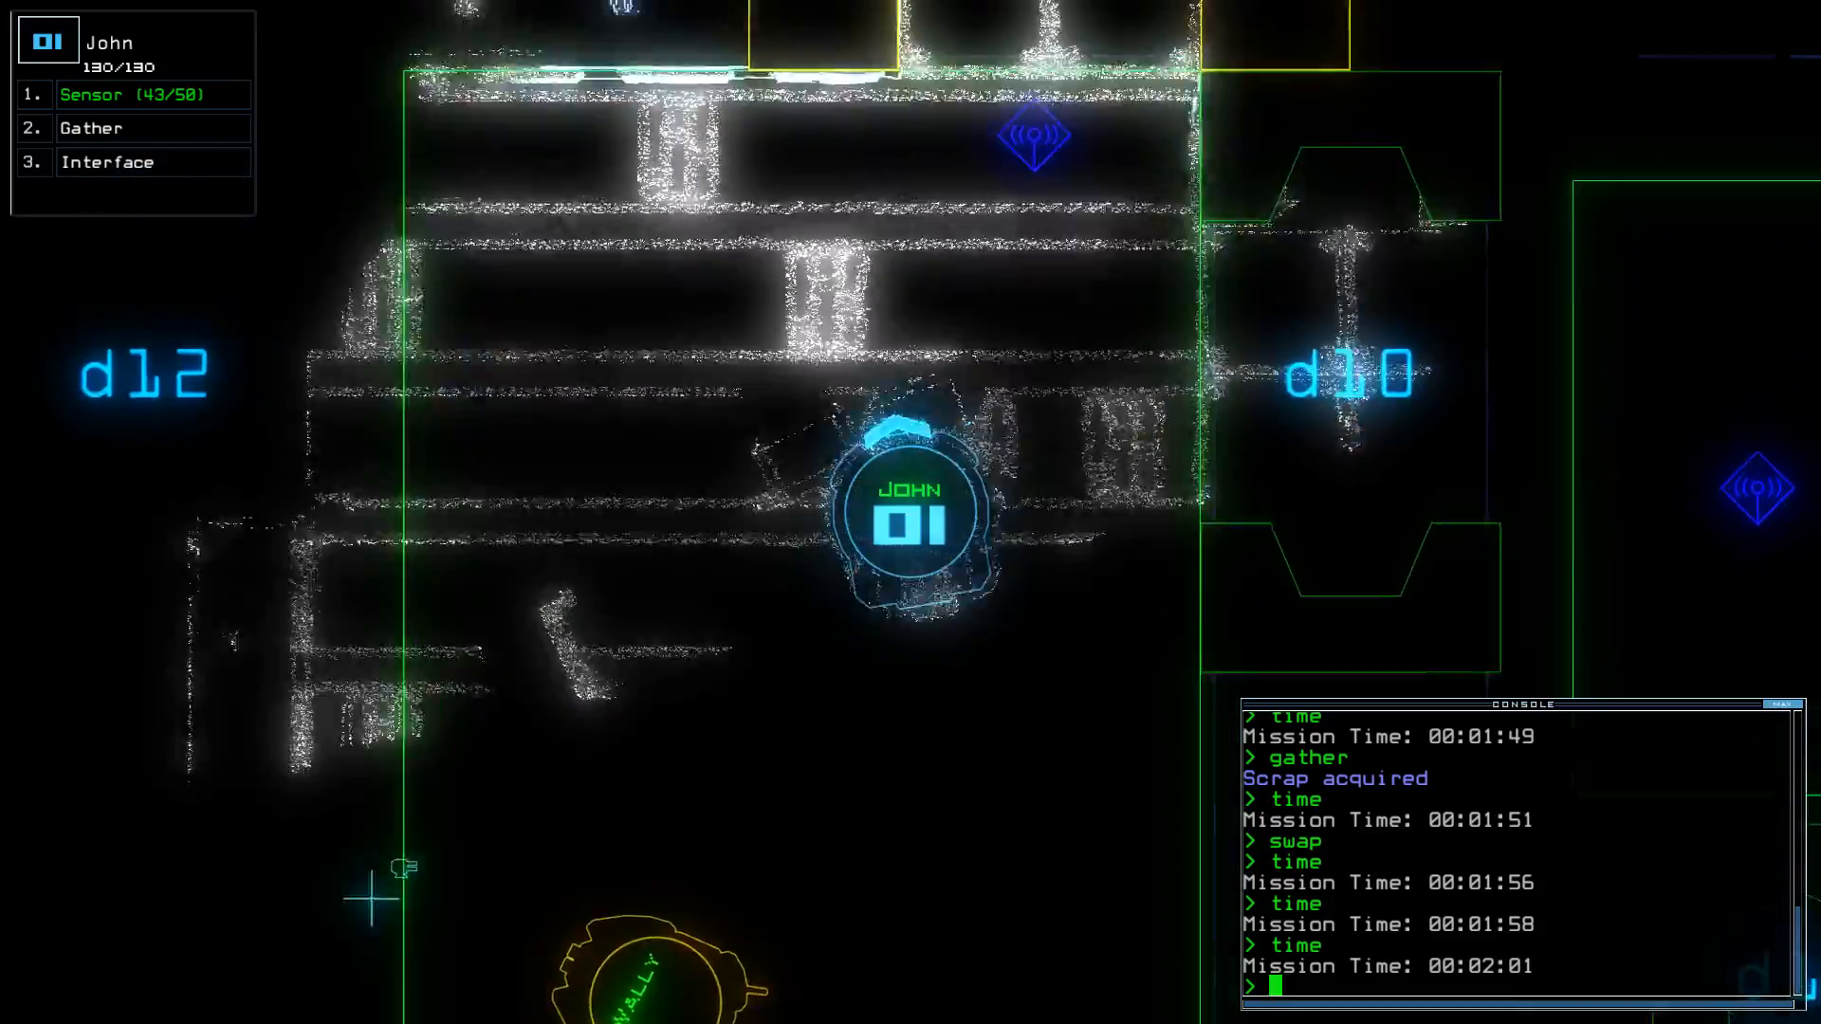
{"action": "type", "text": "navigate 3 1"}
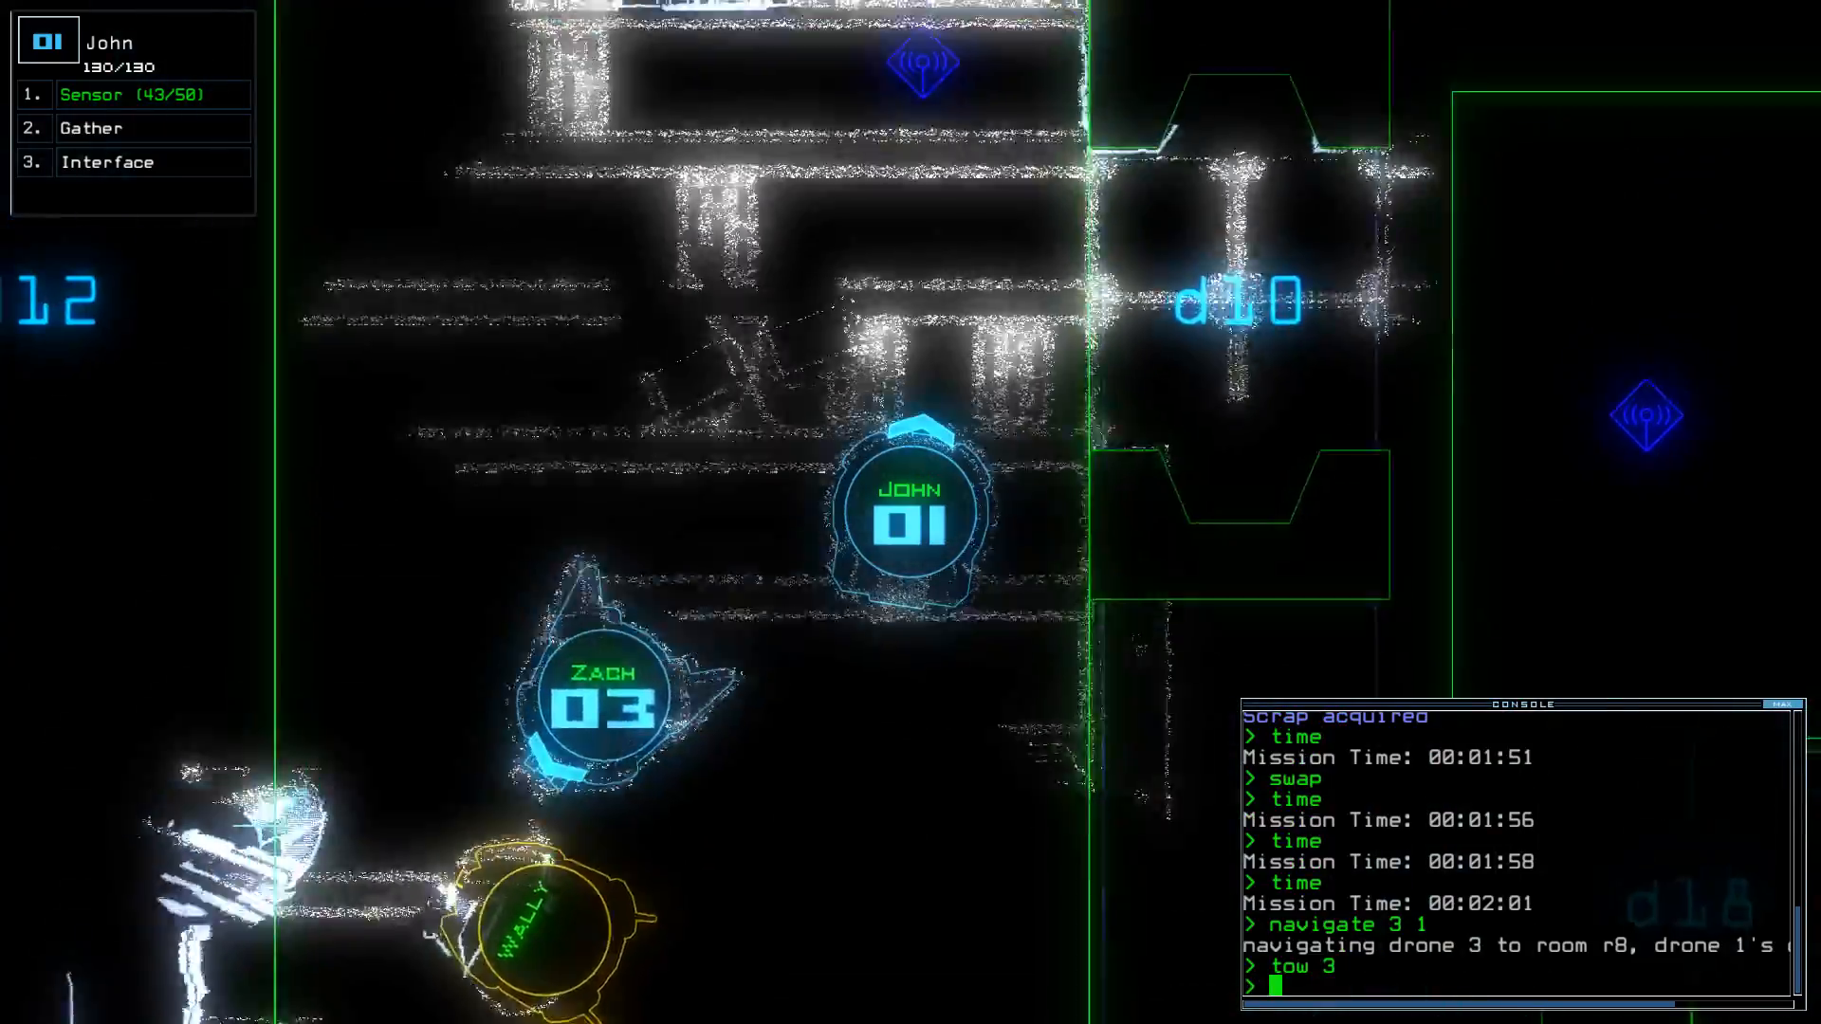
{"action": "type", "text": "navigate 3 2"}
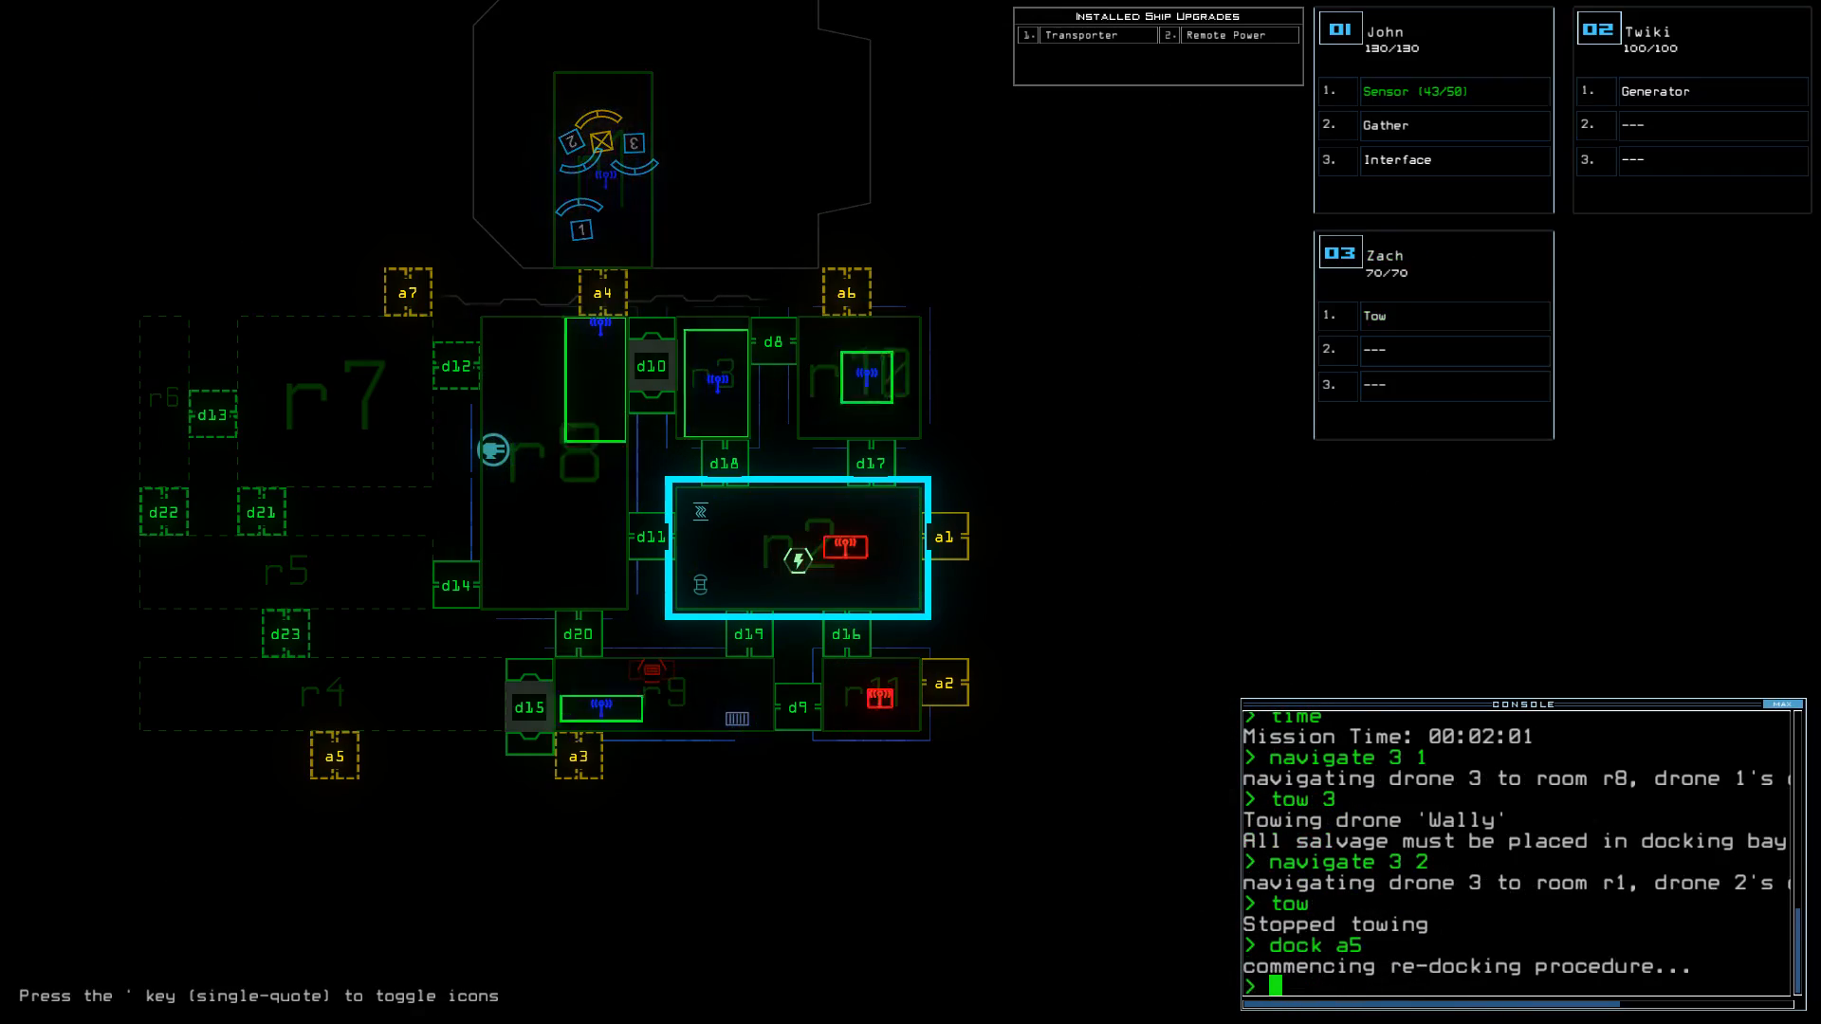
- Open doors d12 and d10 and airlock a5
{"action": "type", "text": "d12"}
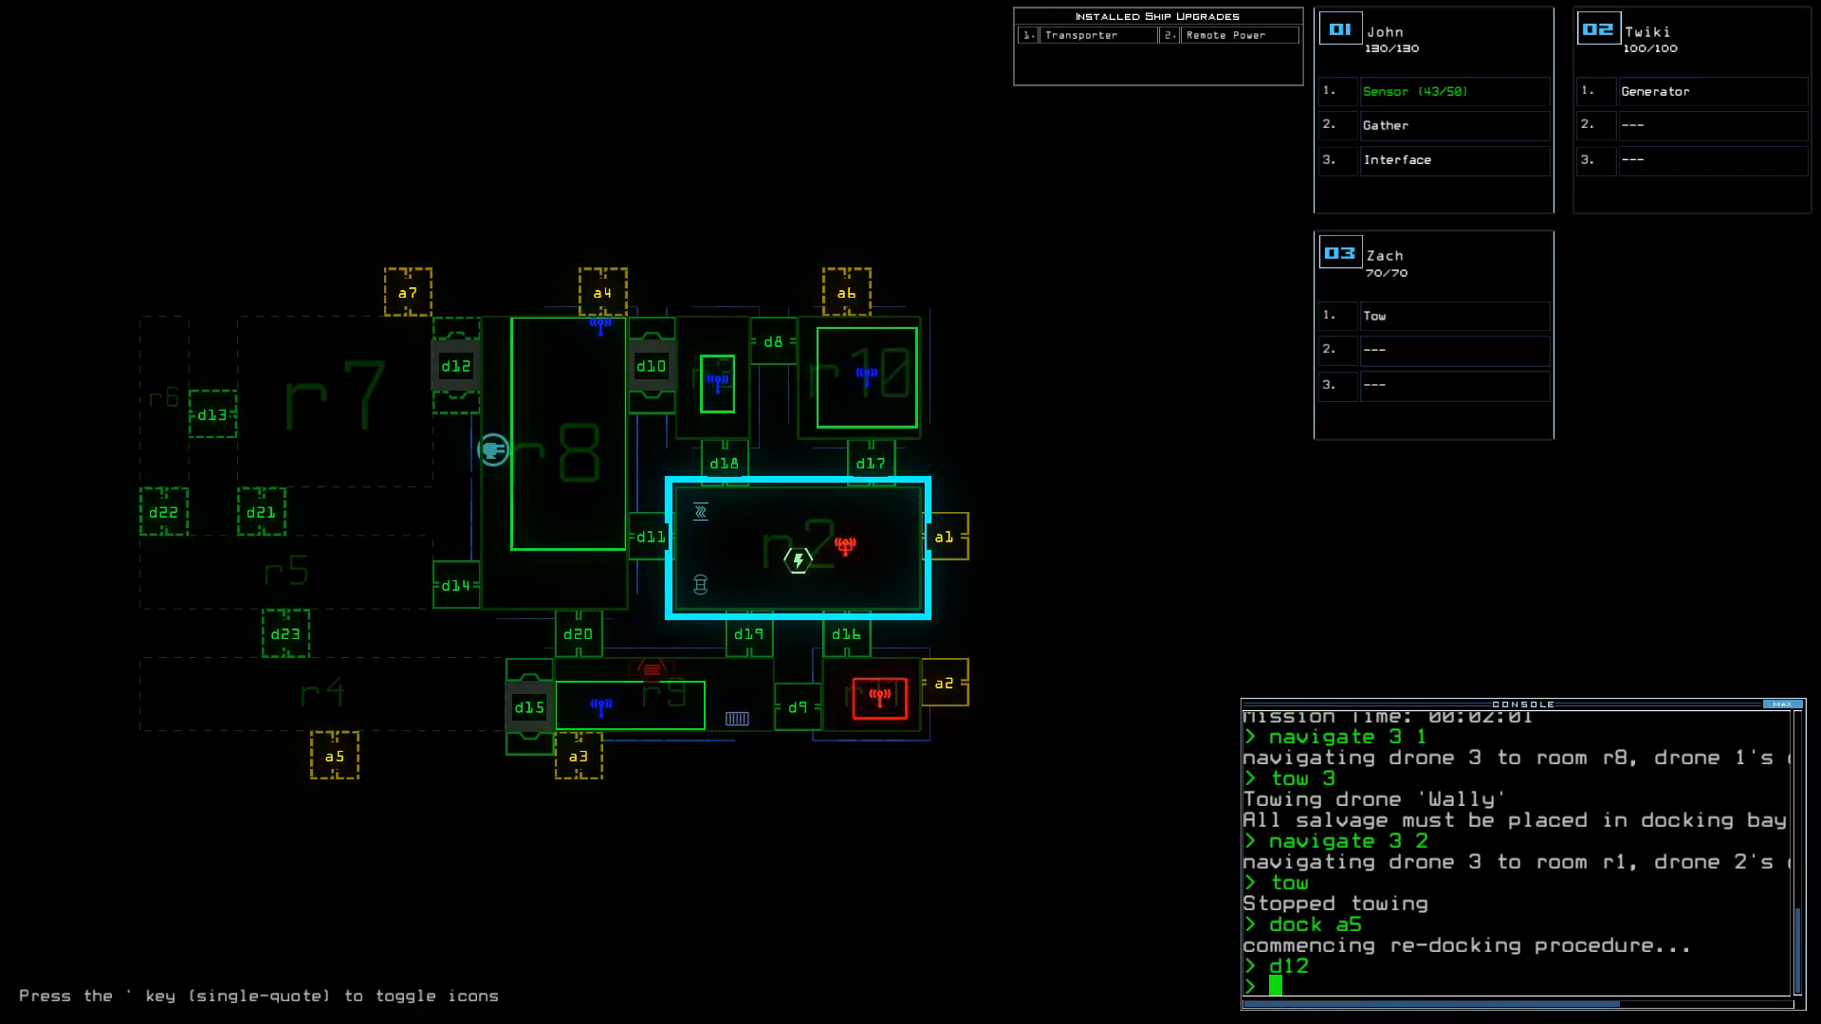
{"action": "type", "text": "d10"}
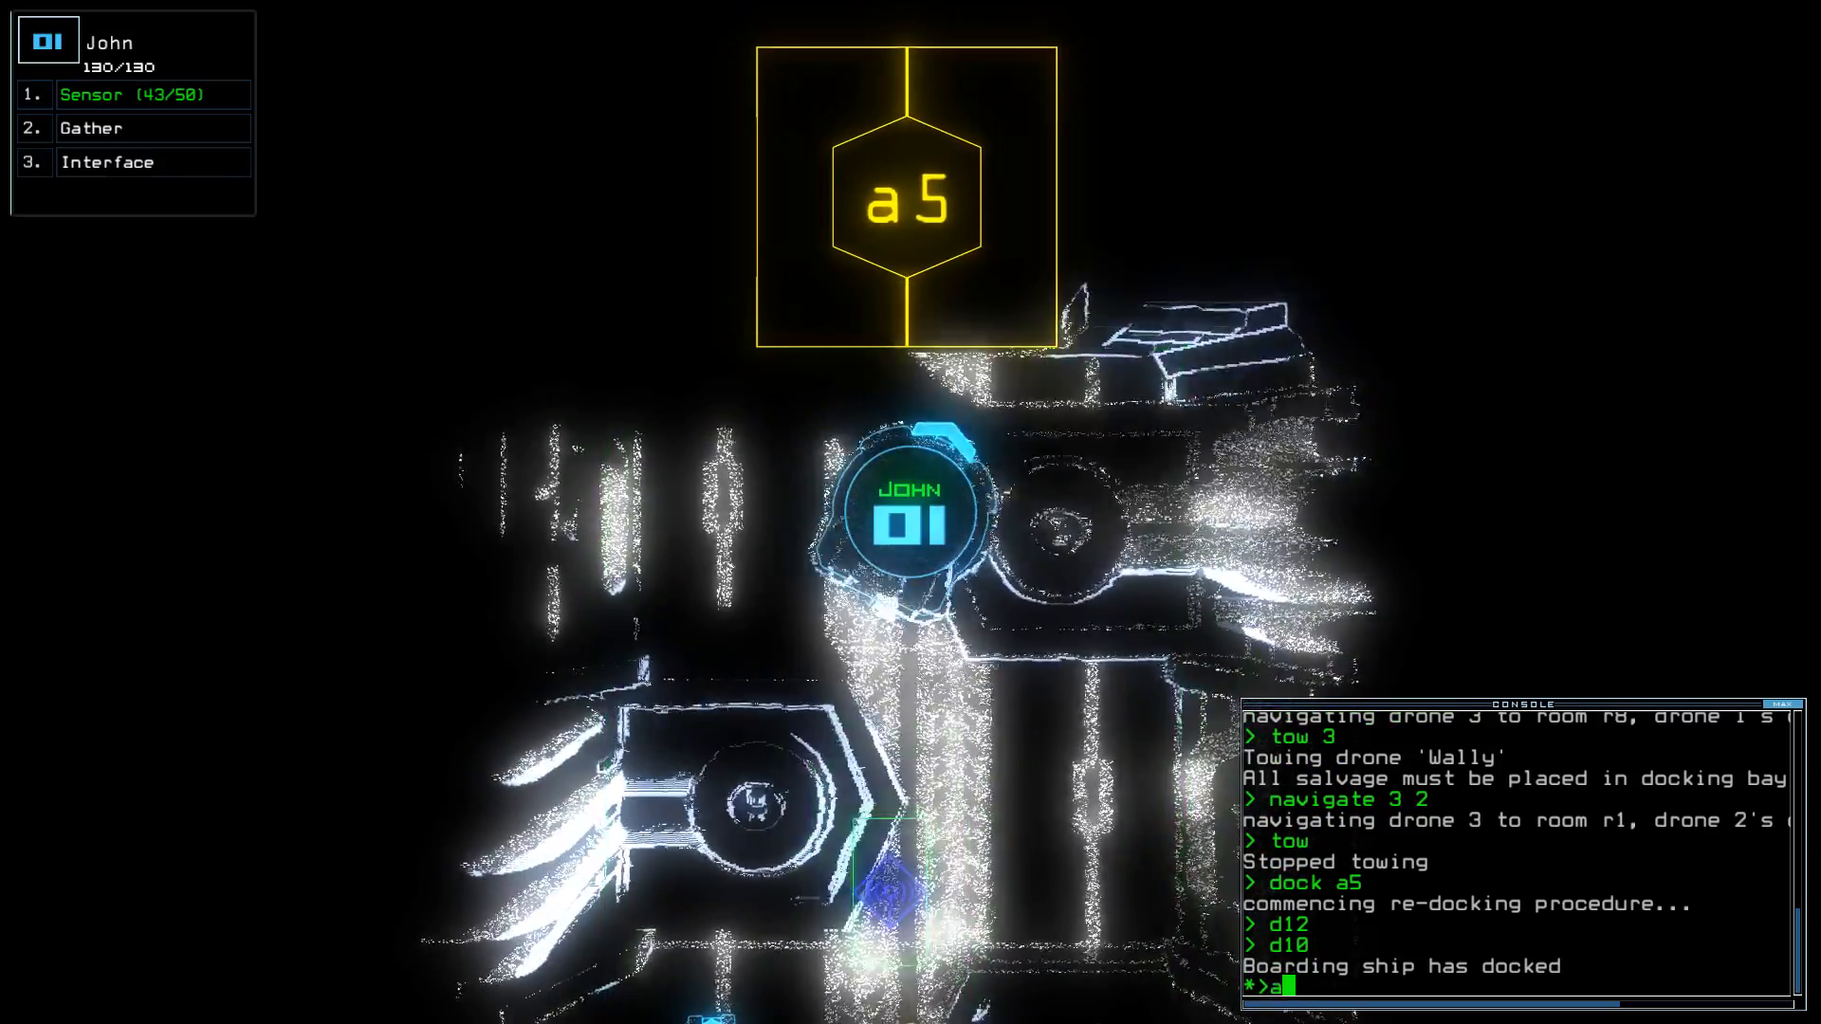
{"action": "key", "text": "Return"}
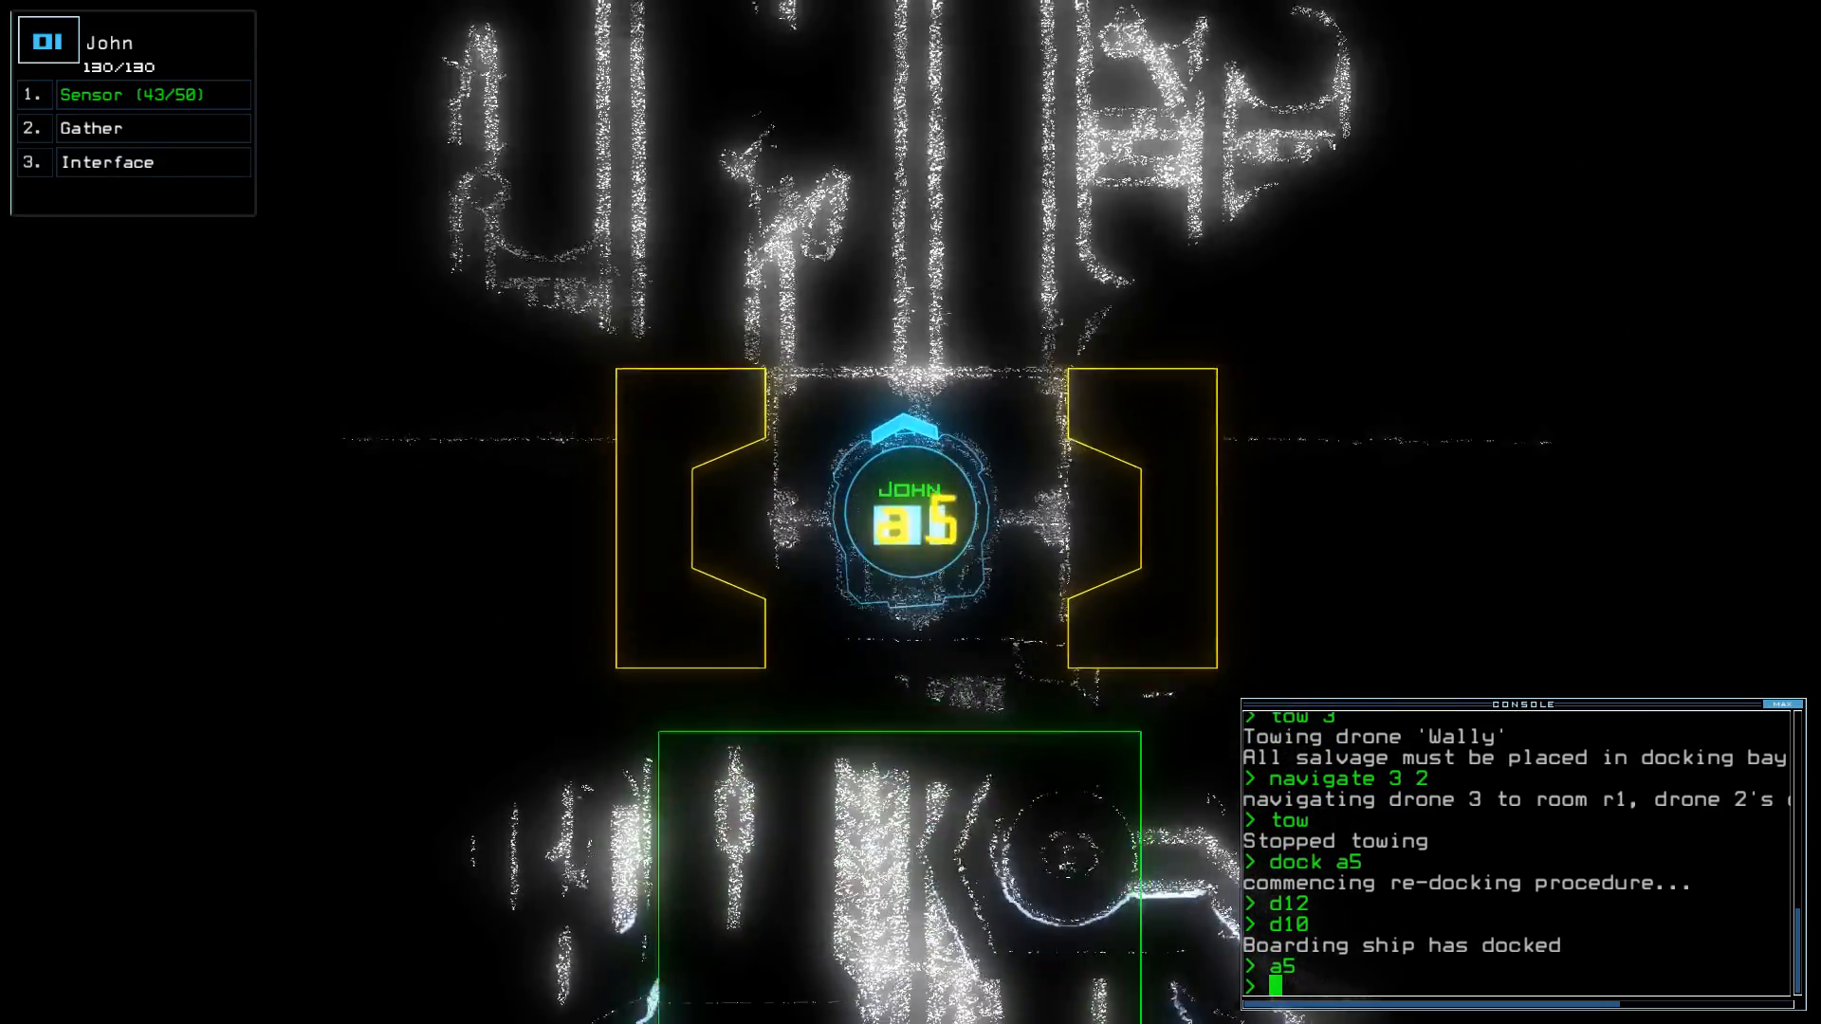
- Have drone 1 drop a sensor in r4, gather scrap repeatedly, and toggle a5
{"action": "type", "text": "sensor"}
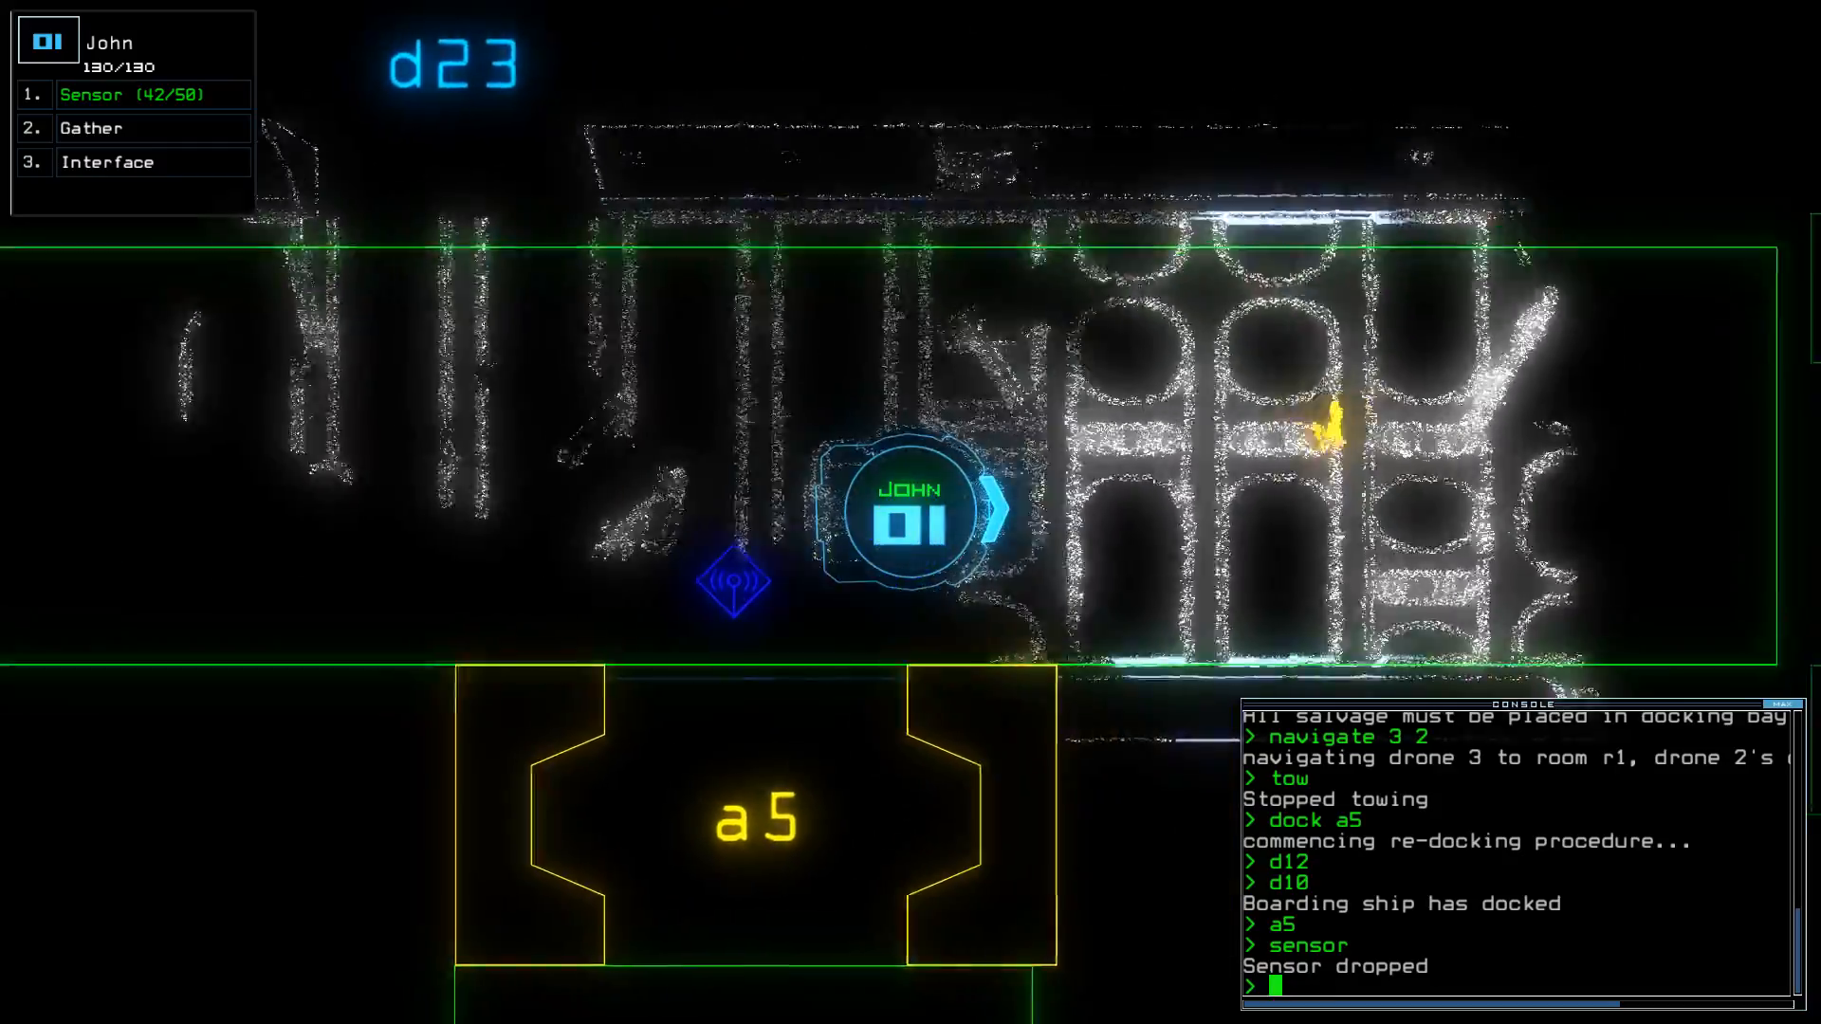
{"action": "type", "text": "gather"}
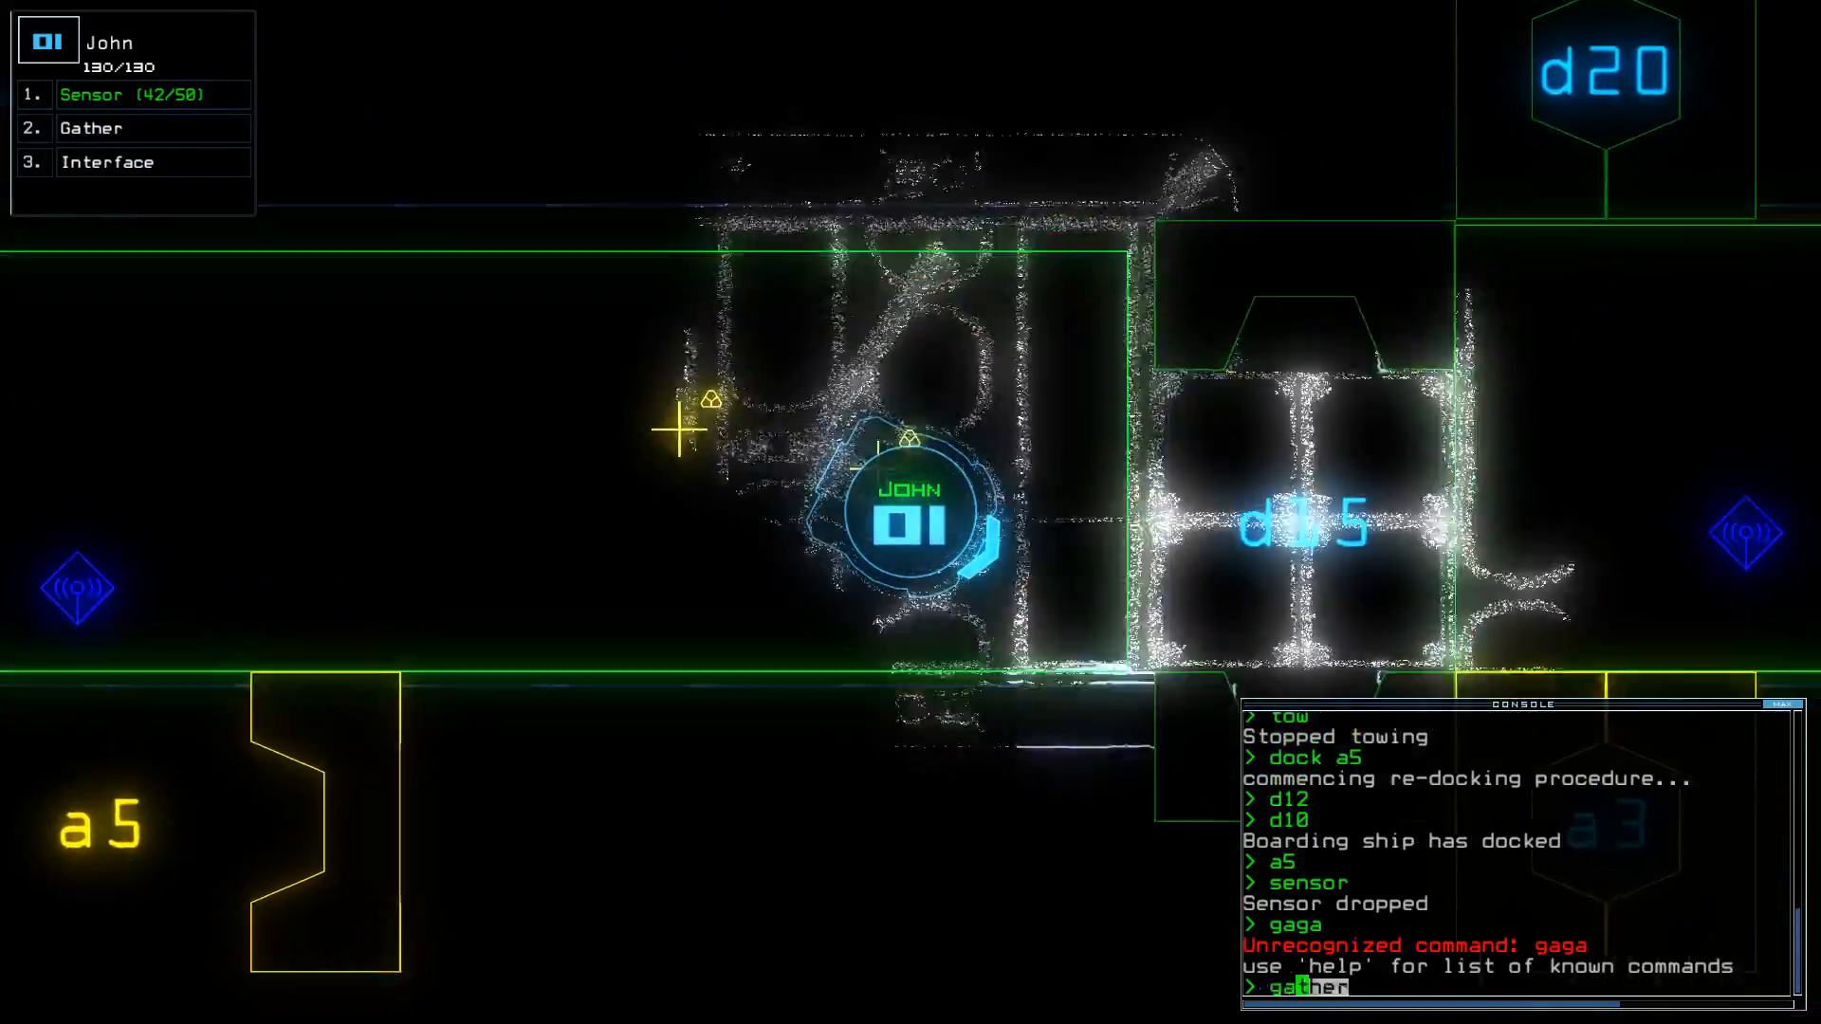
{"action": "key", "text": "Return"}
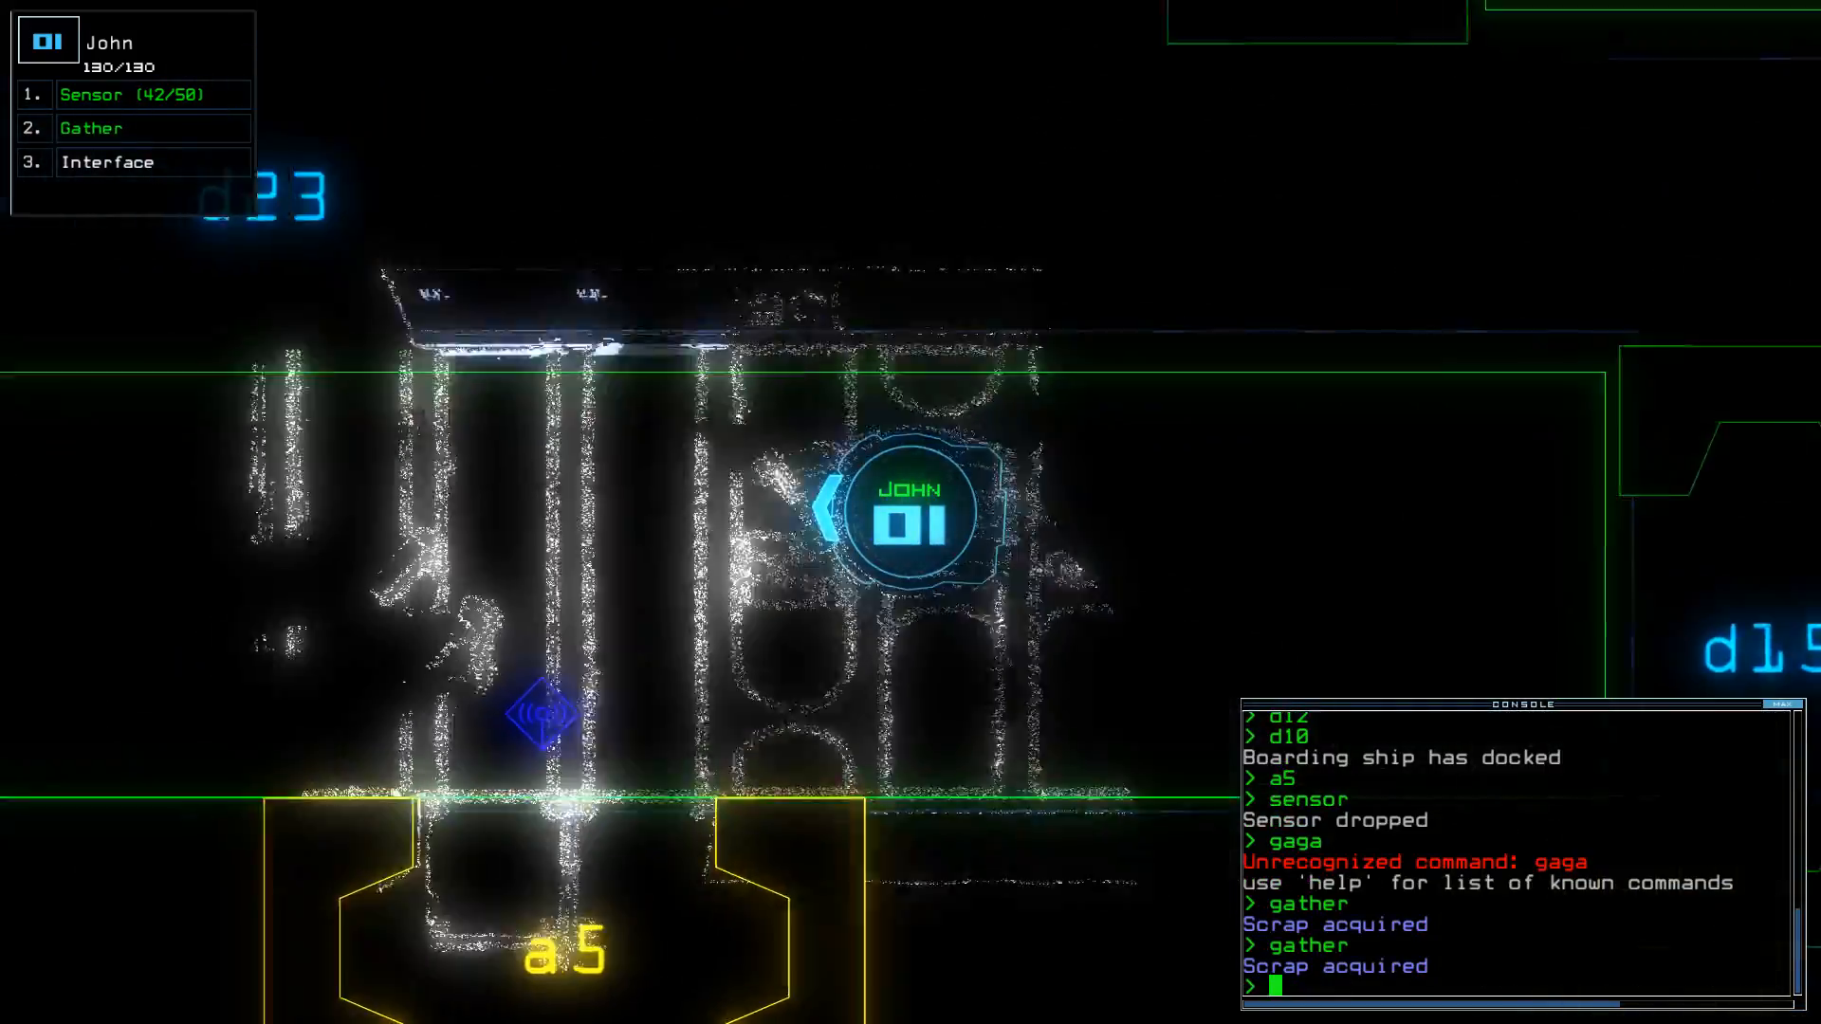
{"action": "type", "text": "gather"}
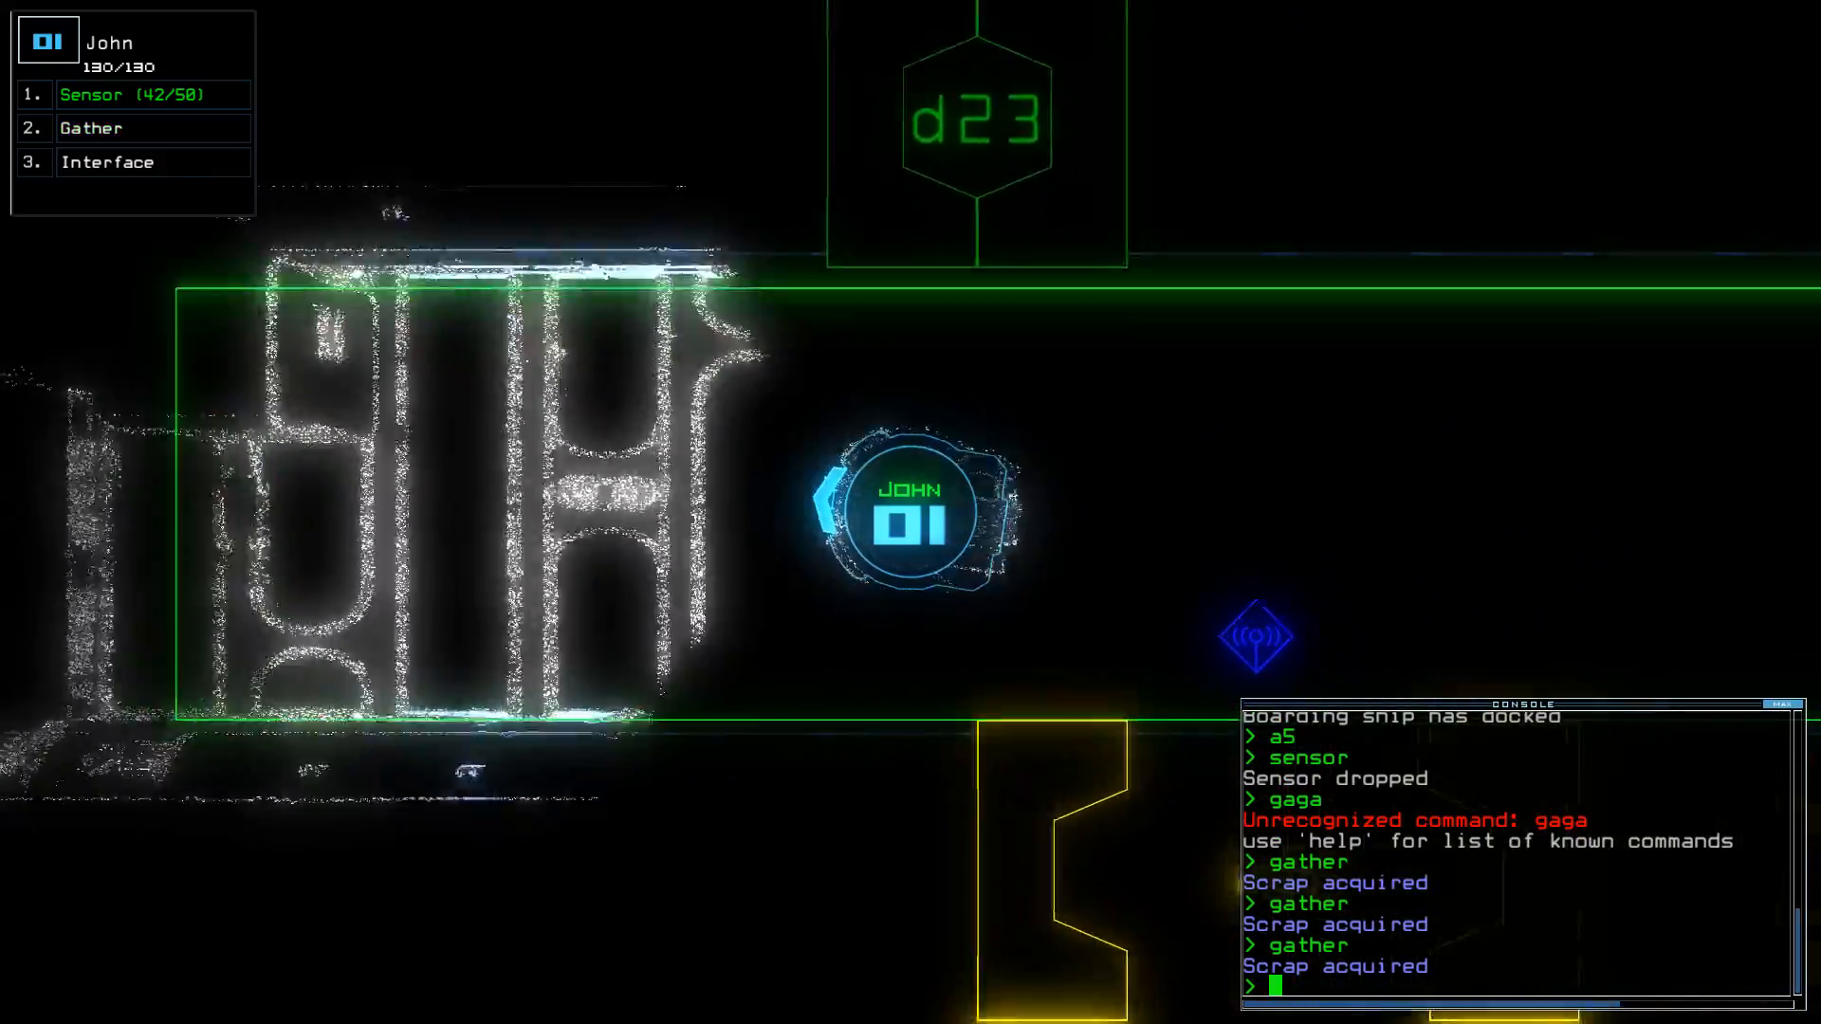
{"action": "type", "text": "a5"}
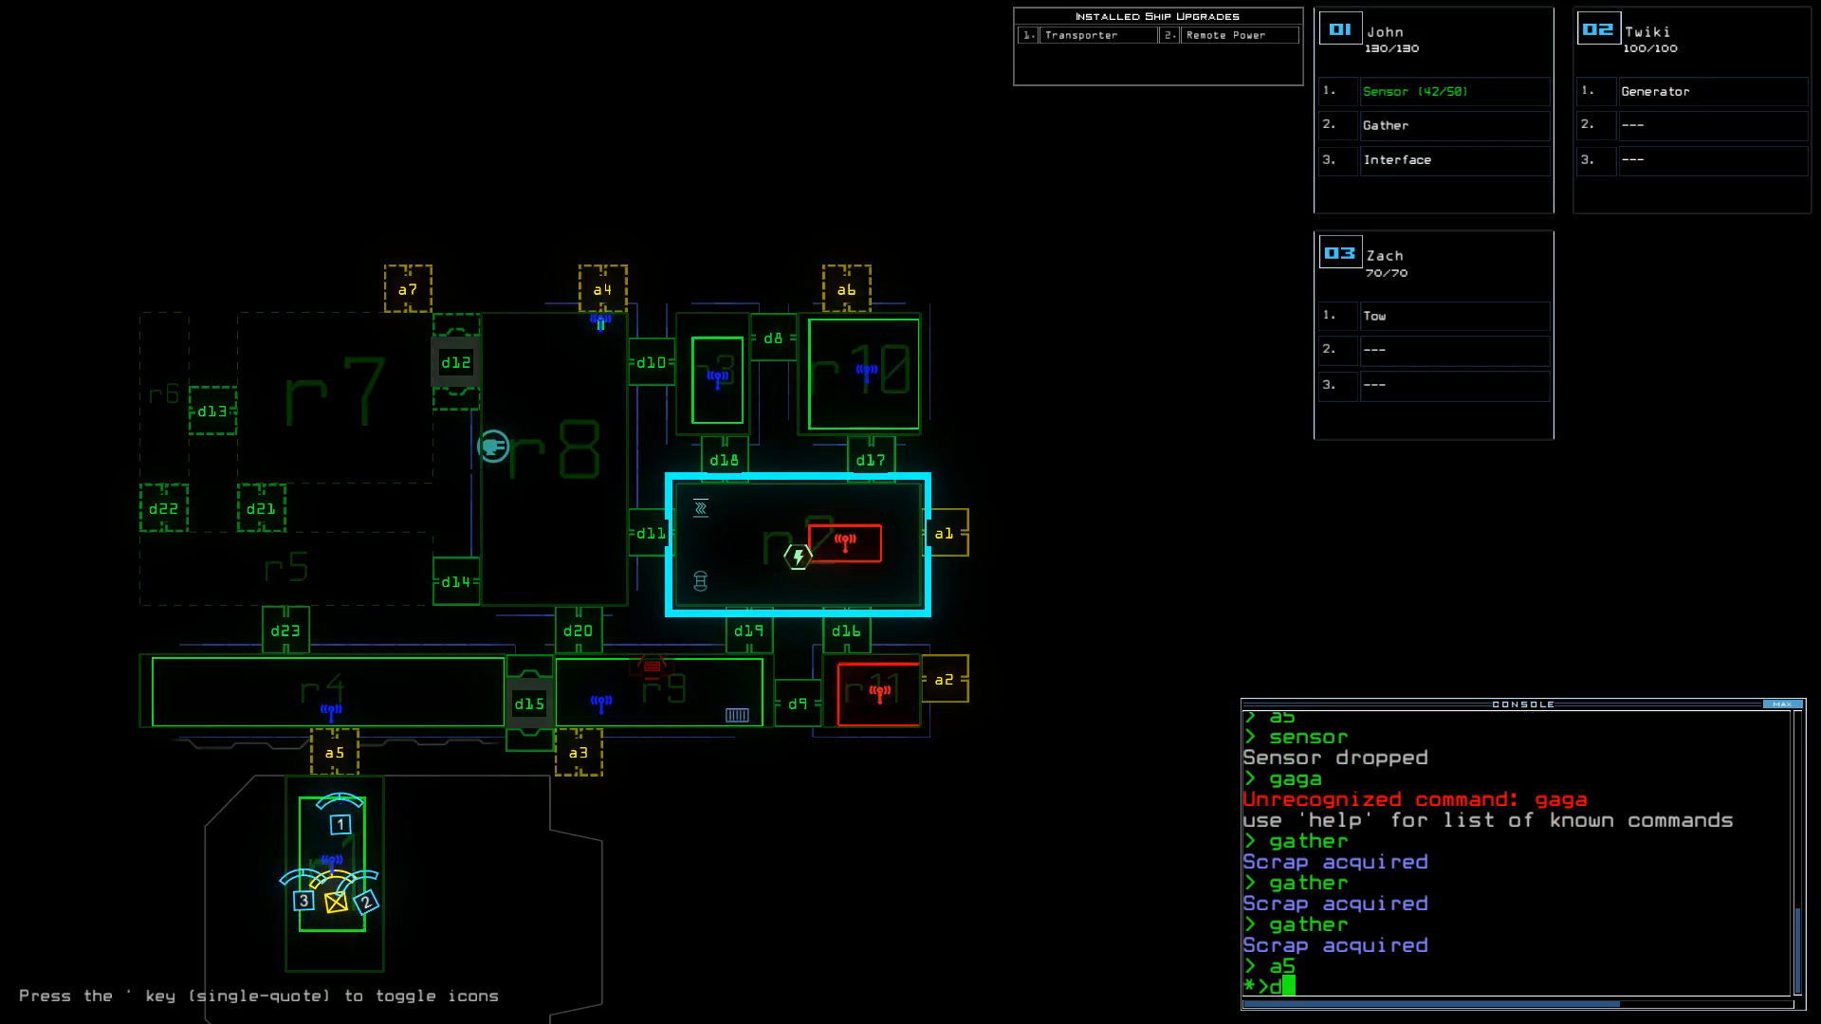
- Toggle doors a5, d23 and d15, then redock the ship at airlock a7
{"action": "key", "text": "Return"}
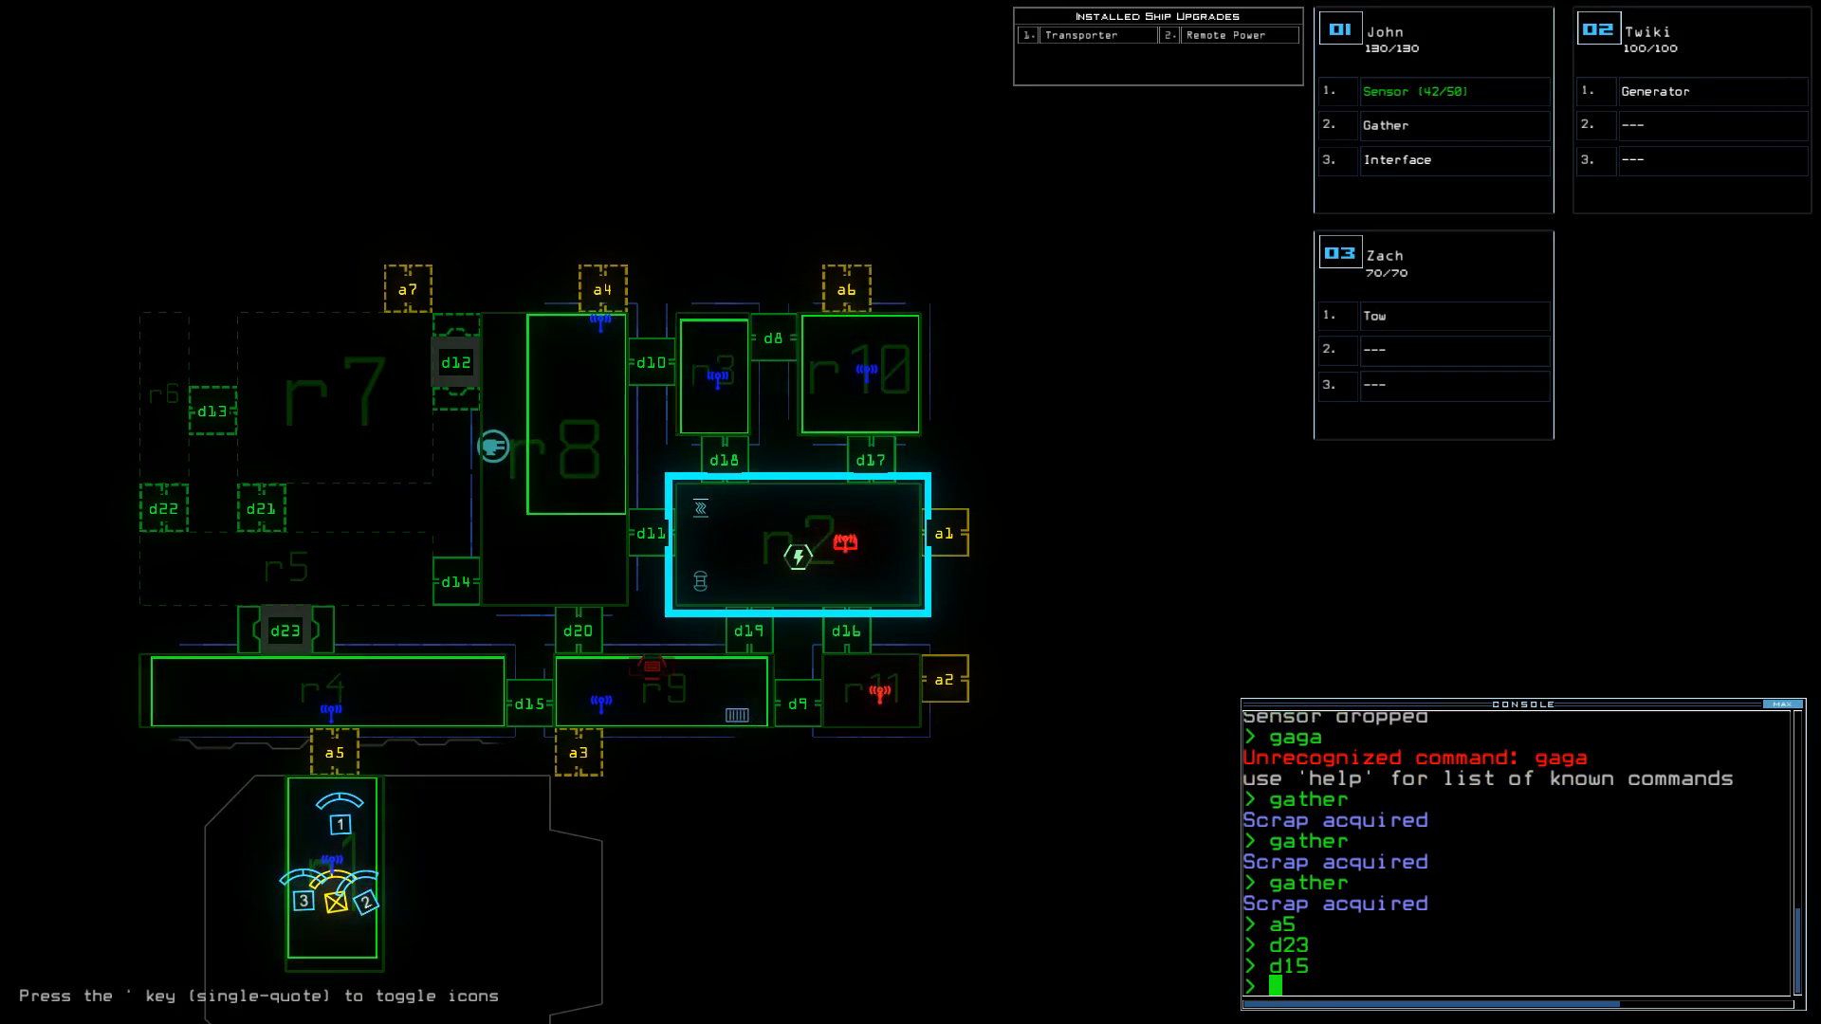
{"action": "type", "text": "dock a7"}
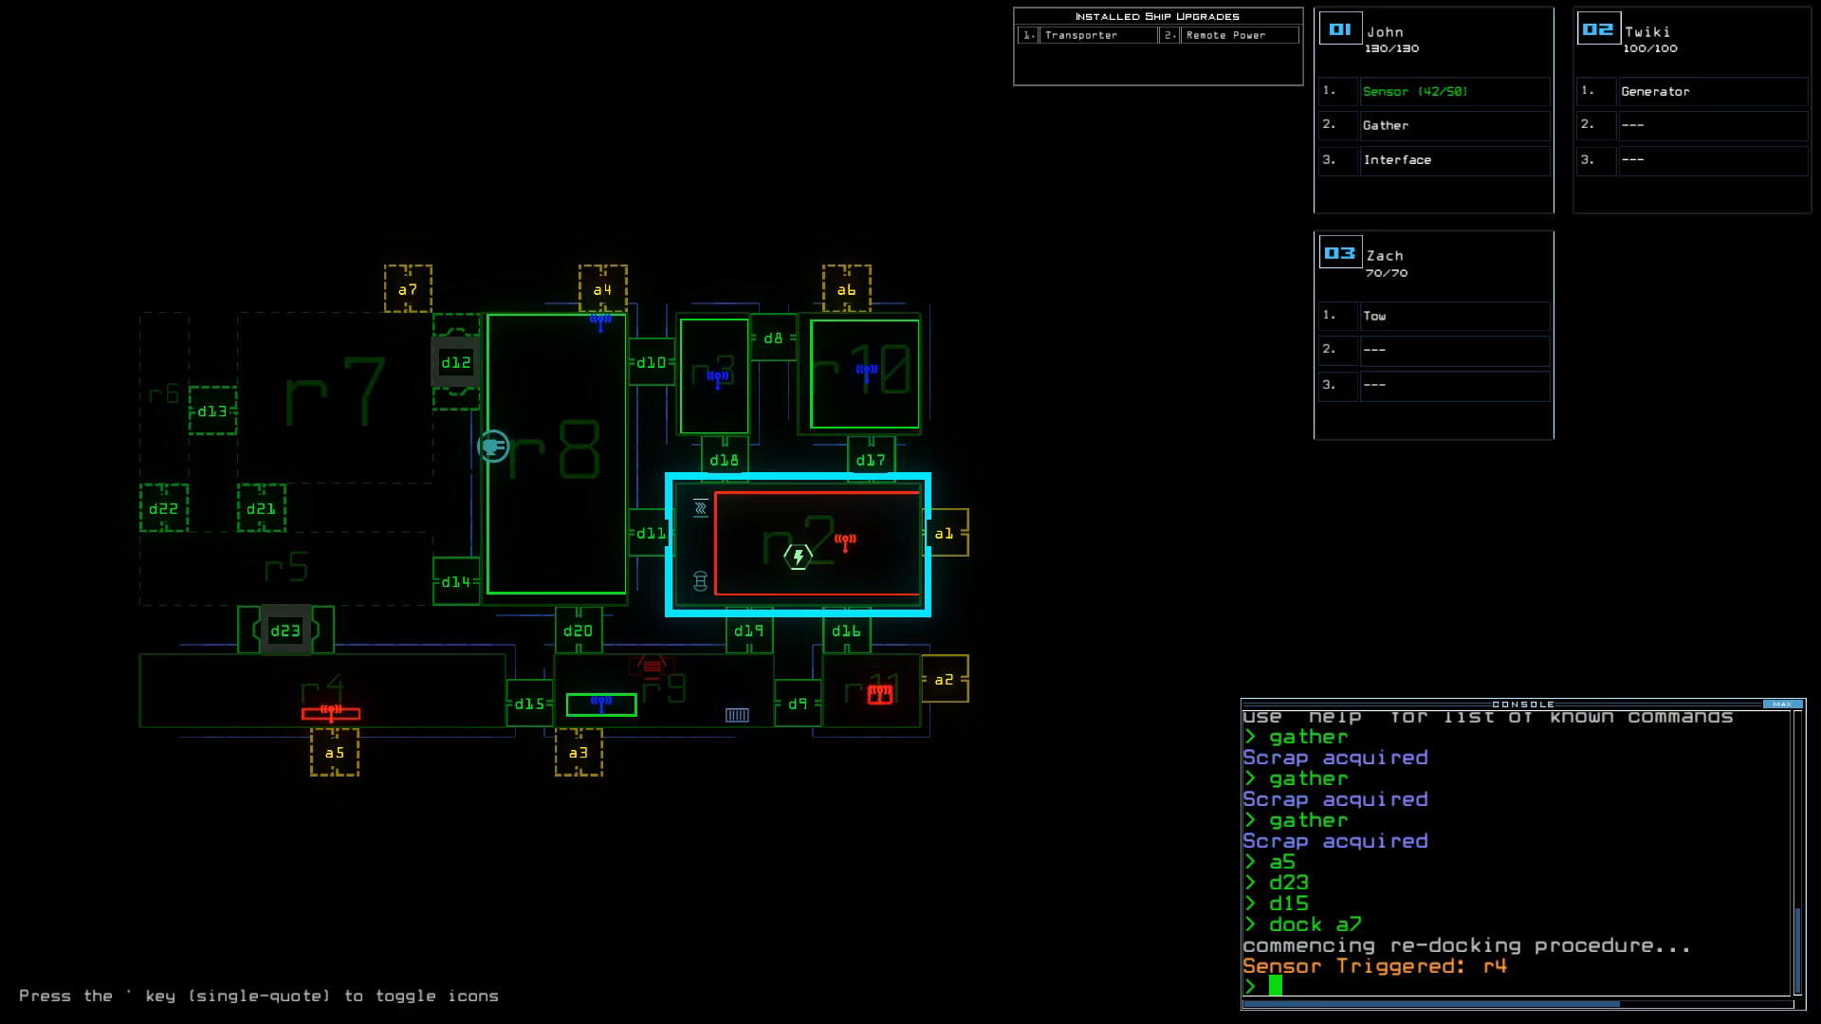
{"action": "type", "text": "fd"}
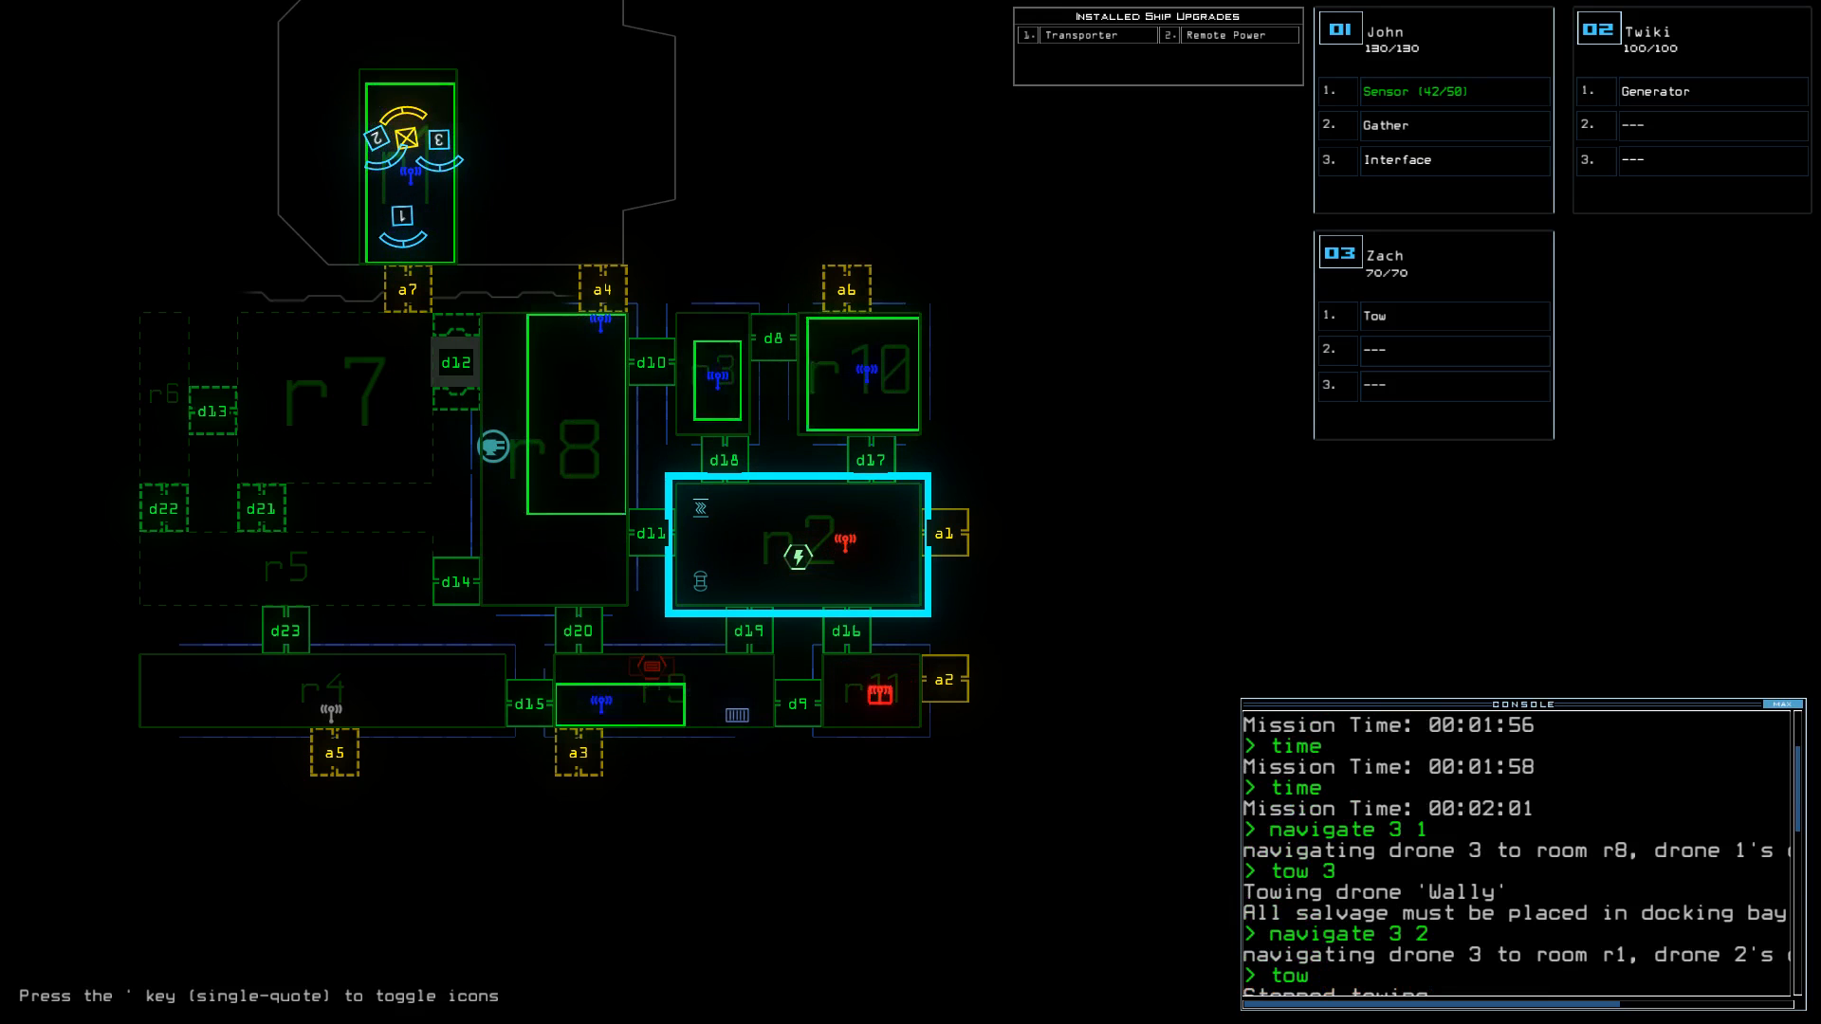
{"action": "type", "text": "gaga"}
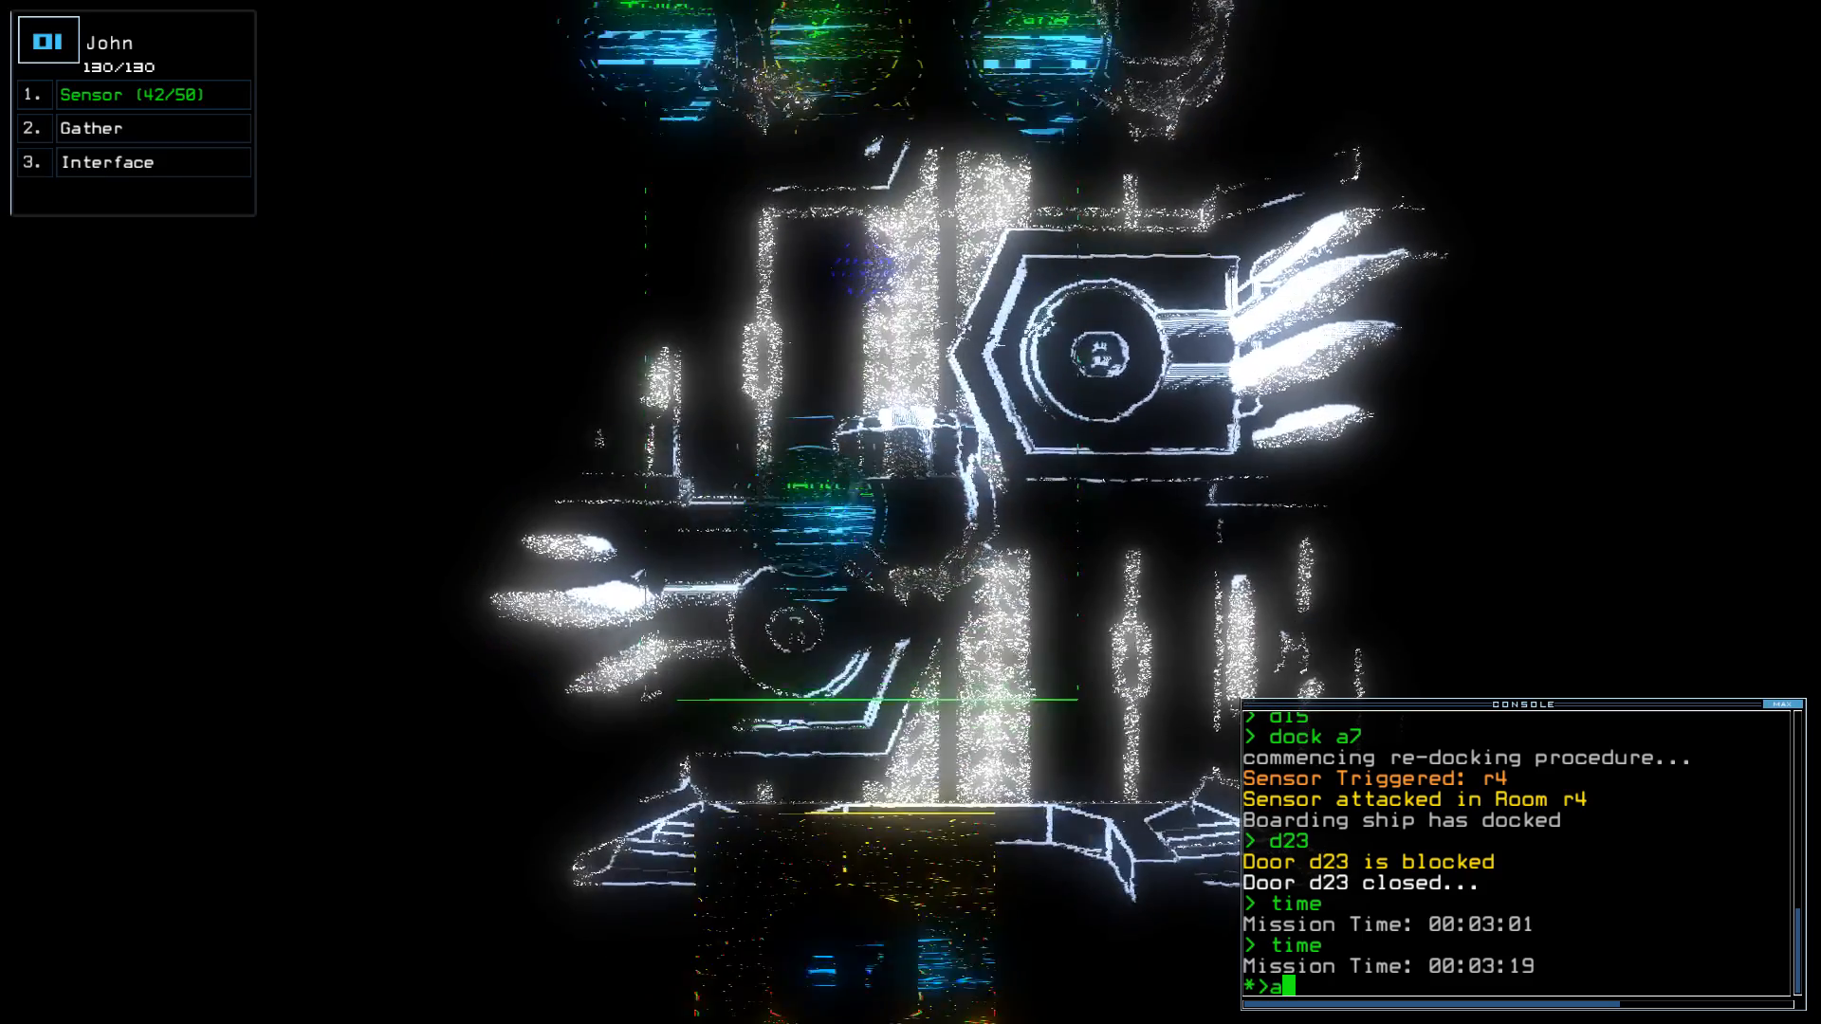
- Open airlock a7 and door d13 for drone 1, dropping sensors and checking status
{"action": "key", "text": "Return"}
{"action": "type", "text": "sensor"}
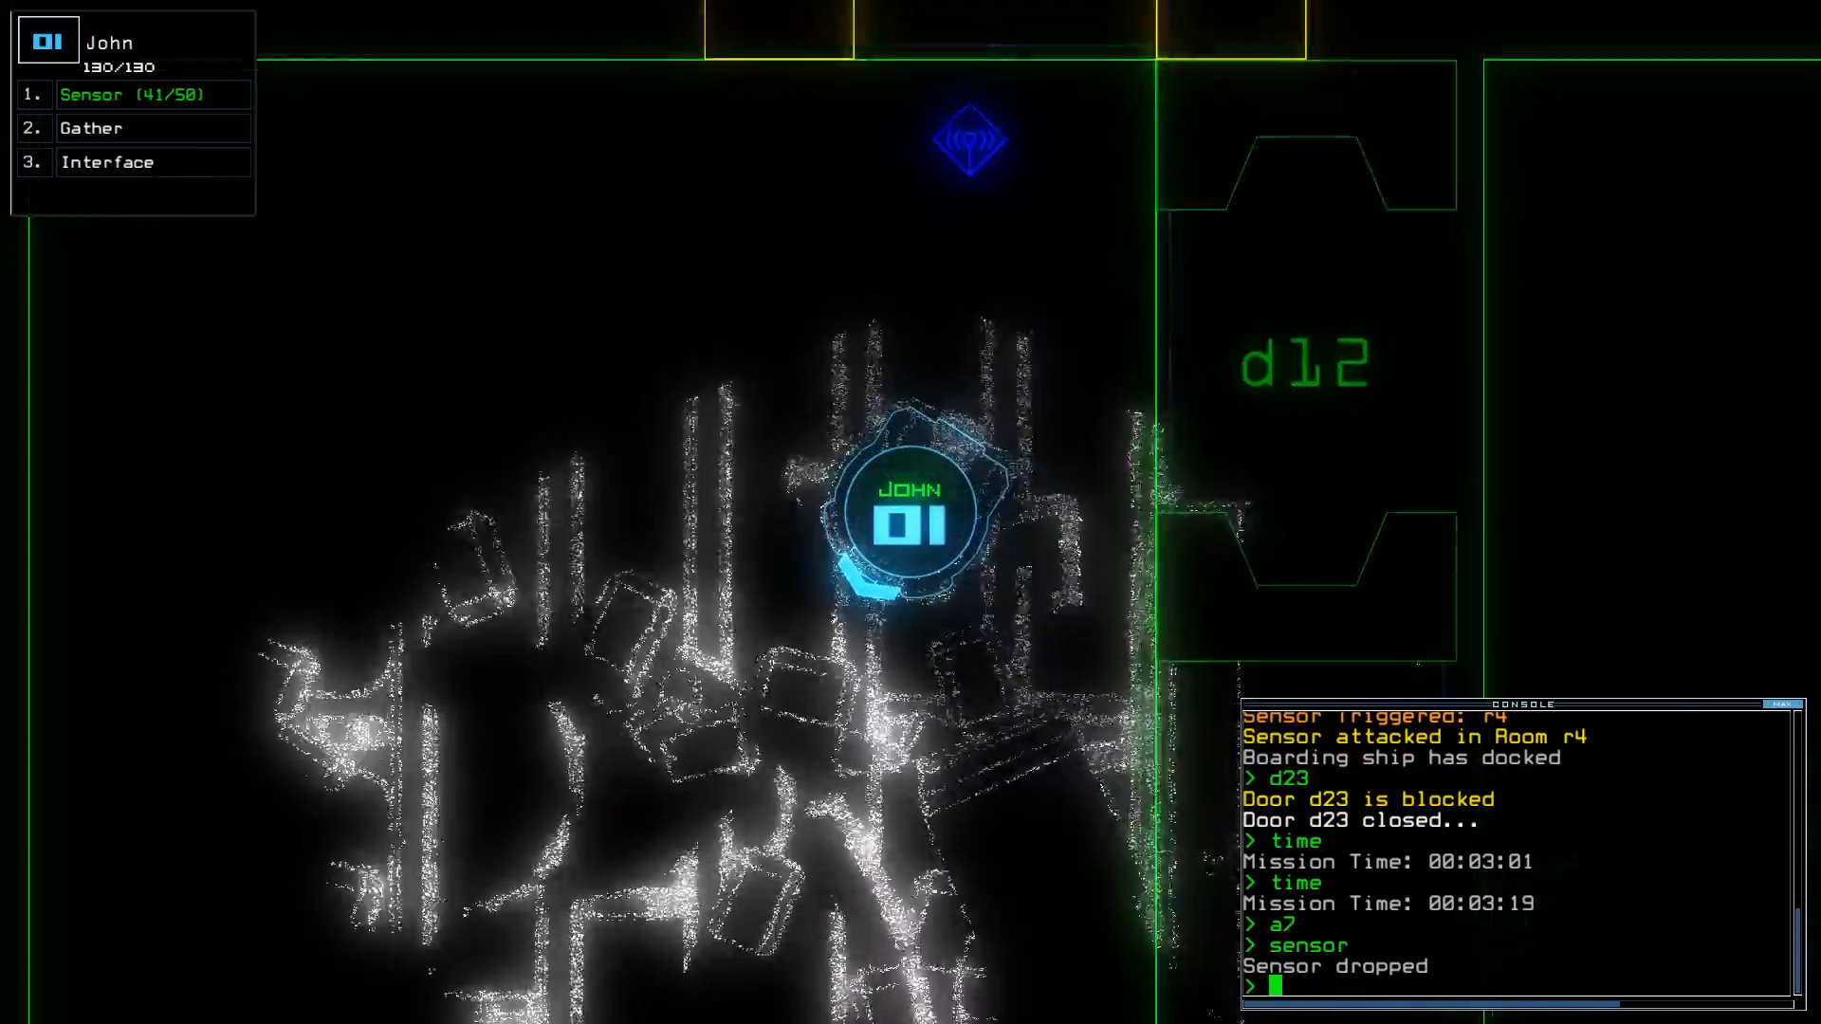
{"action": "scroll", "scroll_direction": "left", "scroll_amount": 3}
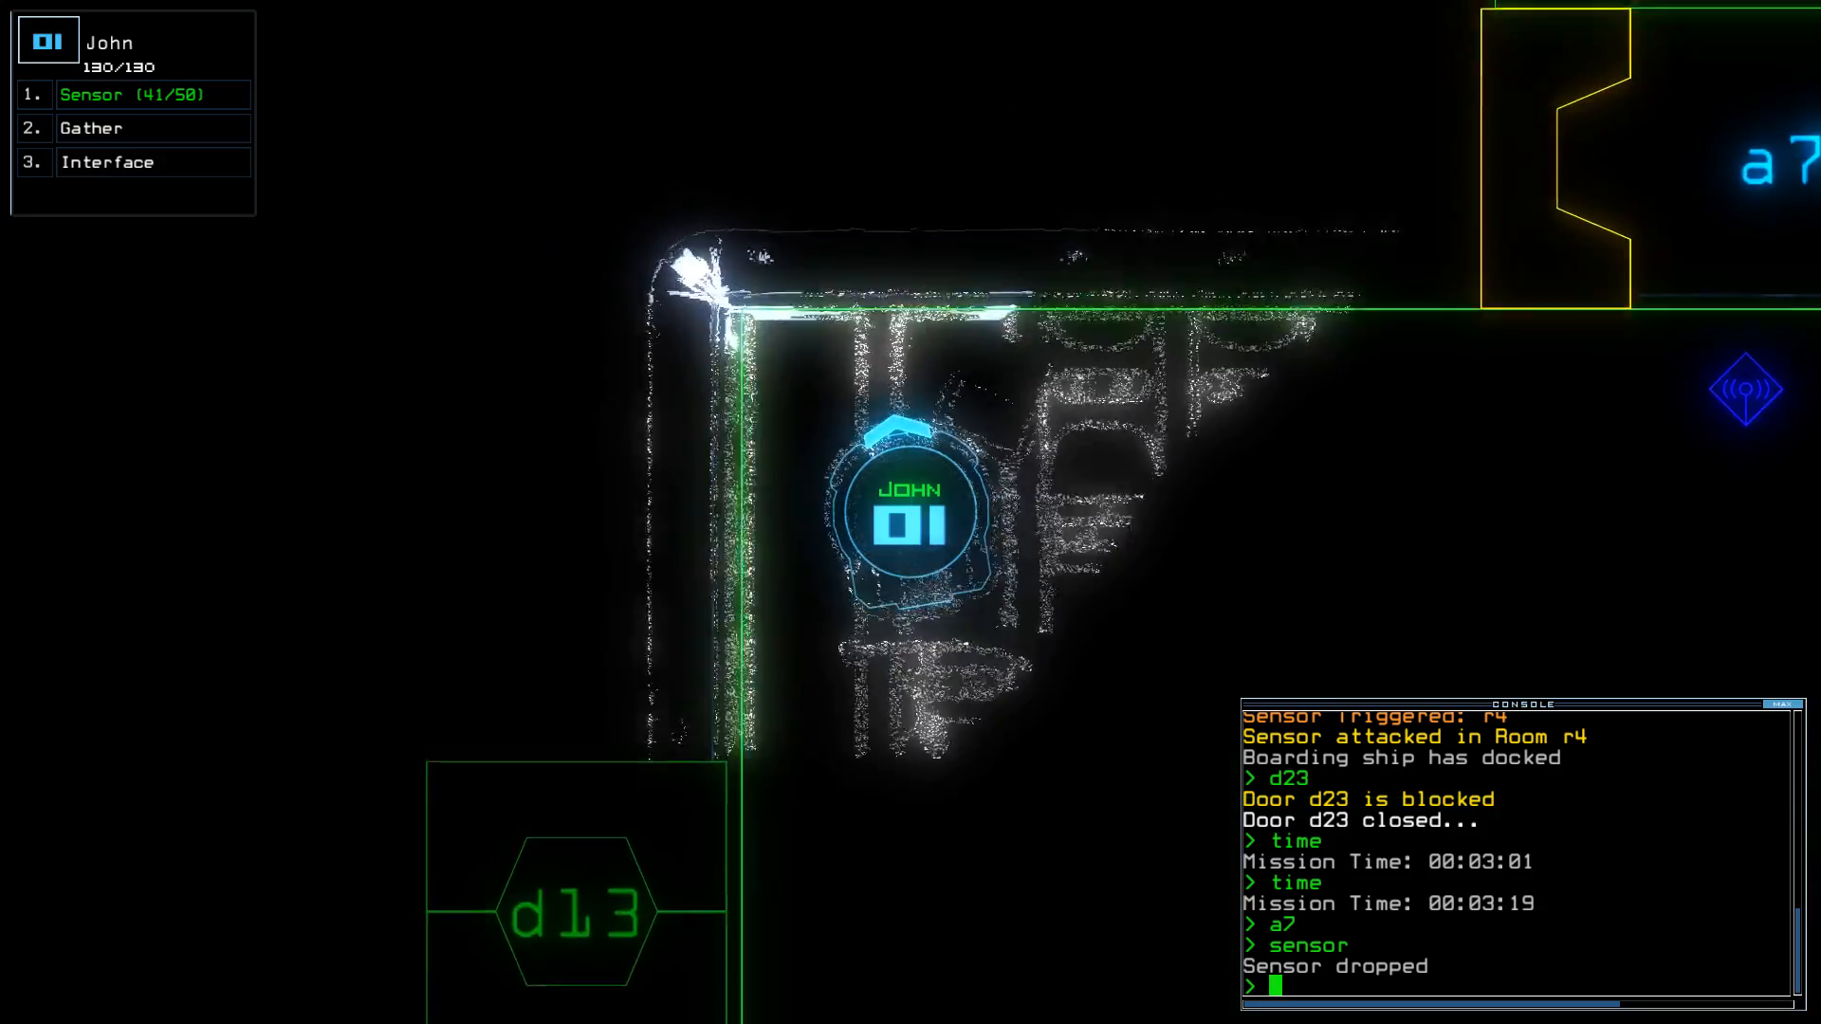
{"action": "type", "text": "d13"}
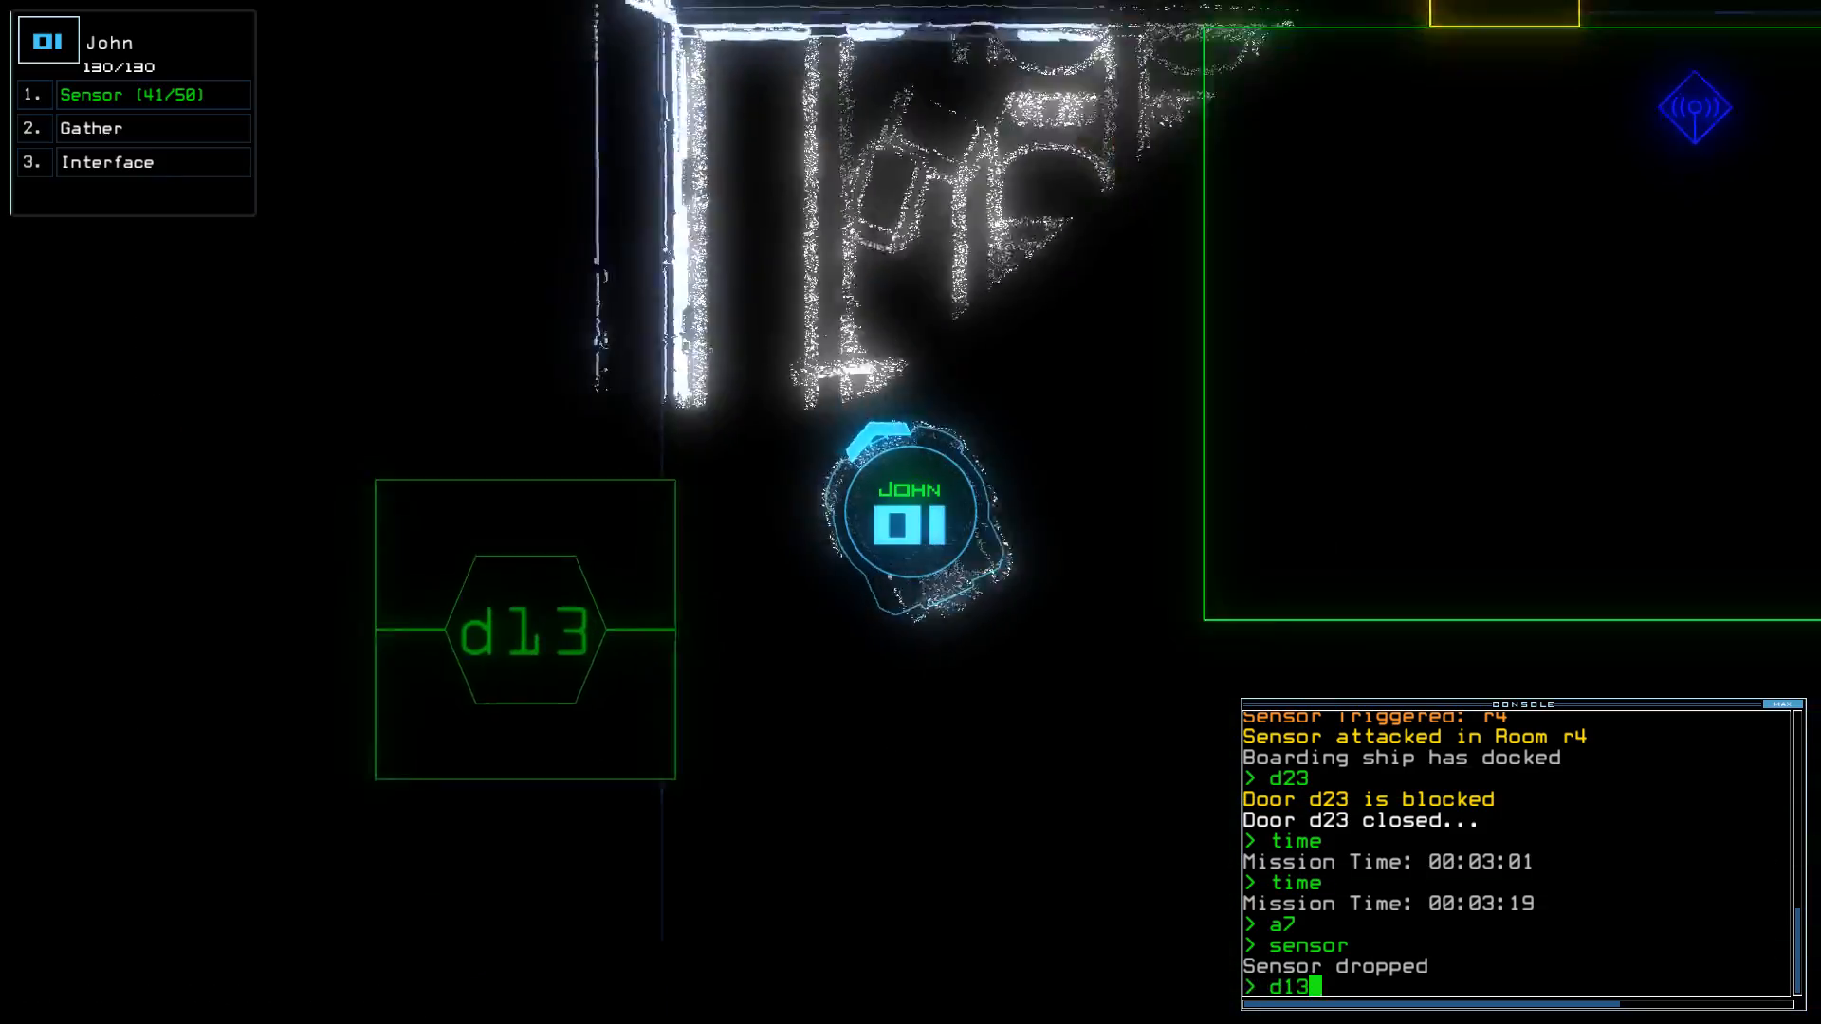
{"action": "key", "text": "Return"}
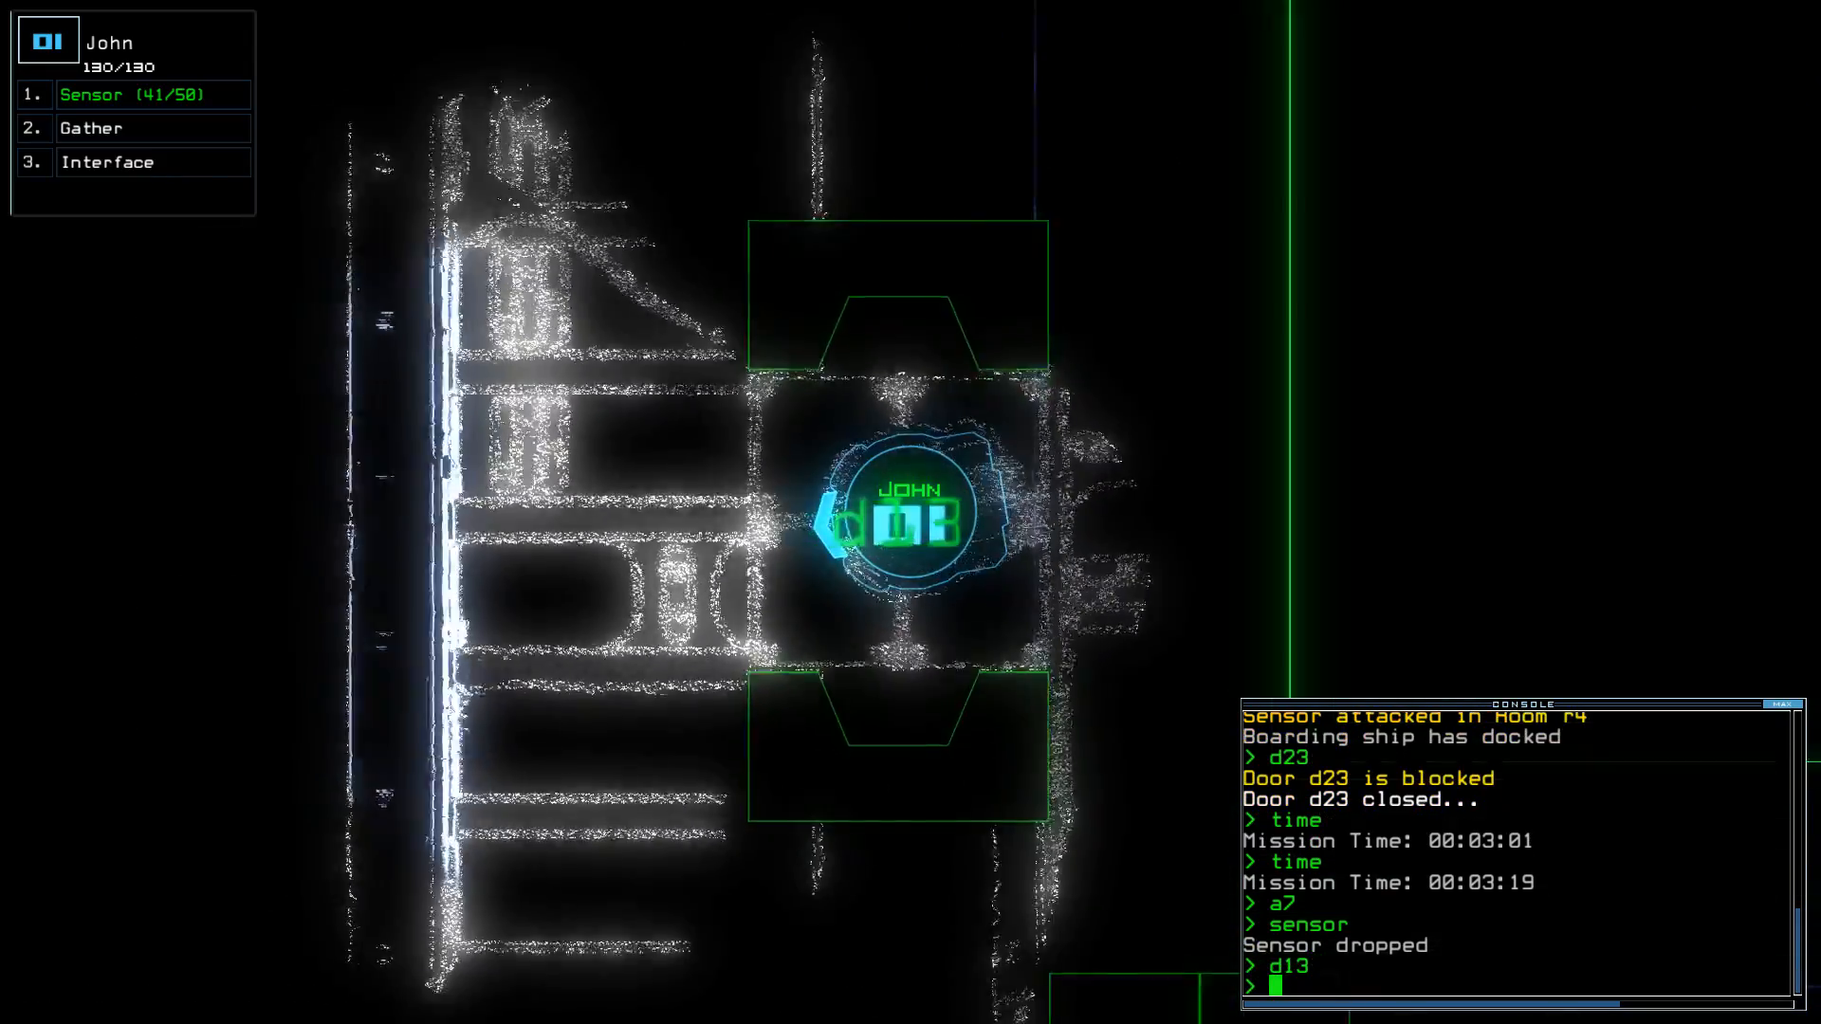
{"action": "type", "text": "sensor"}
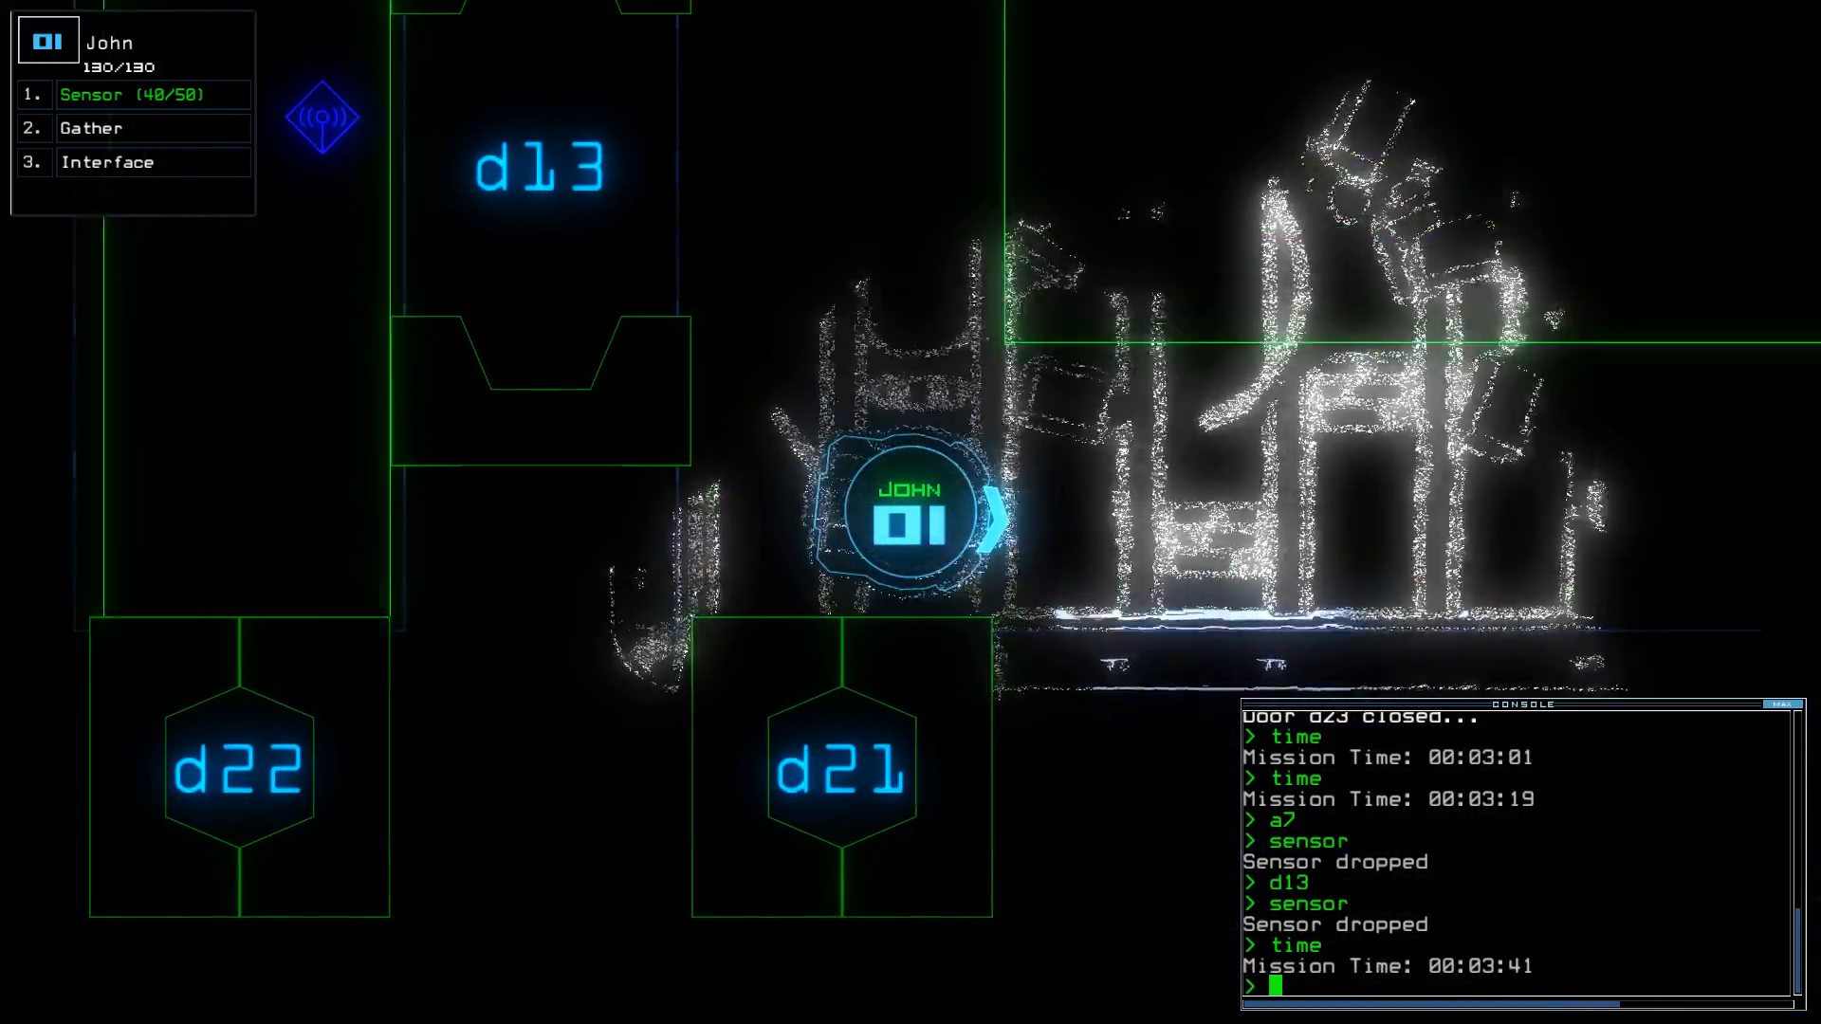
{"action": "type", "text": "status"}
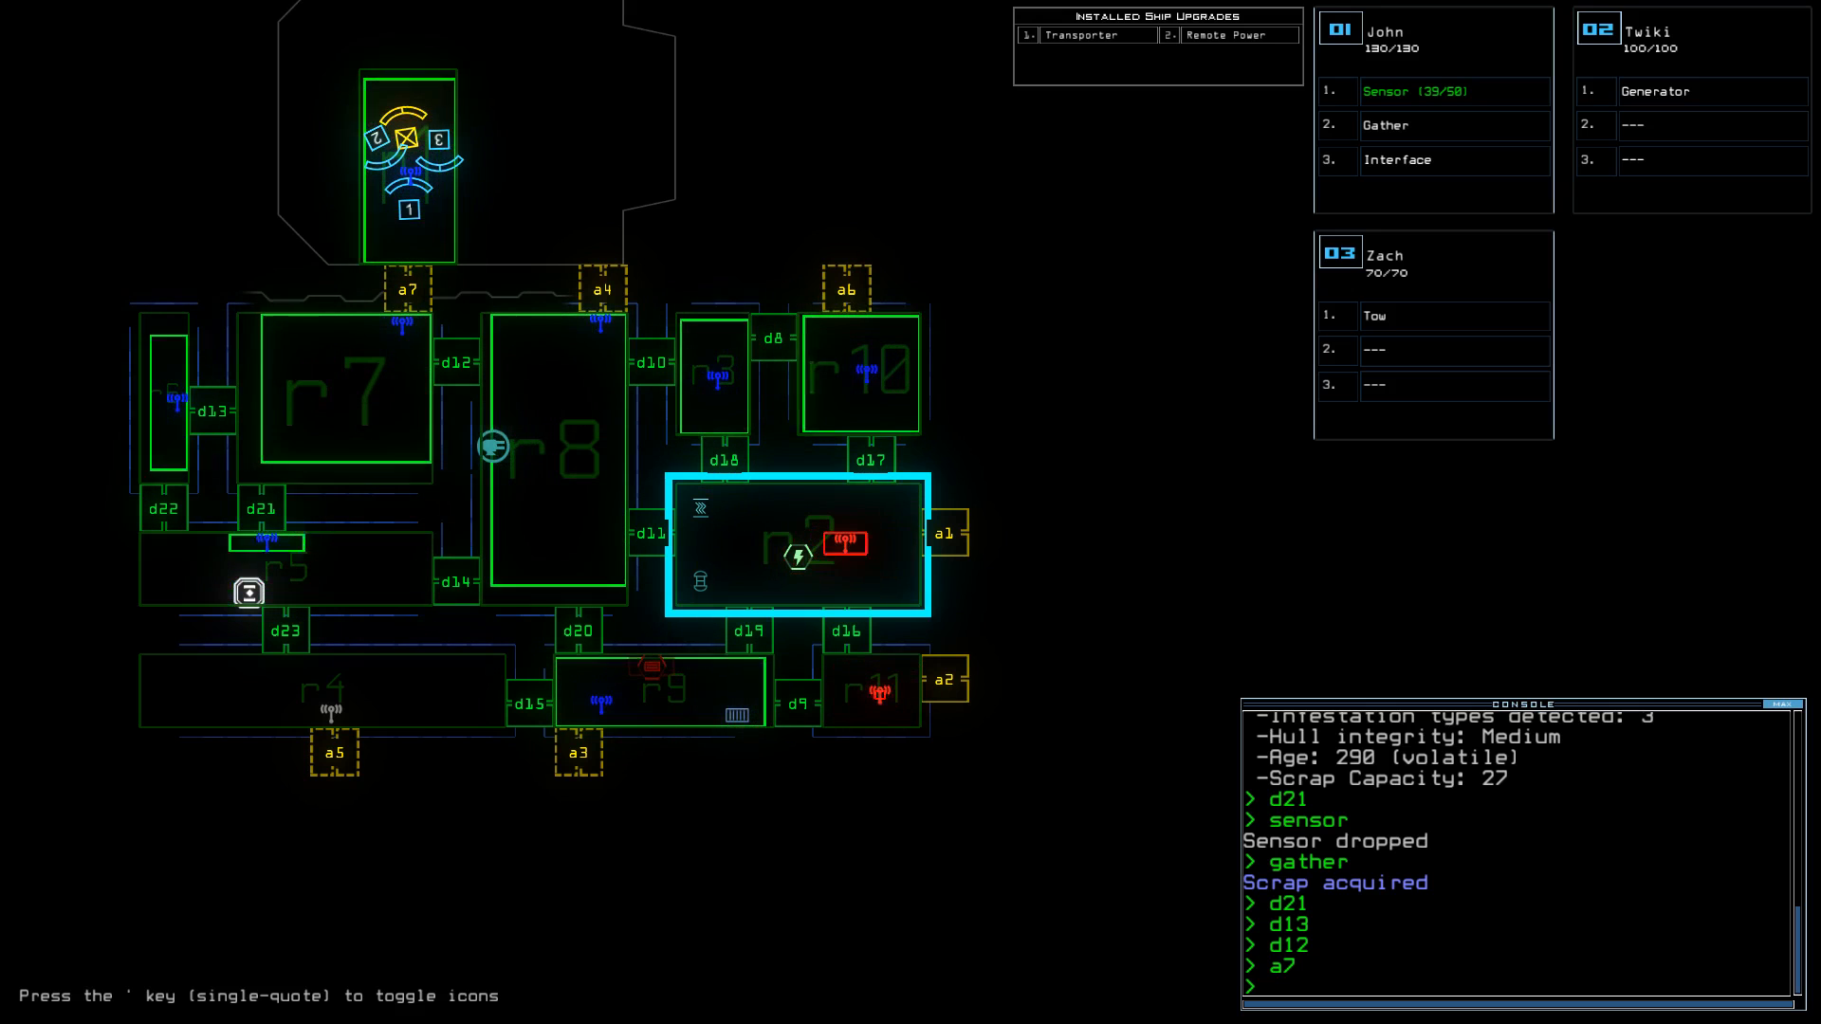
- Toggle doors d21, d13, d12, a7 and d15 for drone 1
{"action": "type", "text": "d"}
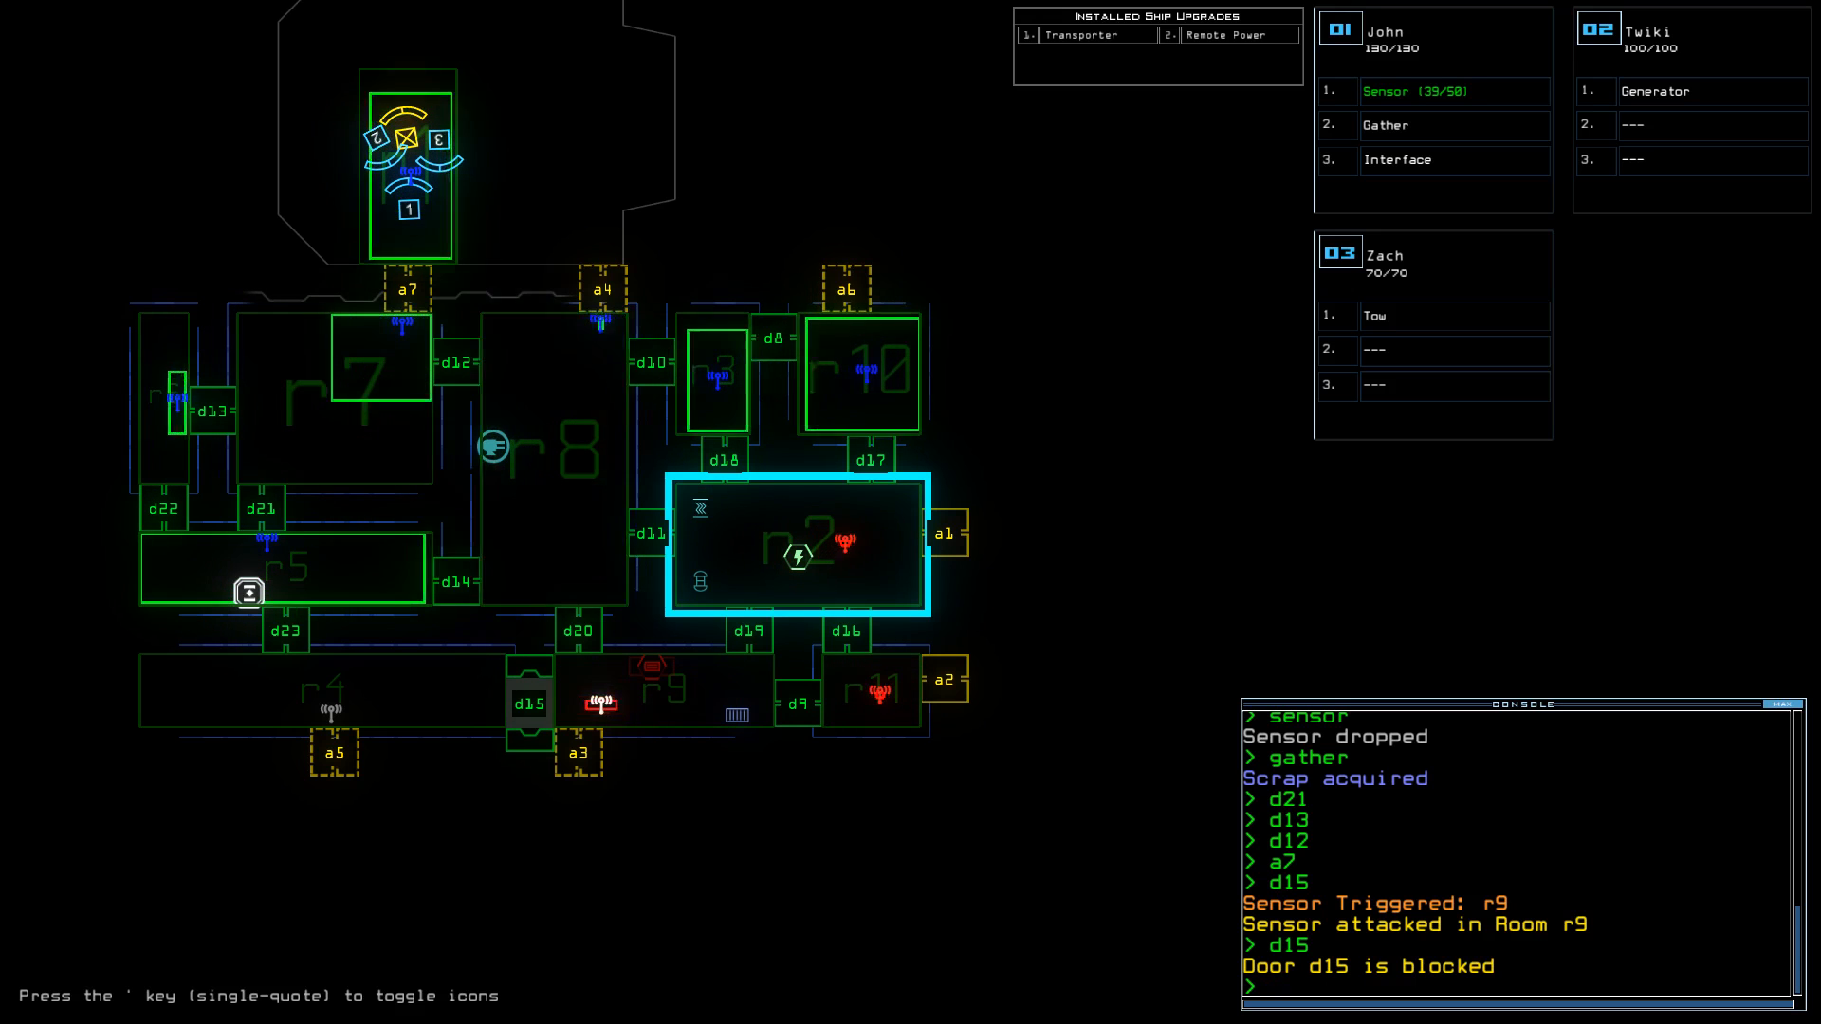
{"action": "type", "text": "d"}
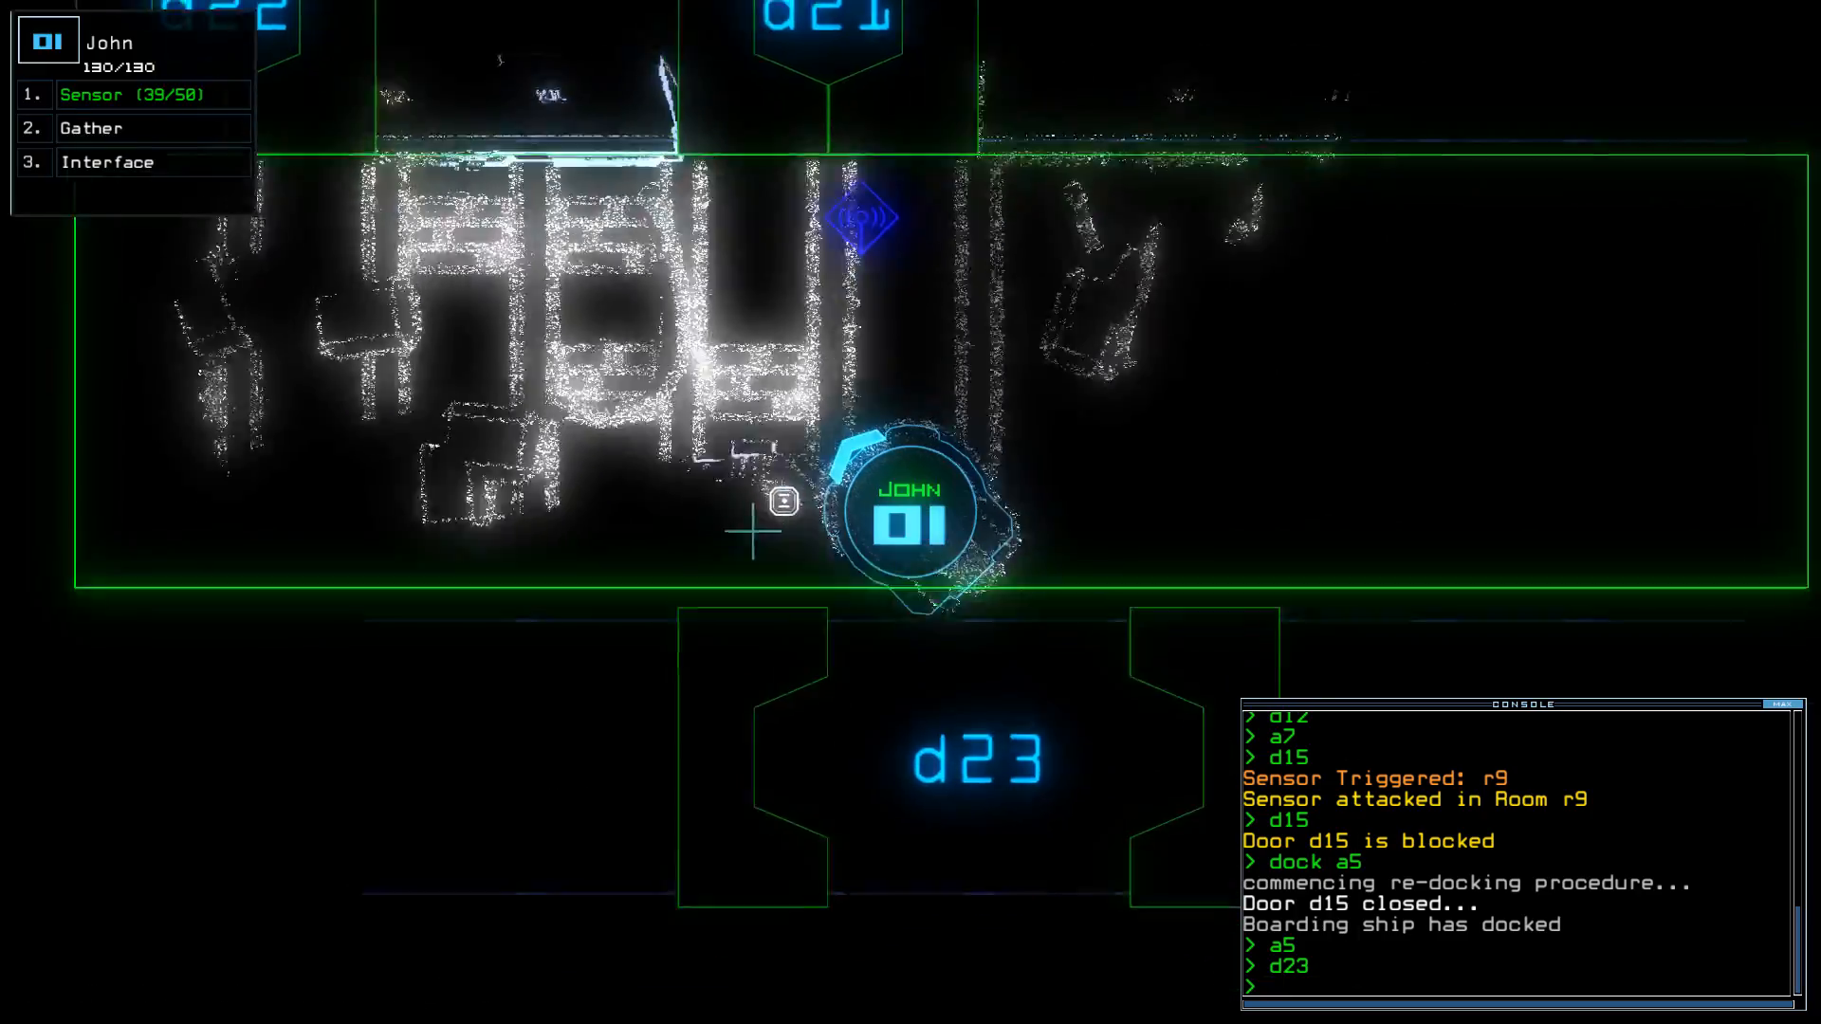
- Drop another sensor after redocking at a5
{"action": "type", "text": "sensor"}
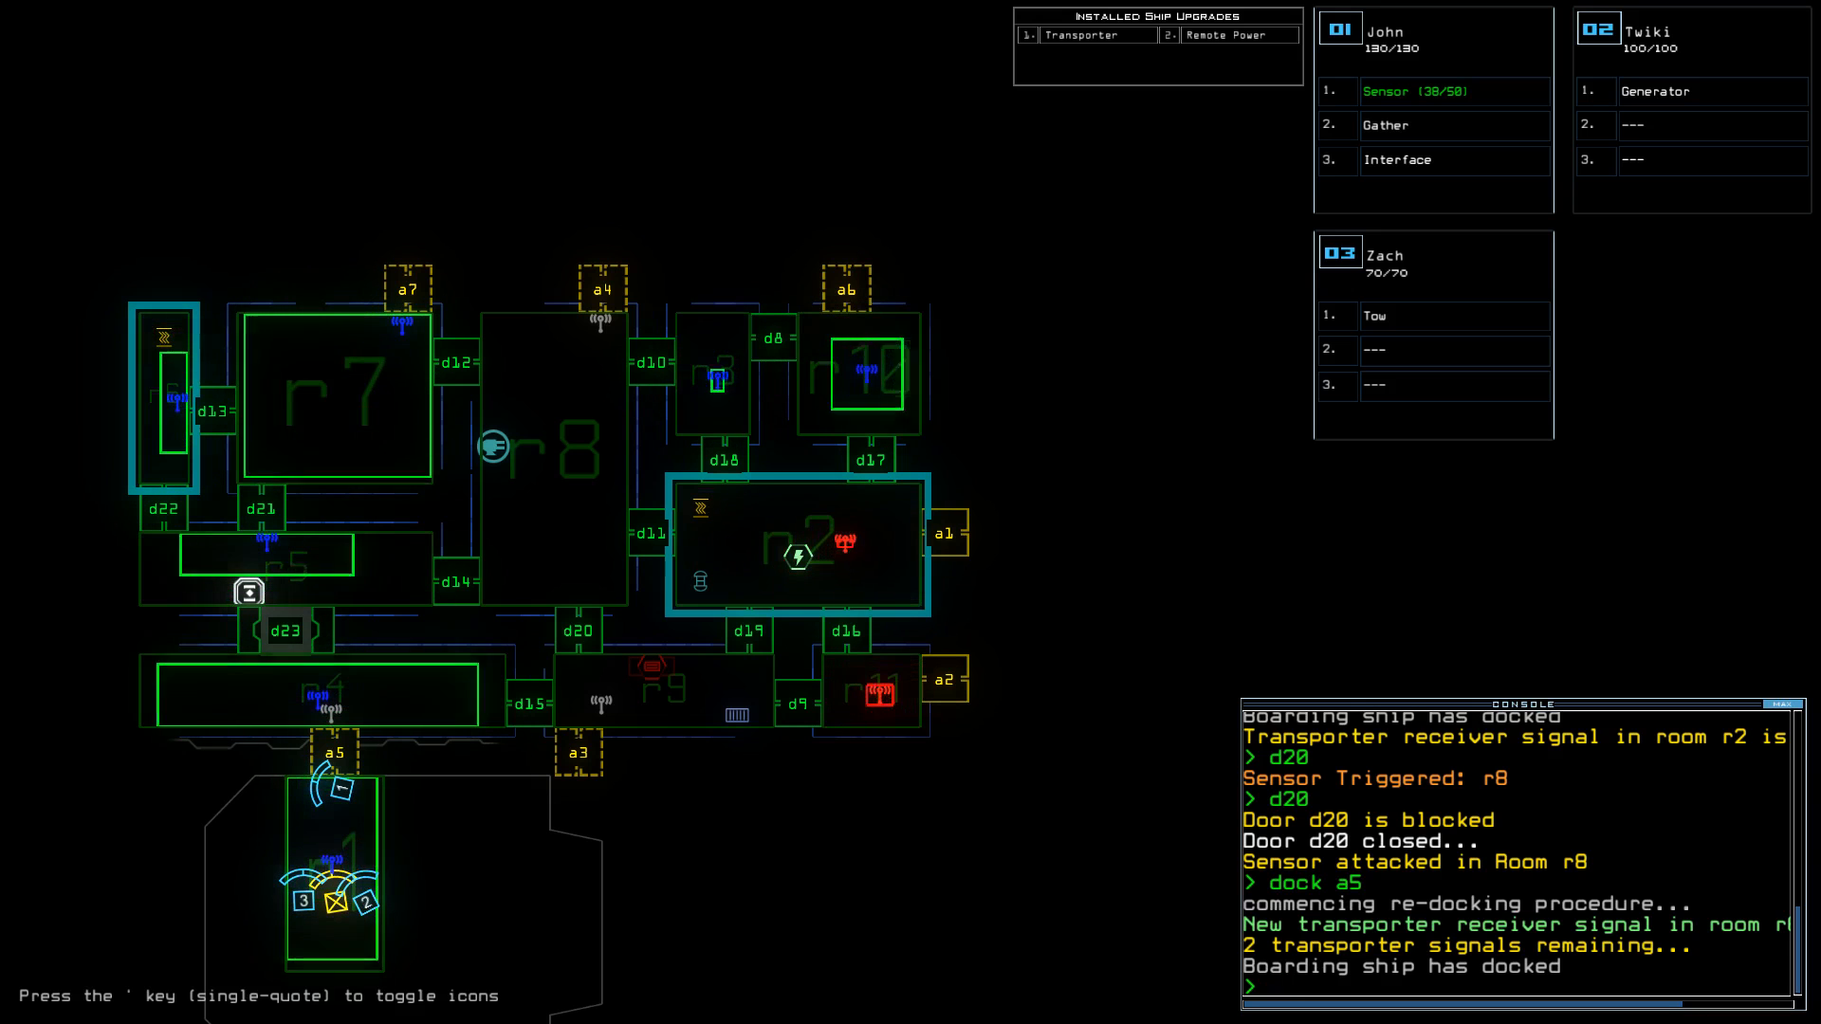
- Check the current mission time
{"action": "type", "text": "time"}
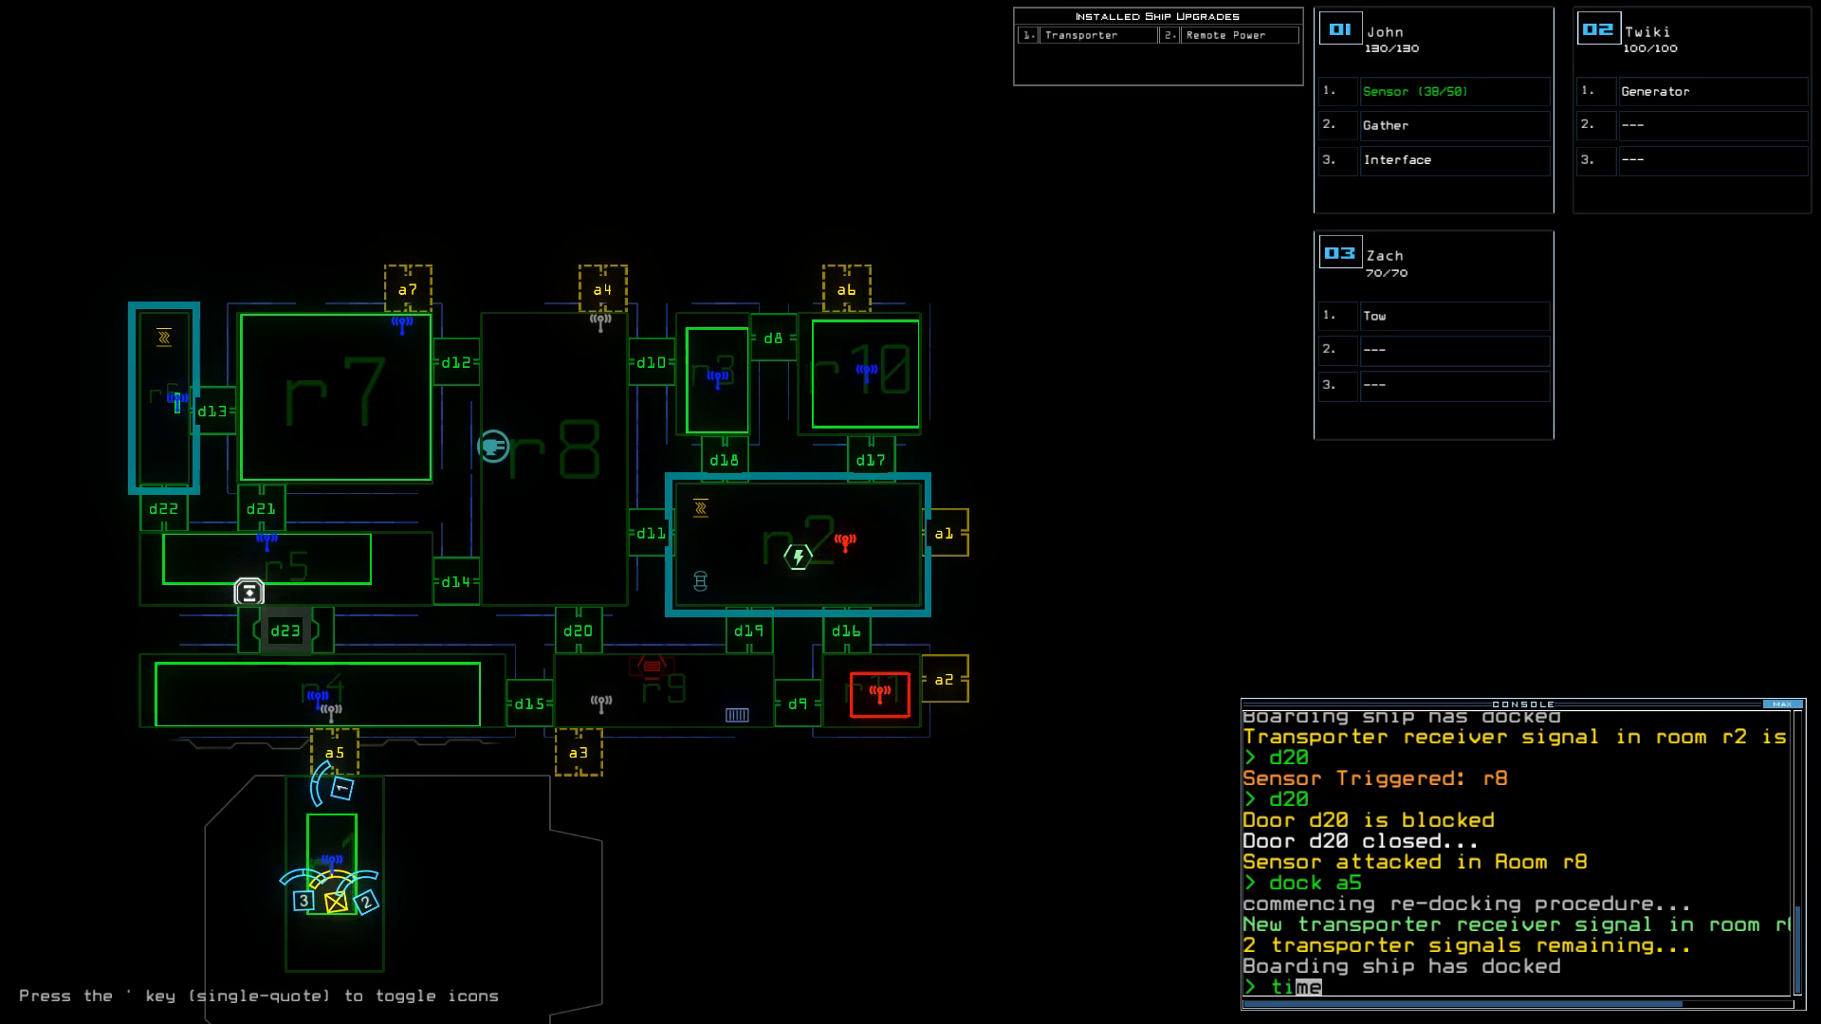
{"action": "key", "text": "Return"}
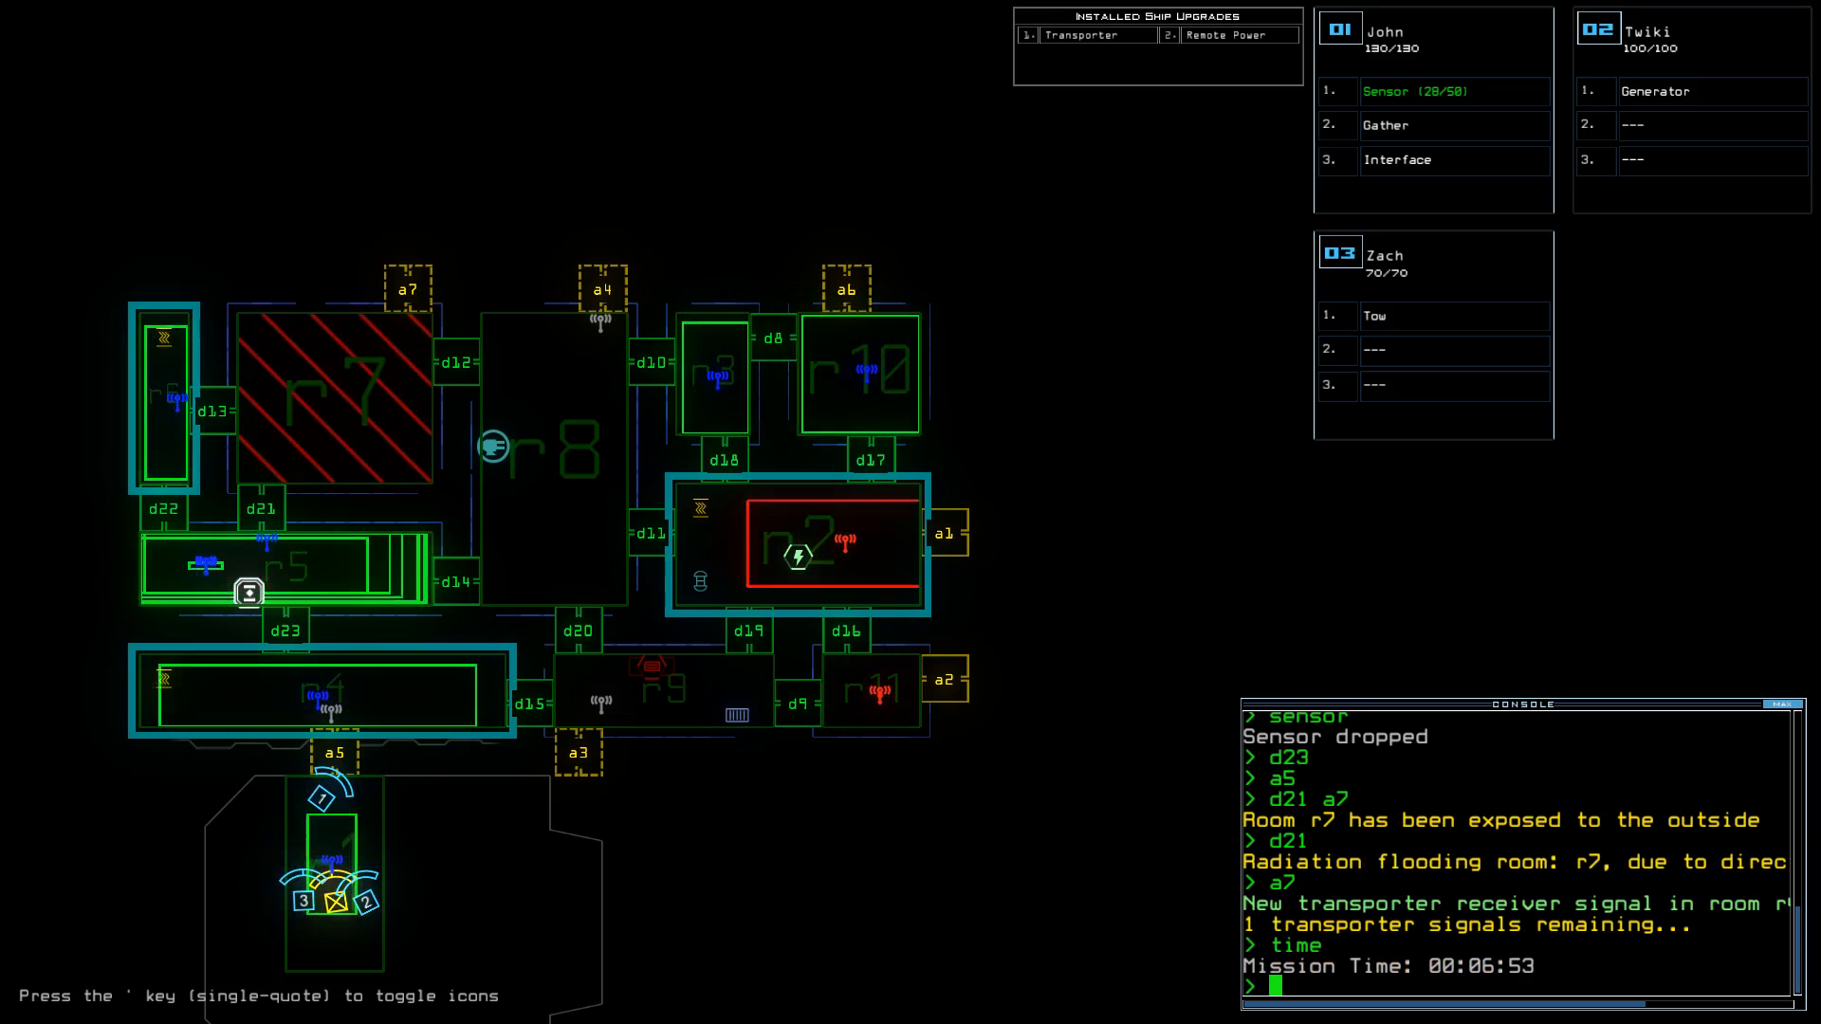
- Operate doors d14 and d21 together, then enter door d17 as radiation floods r7
{"action": "type", "text": "d14"}
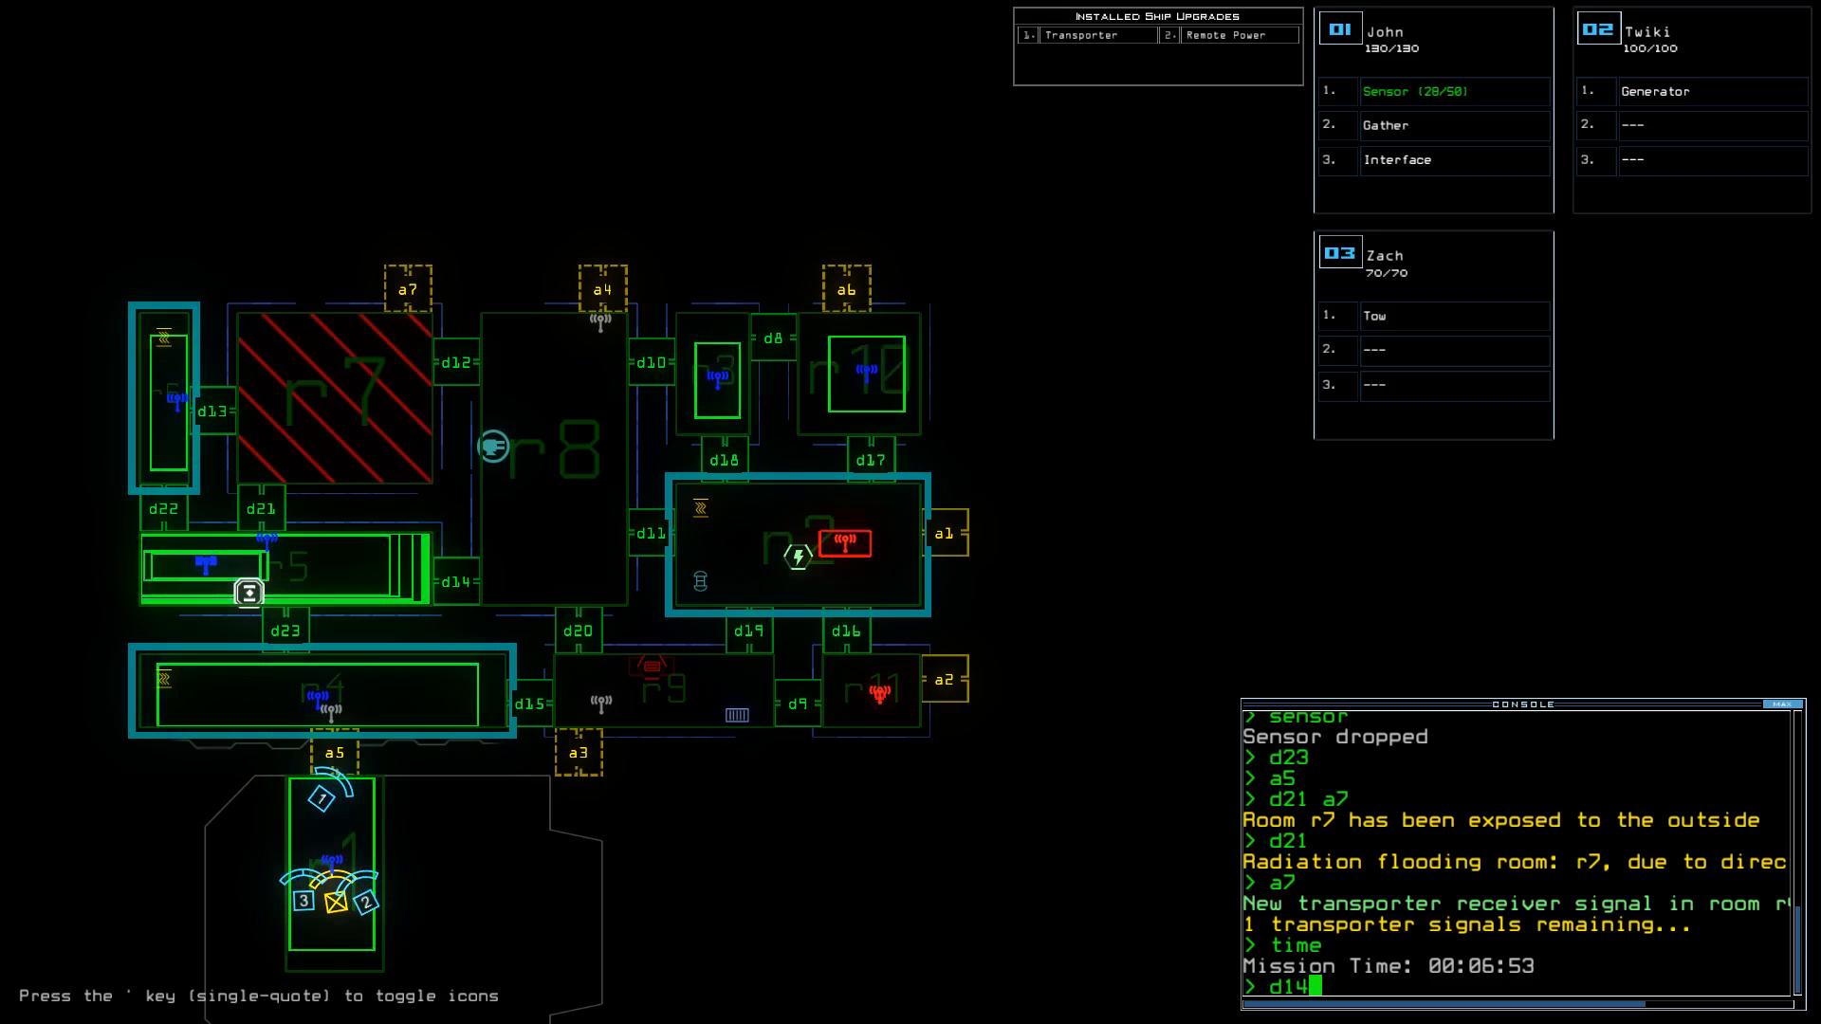
{"action": "type", "text": "d21"}
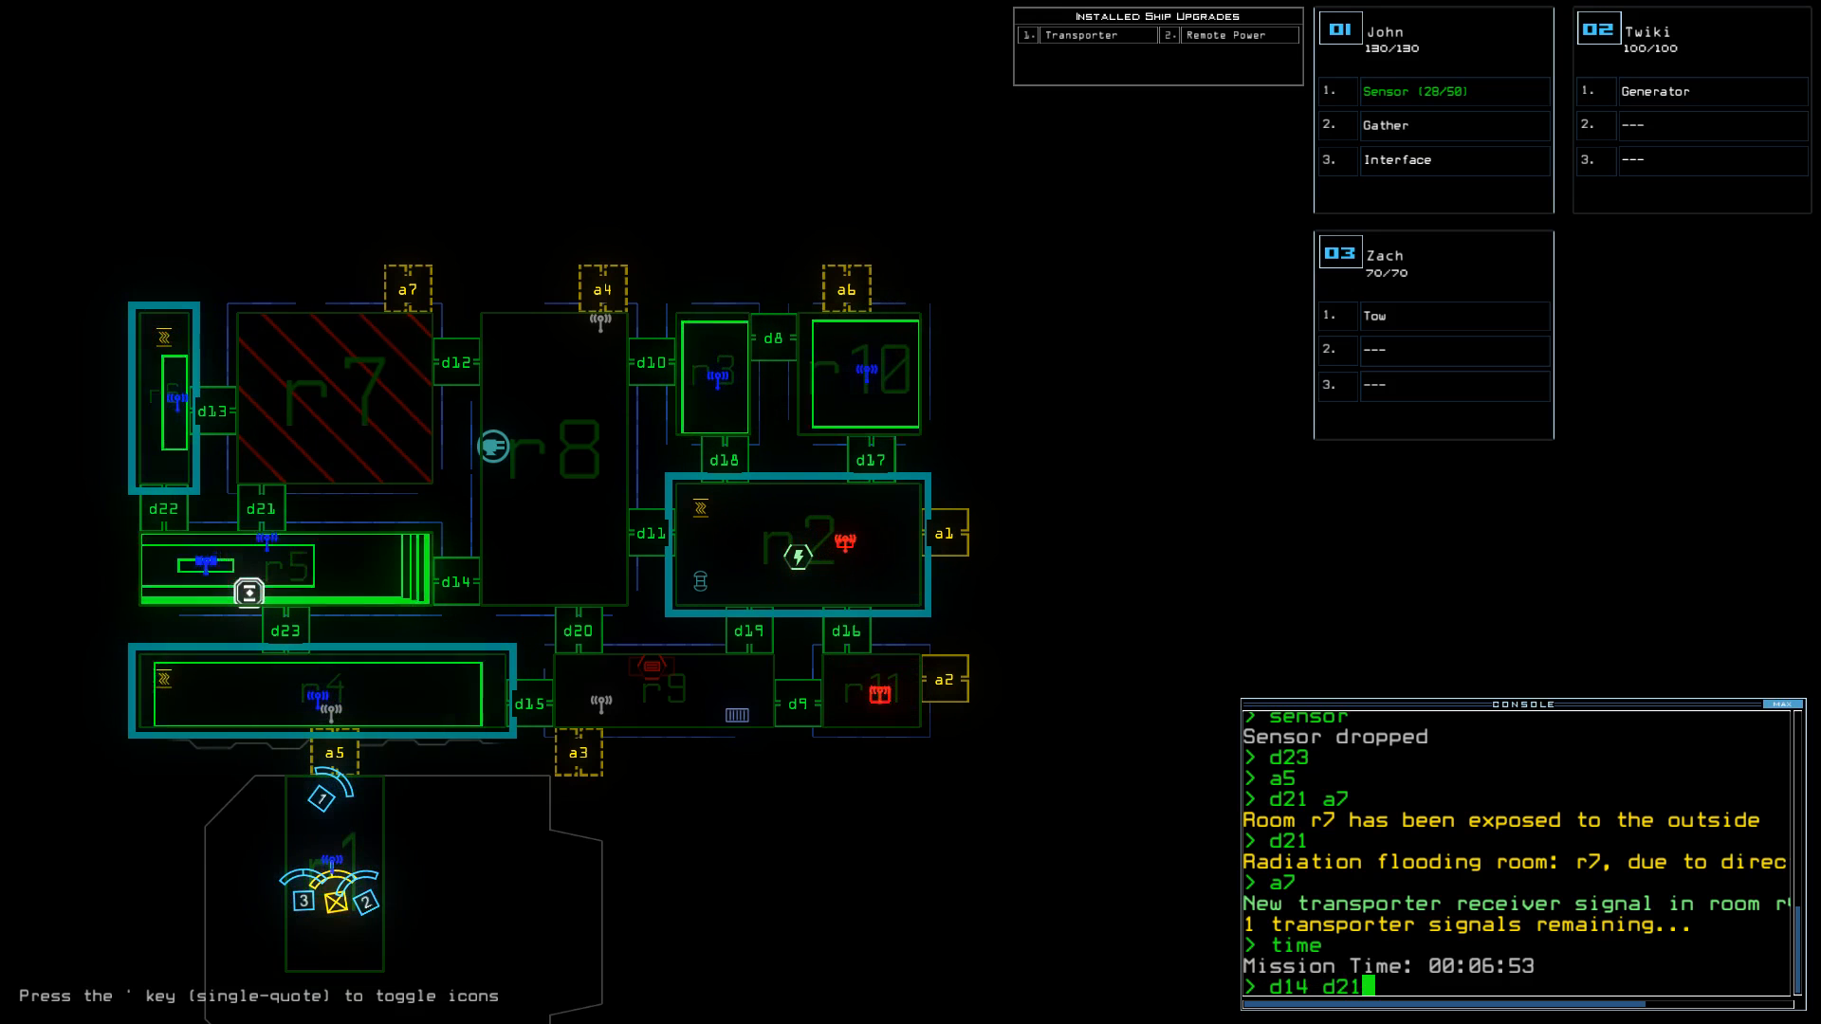
{"action": "type", "text": "dock a3"}
{"action": "key", "text": "Return"}
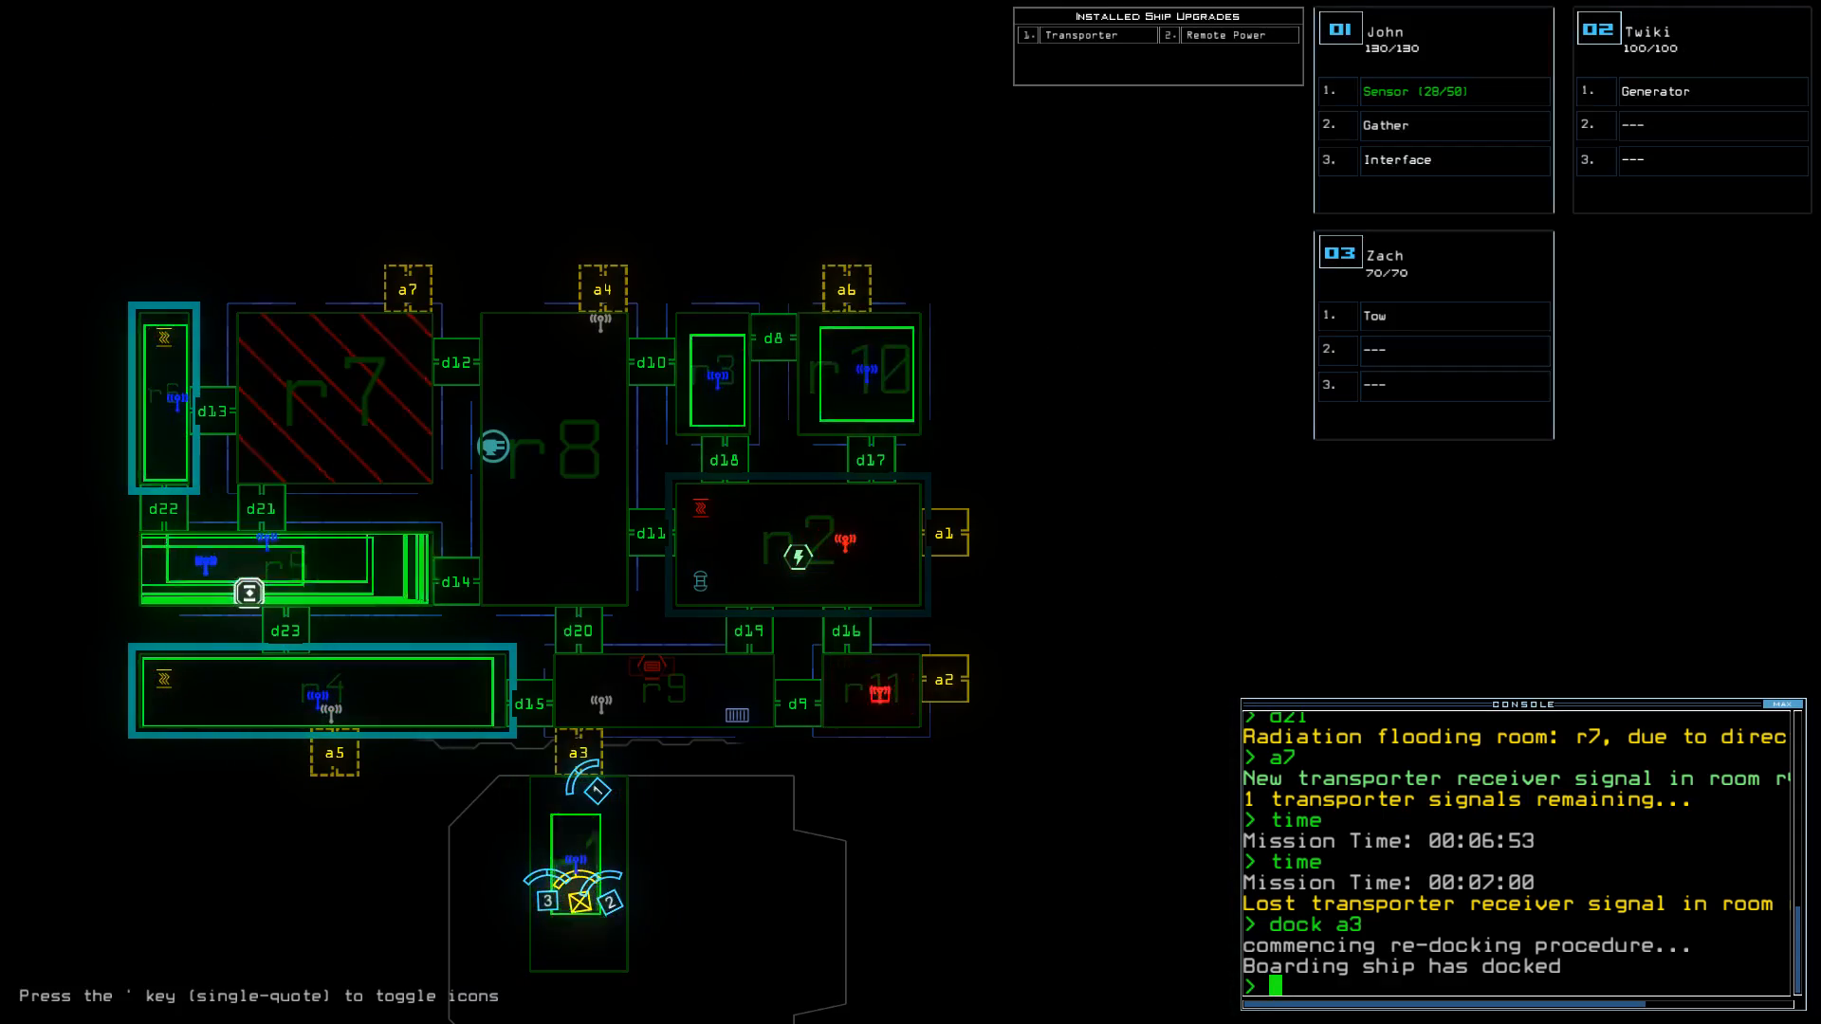
{"action": "type", "text": "d17"}
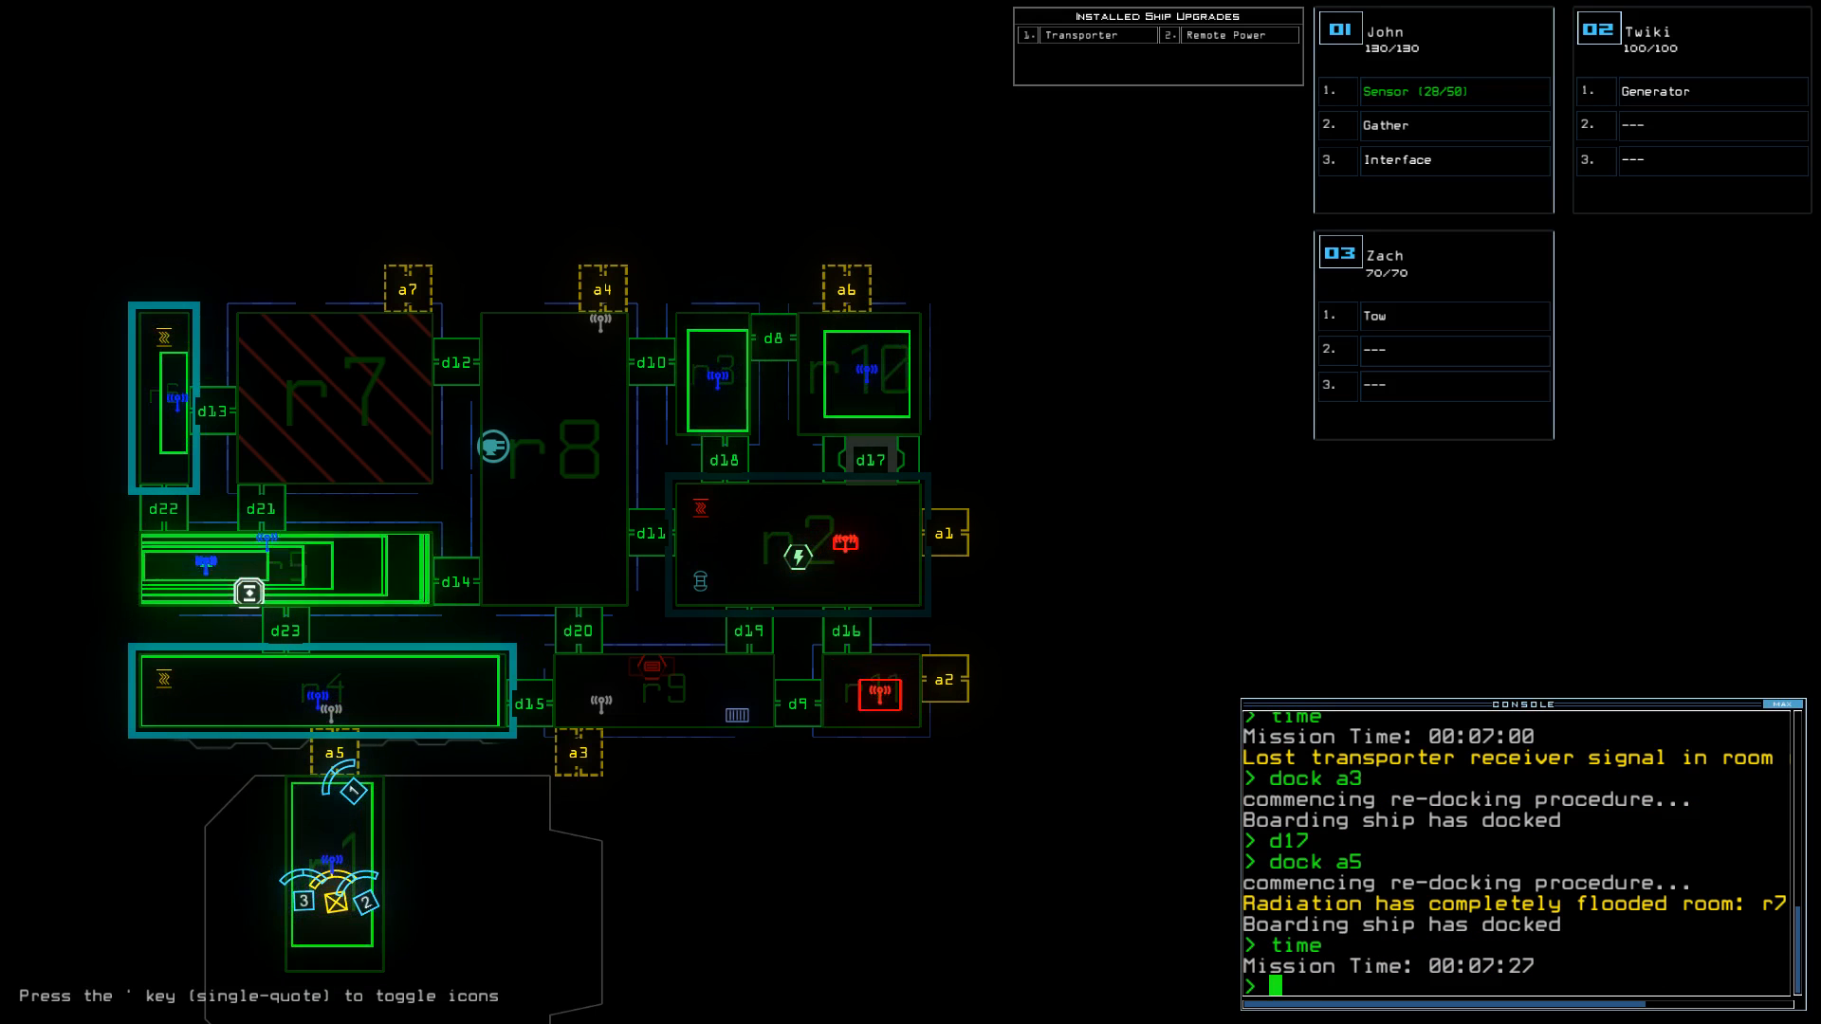
- Shut door d14 against the r5 threat, then operate door d21
{"action": "type", "text": "d"}
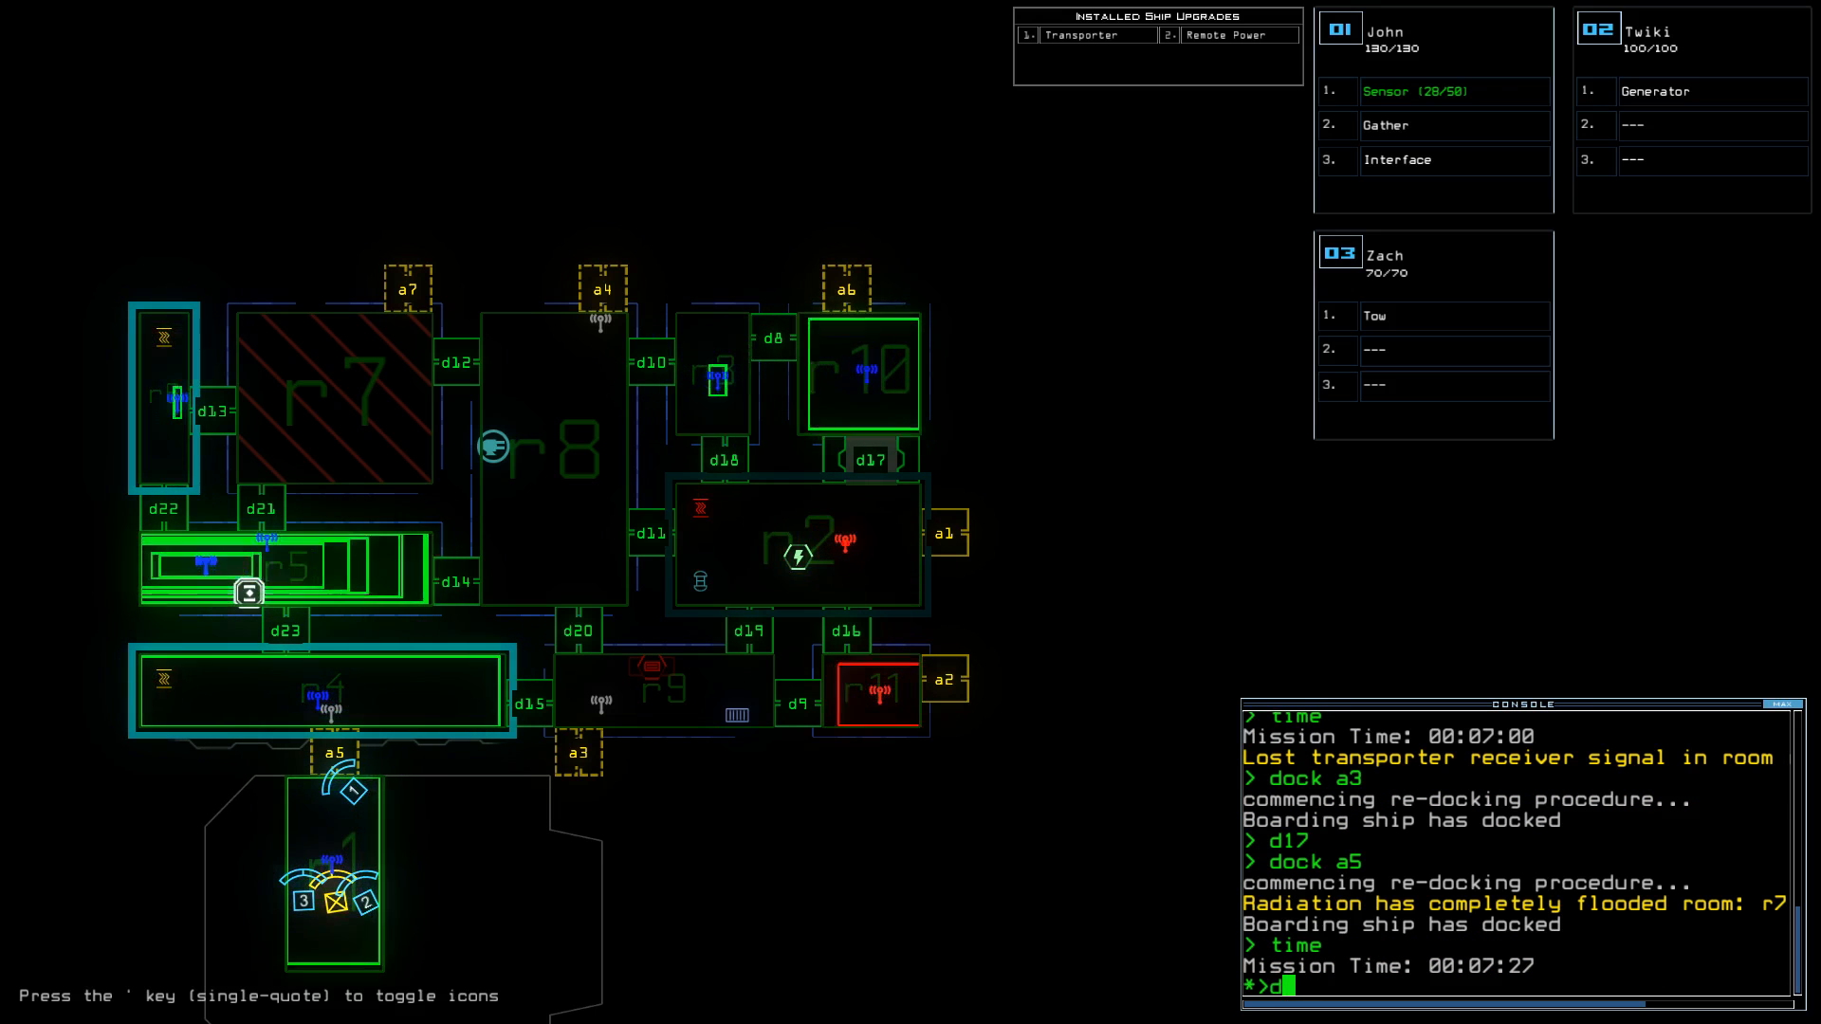
{"action": "type", "text": "14 d21"}
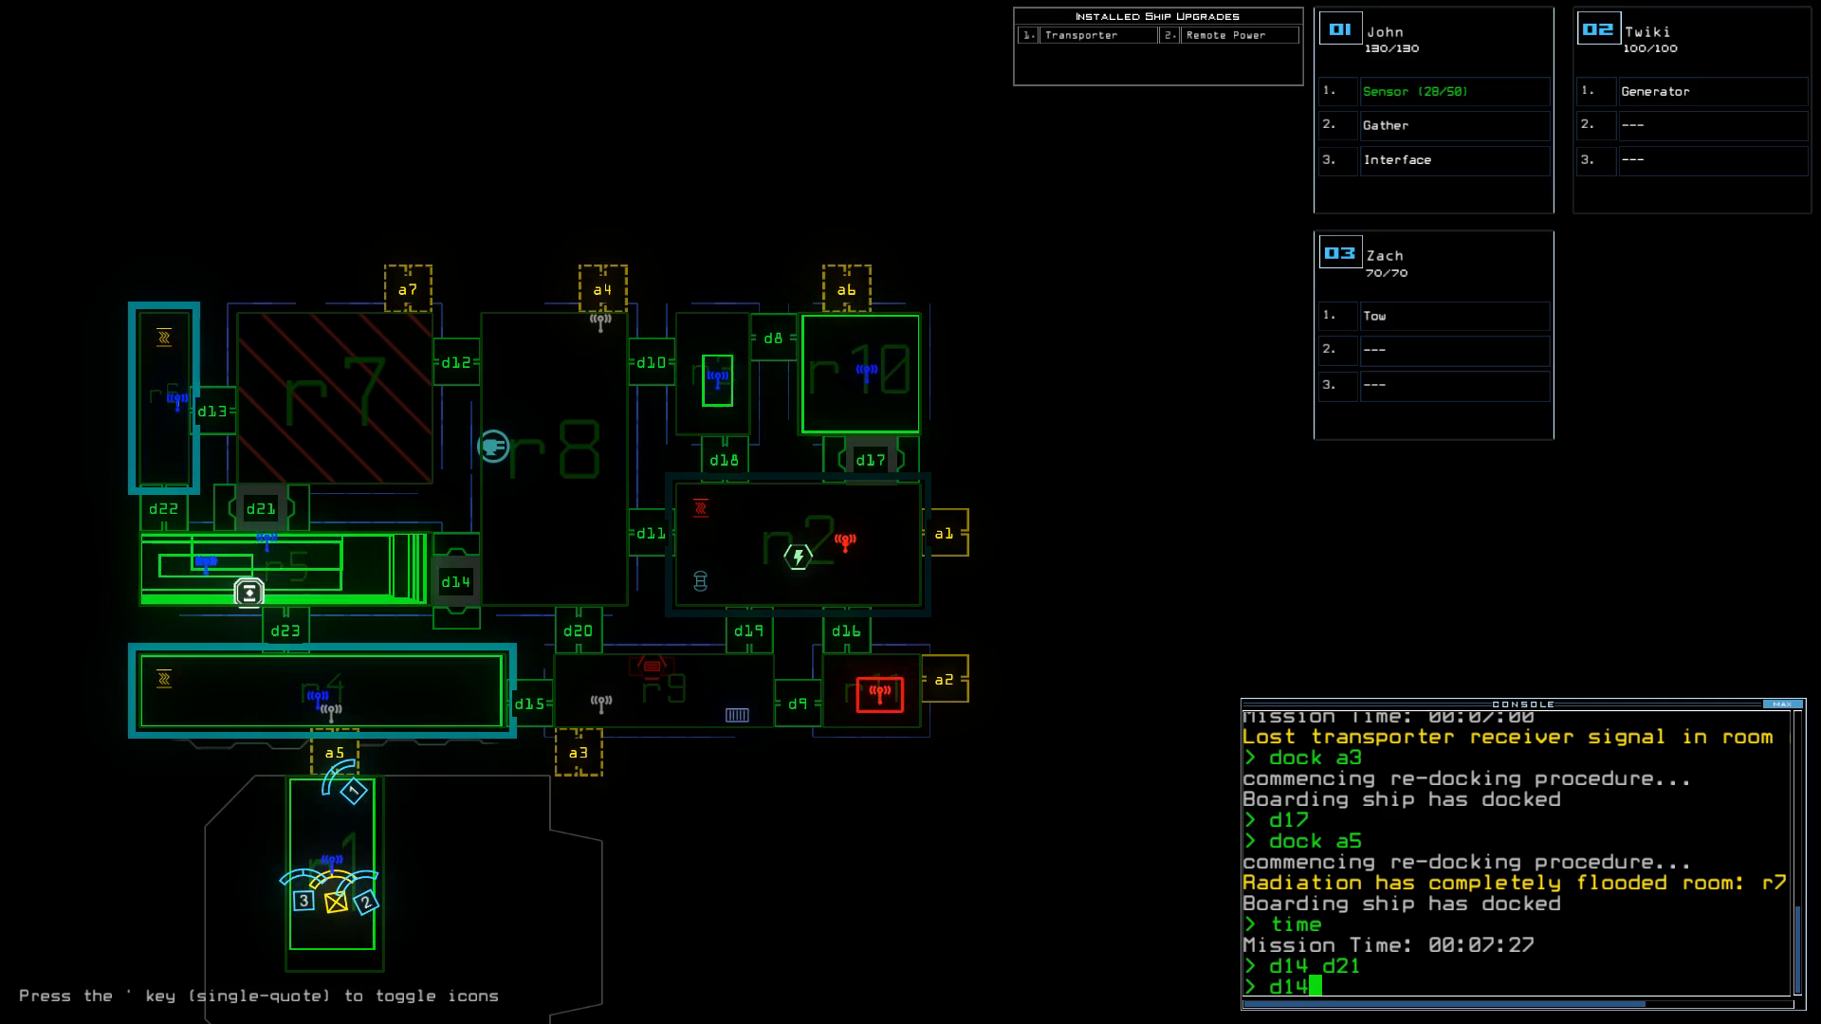
{"action": "key", "text": "Return"}
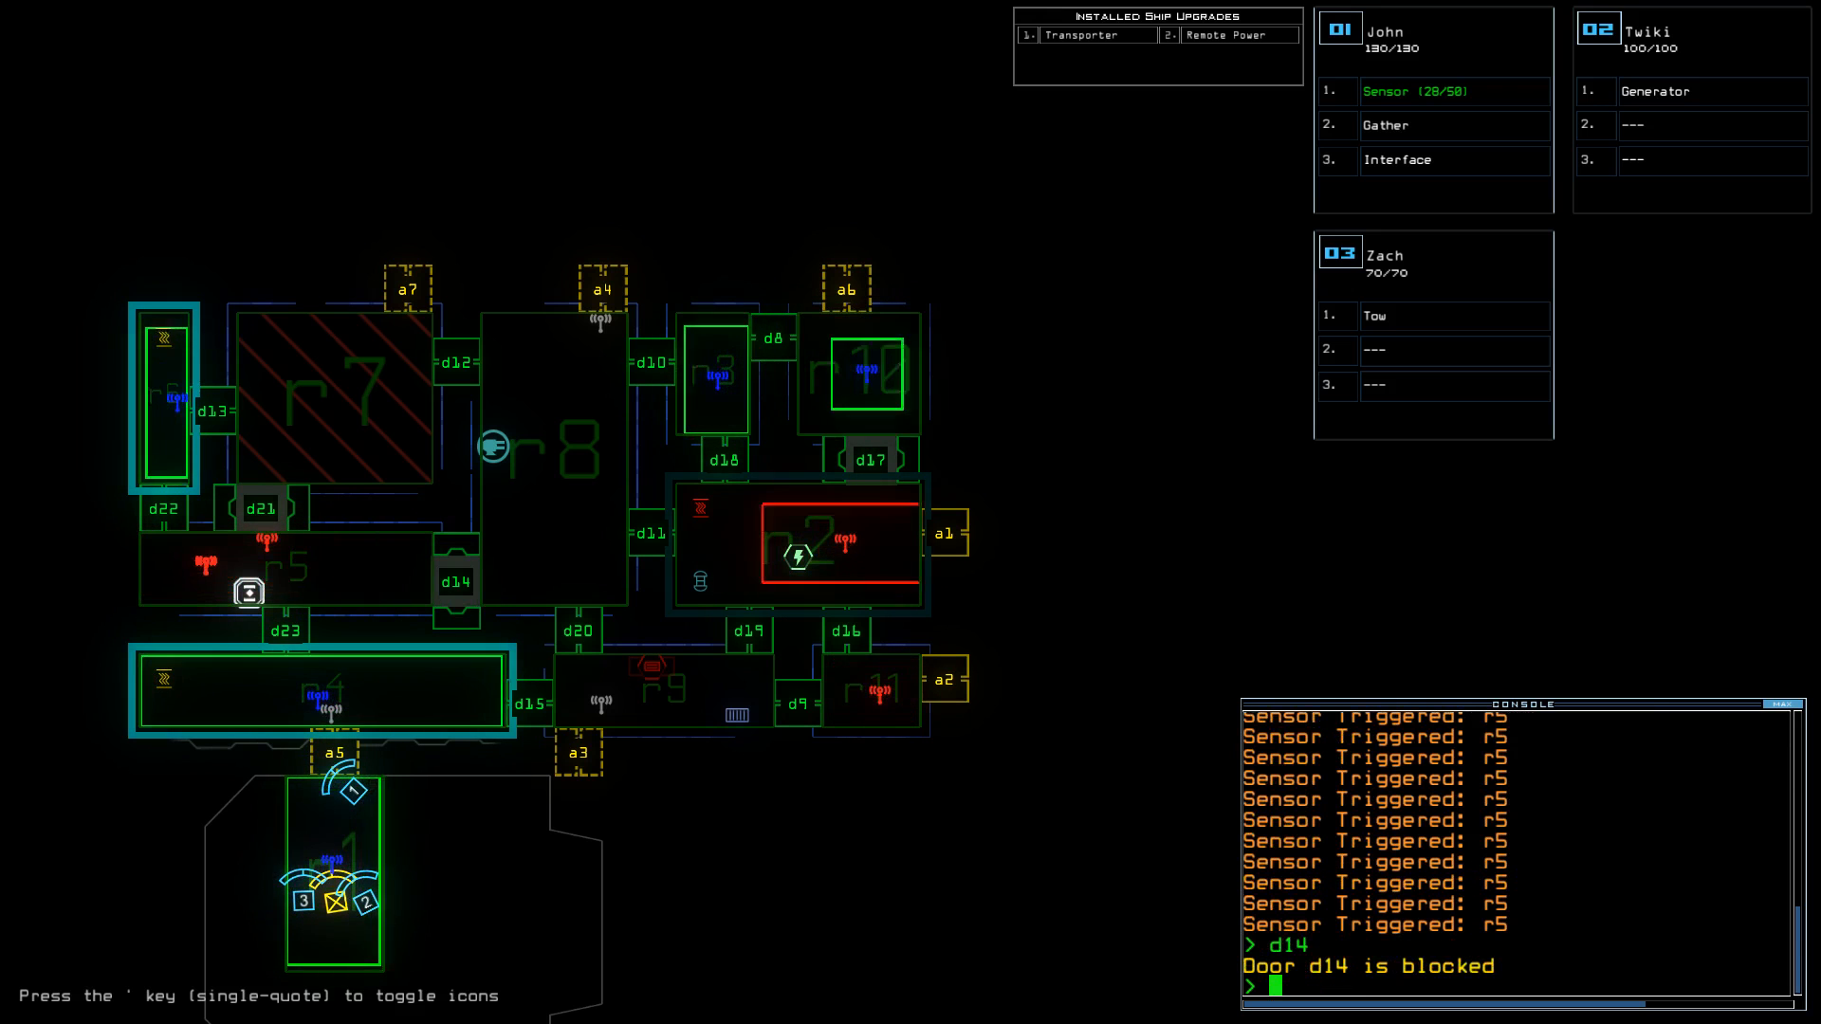
{"action": "type", "text": "d21"}
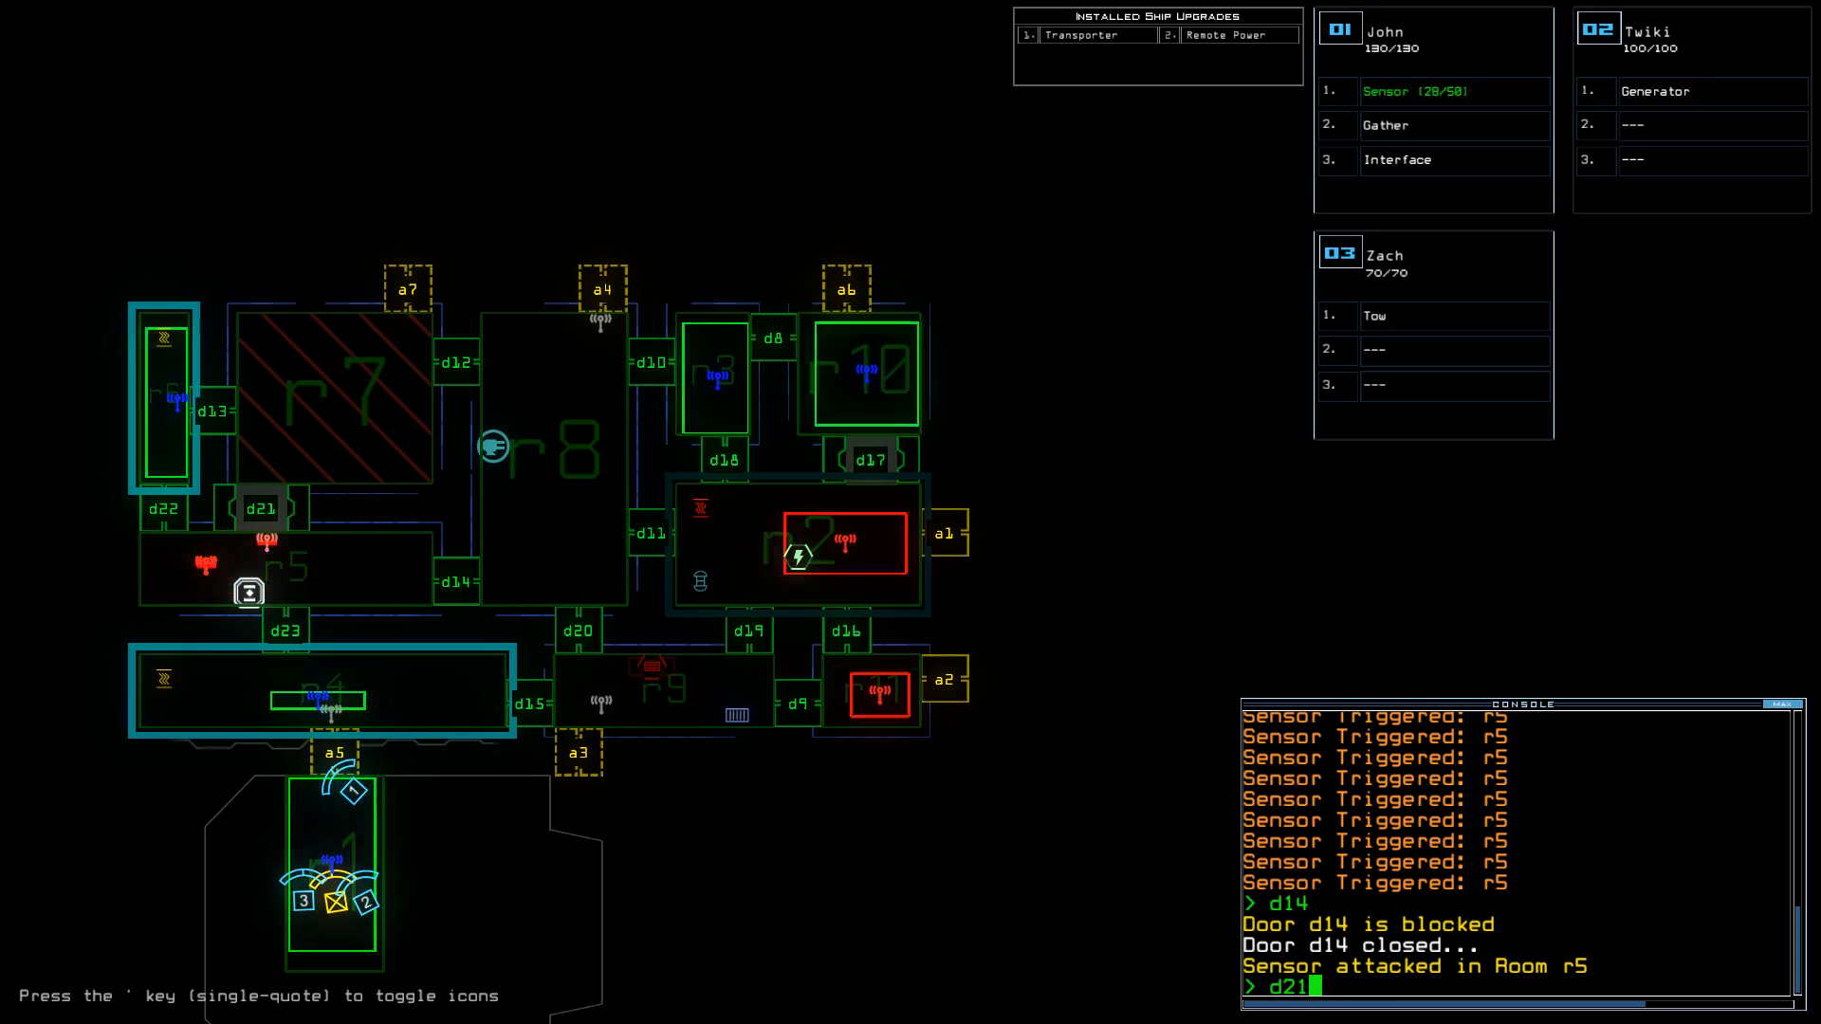
{"action": "key", "text": "Return"}
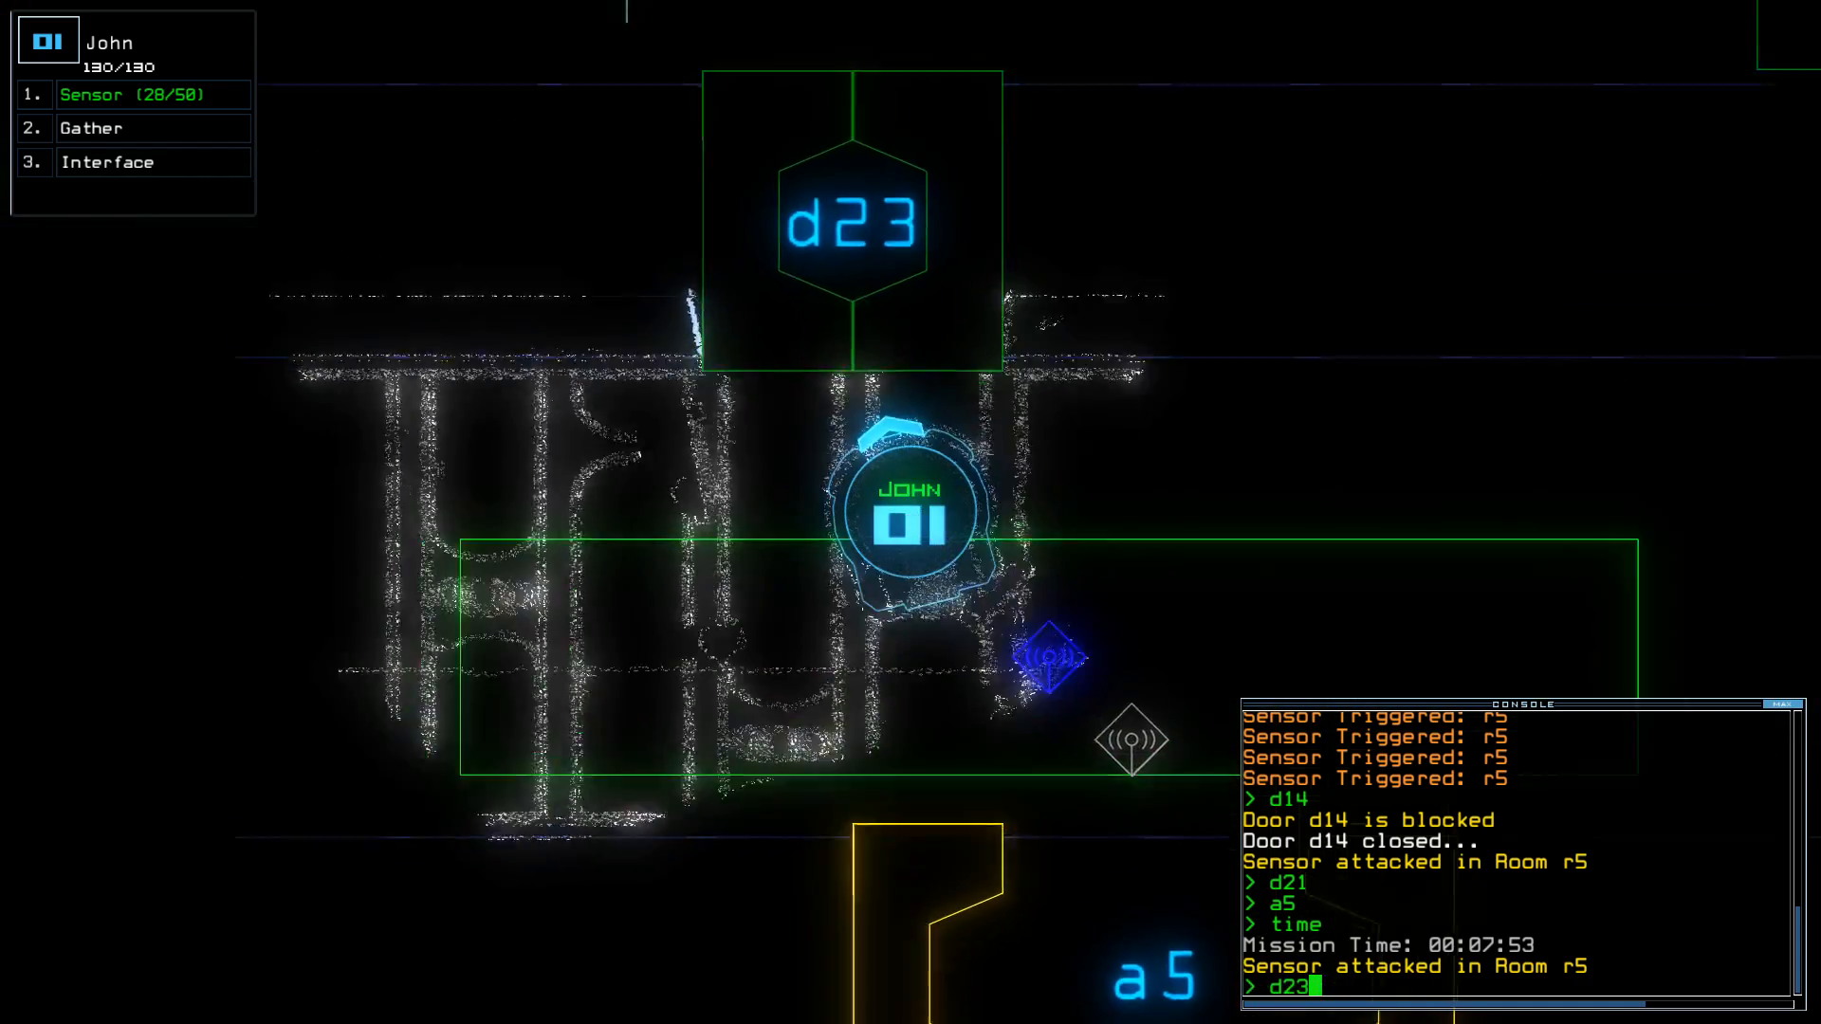
- Open door d23 for John, repeatedly checking the mission time while he reaches the scrap
{"action": "key", "text": "Return"}
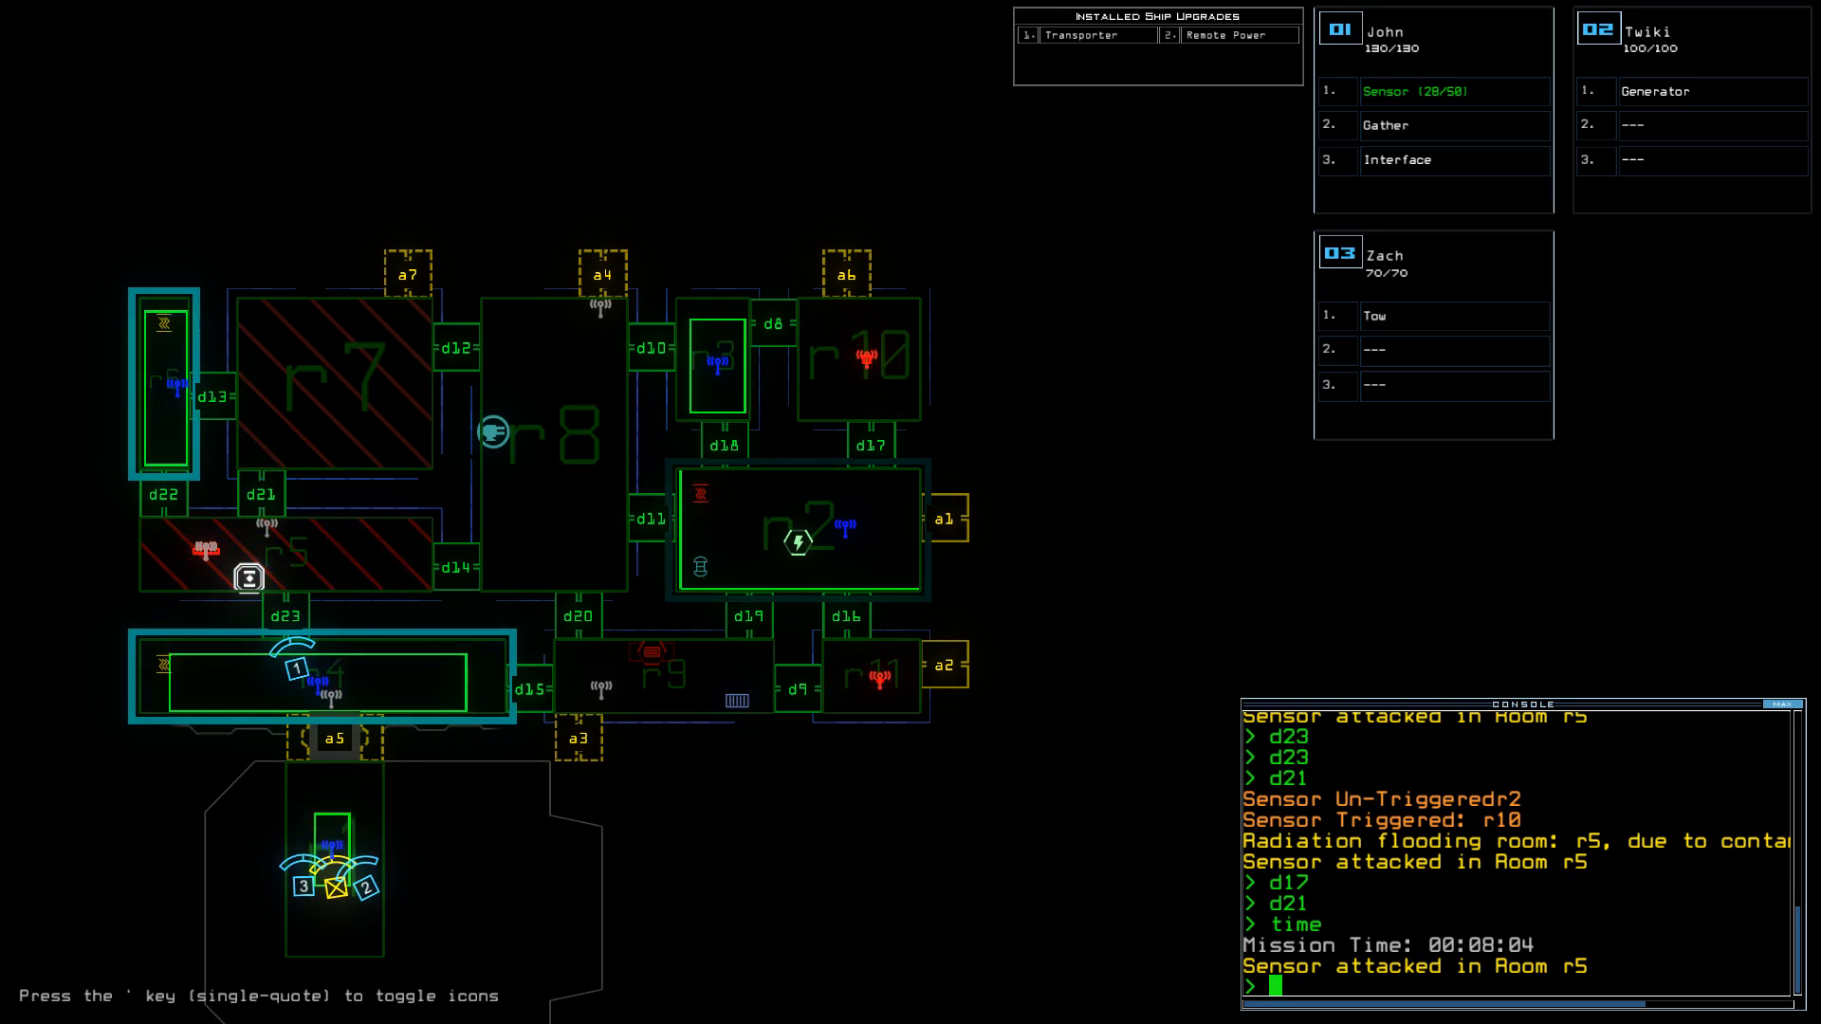
{"action": "type", "text": "d19"}
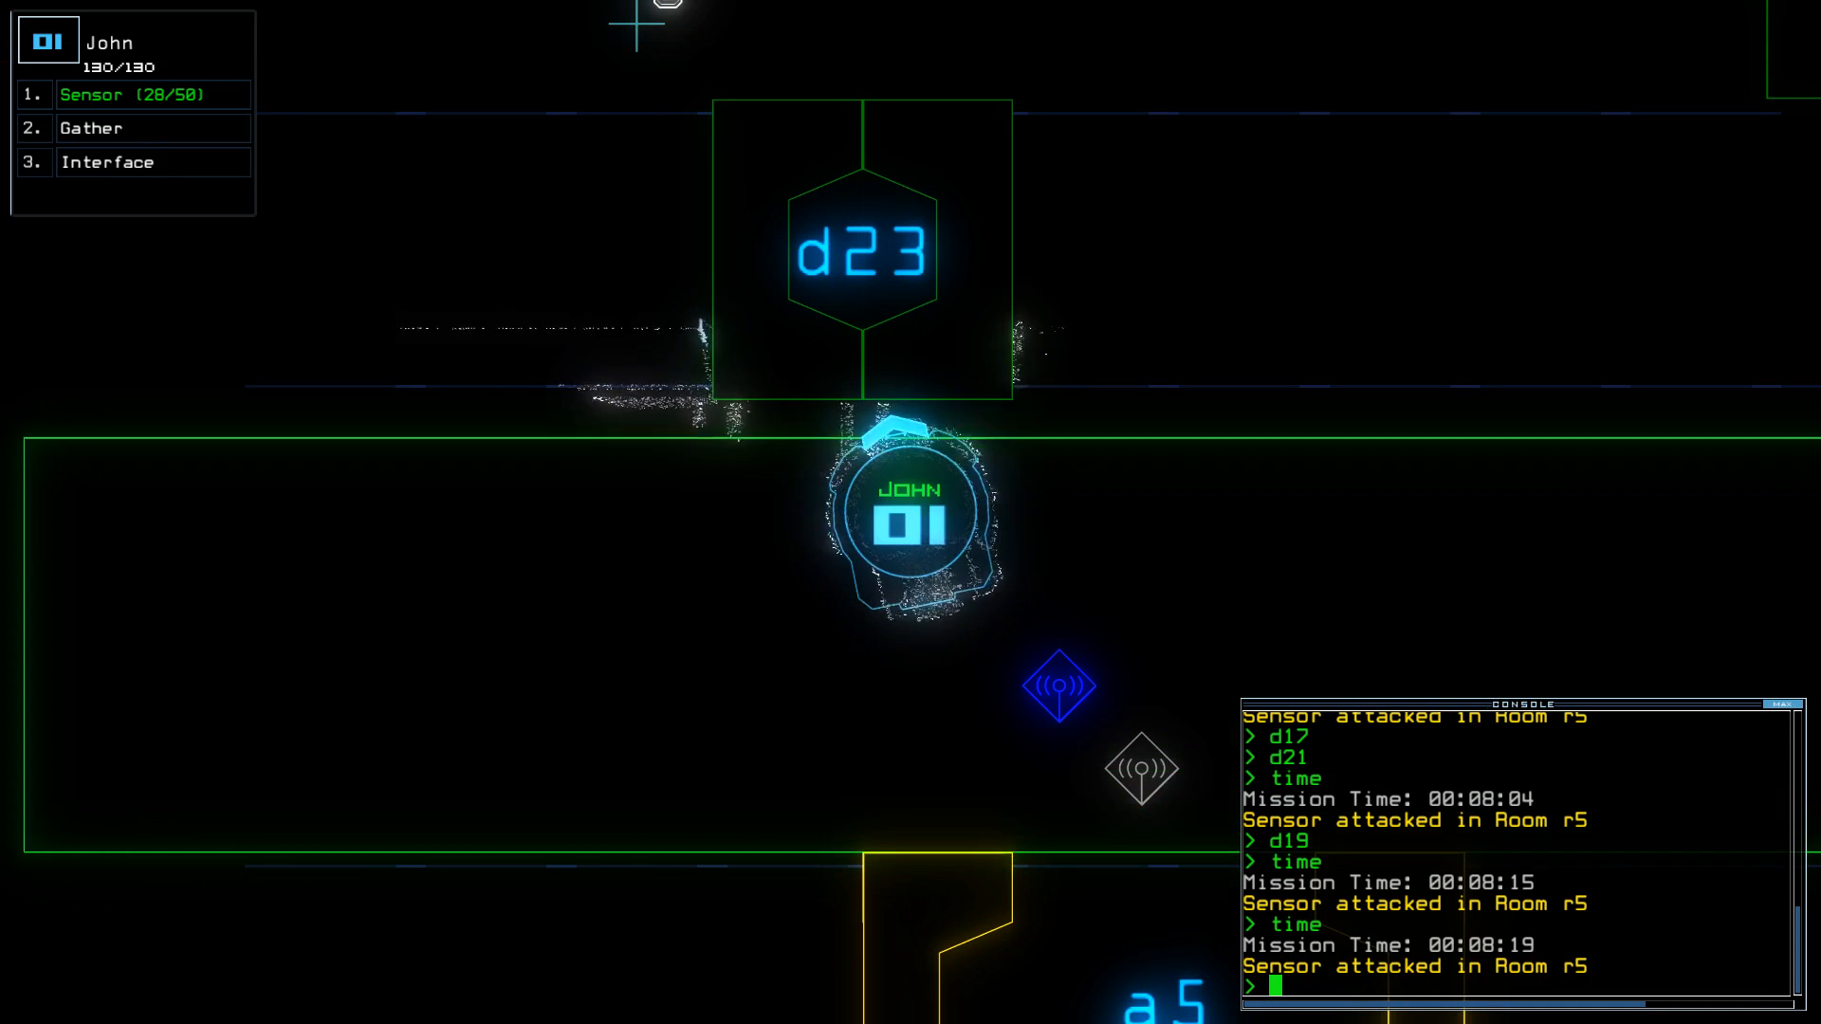
{"action": "type", "text": "tim"}
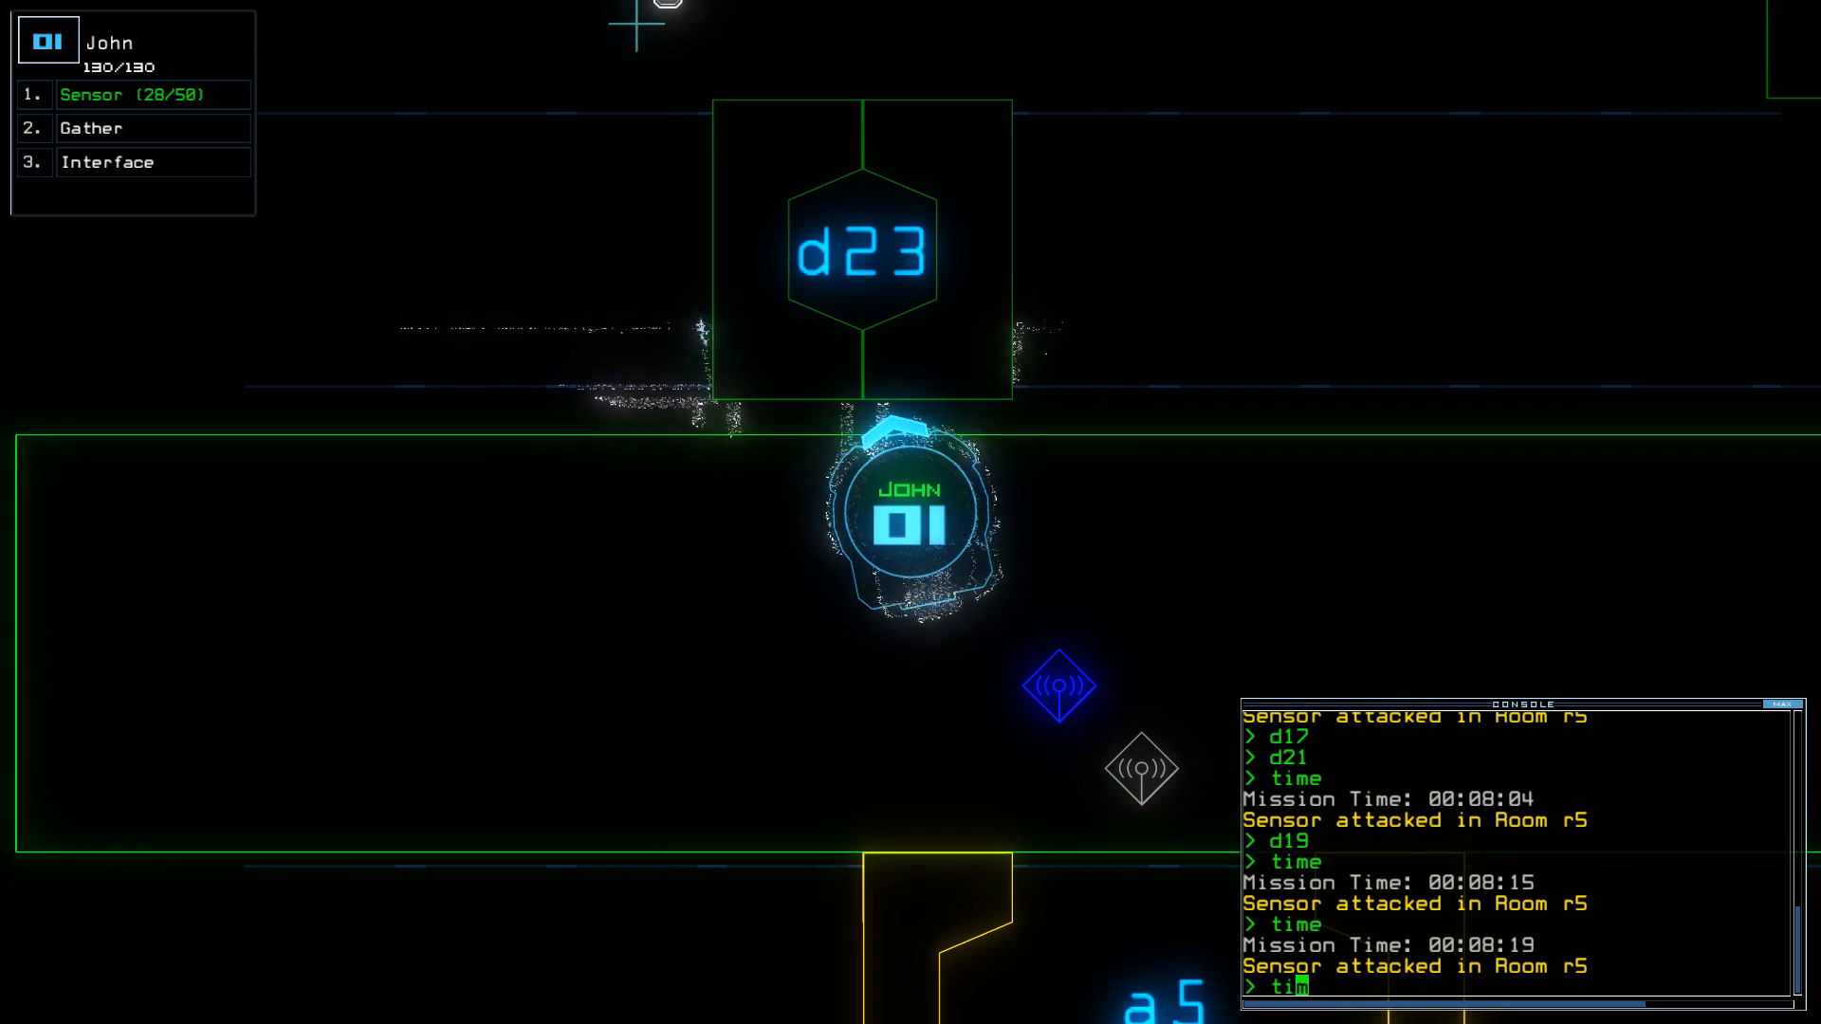
{"action": "key", "text": "Return"}
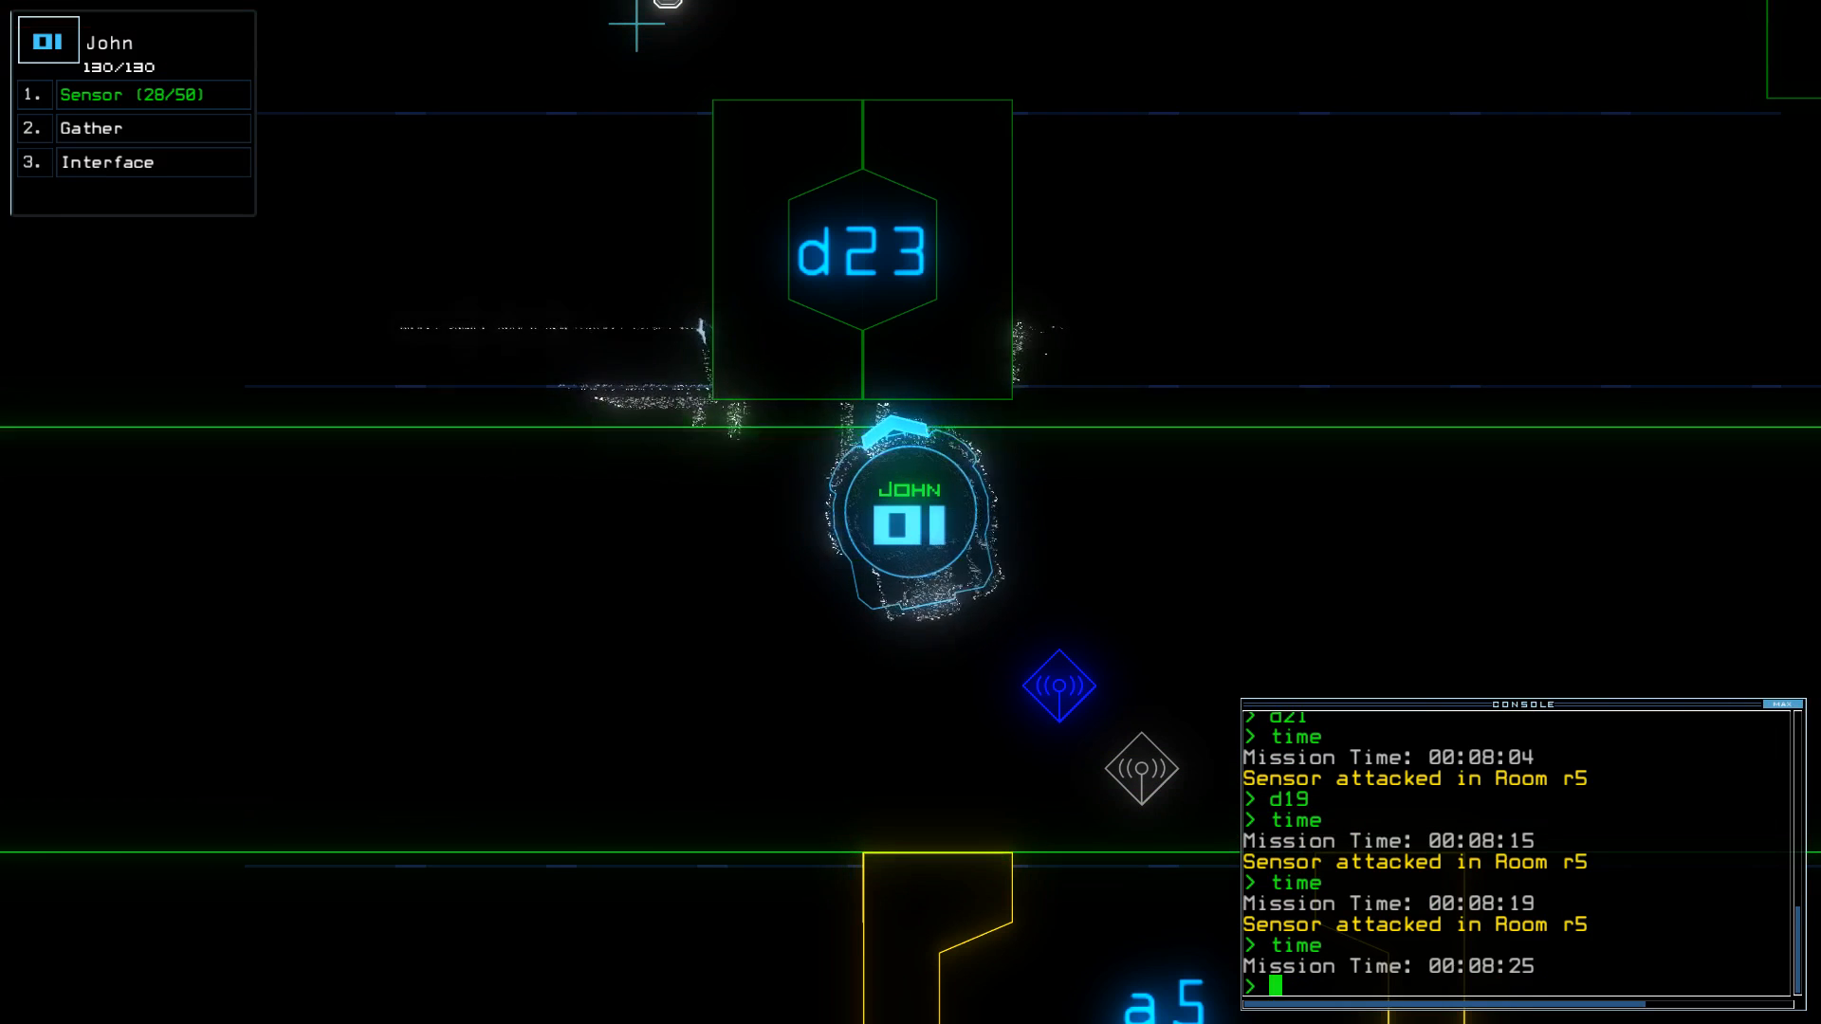
{"action": "type", "text": "time"}
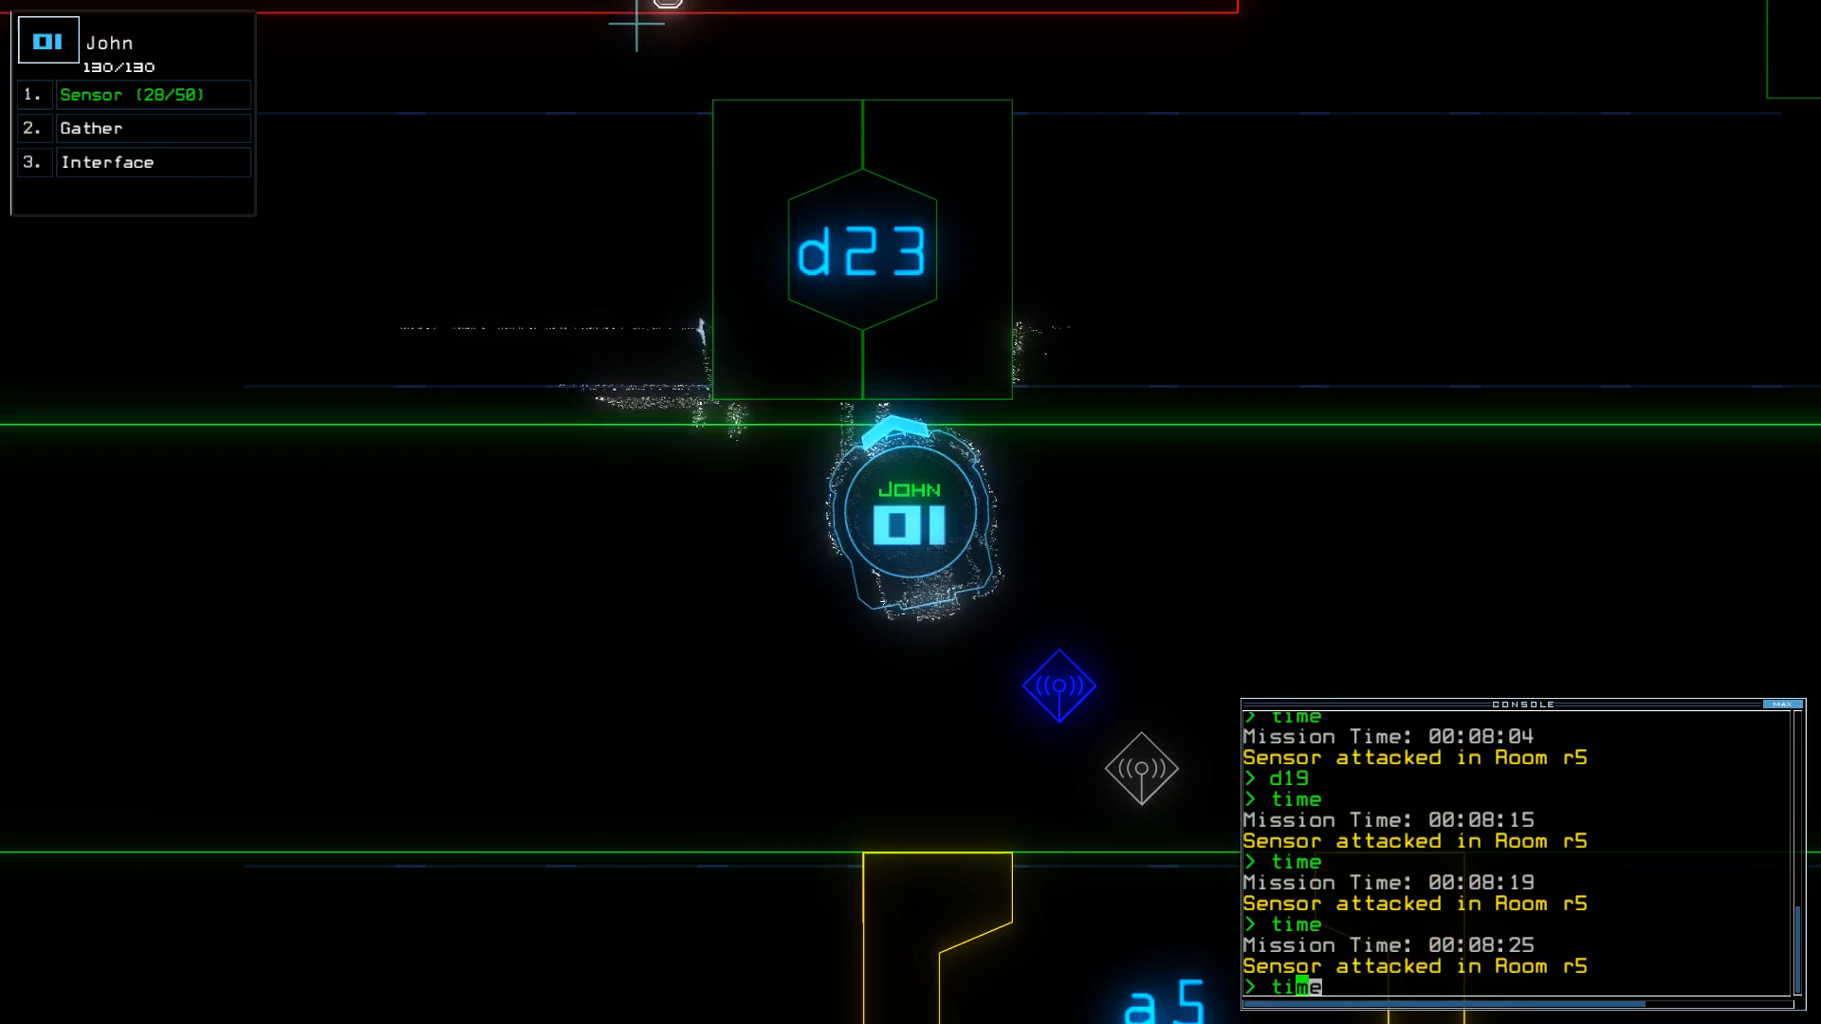
{"action": "key", "text": "Return"}
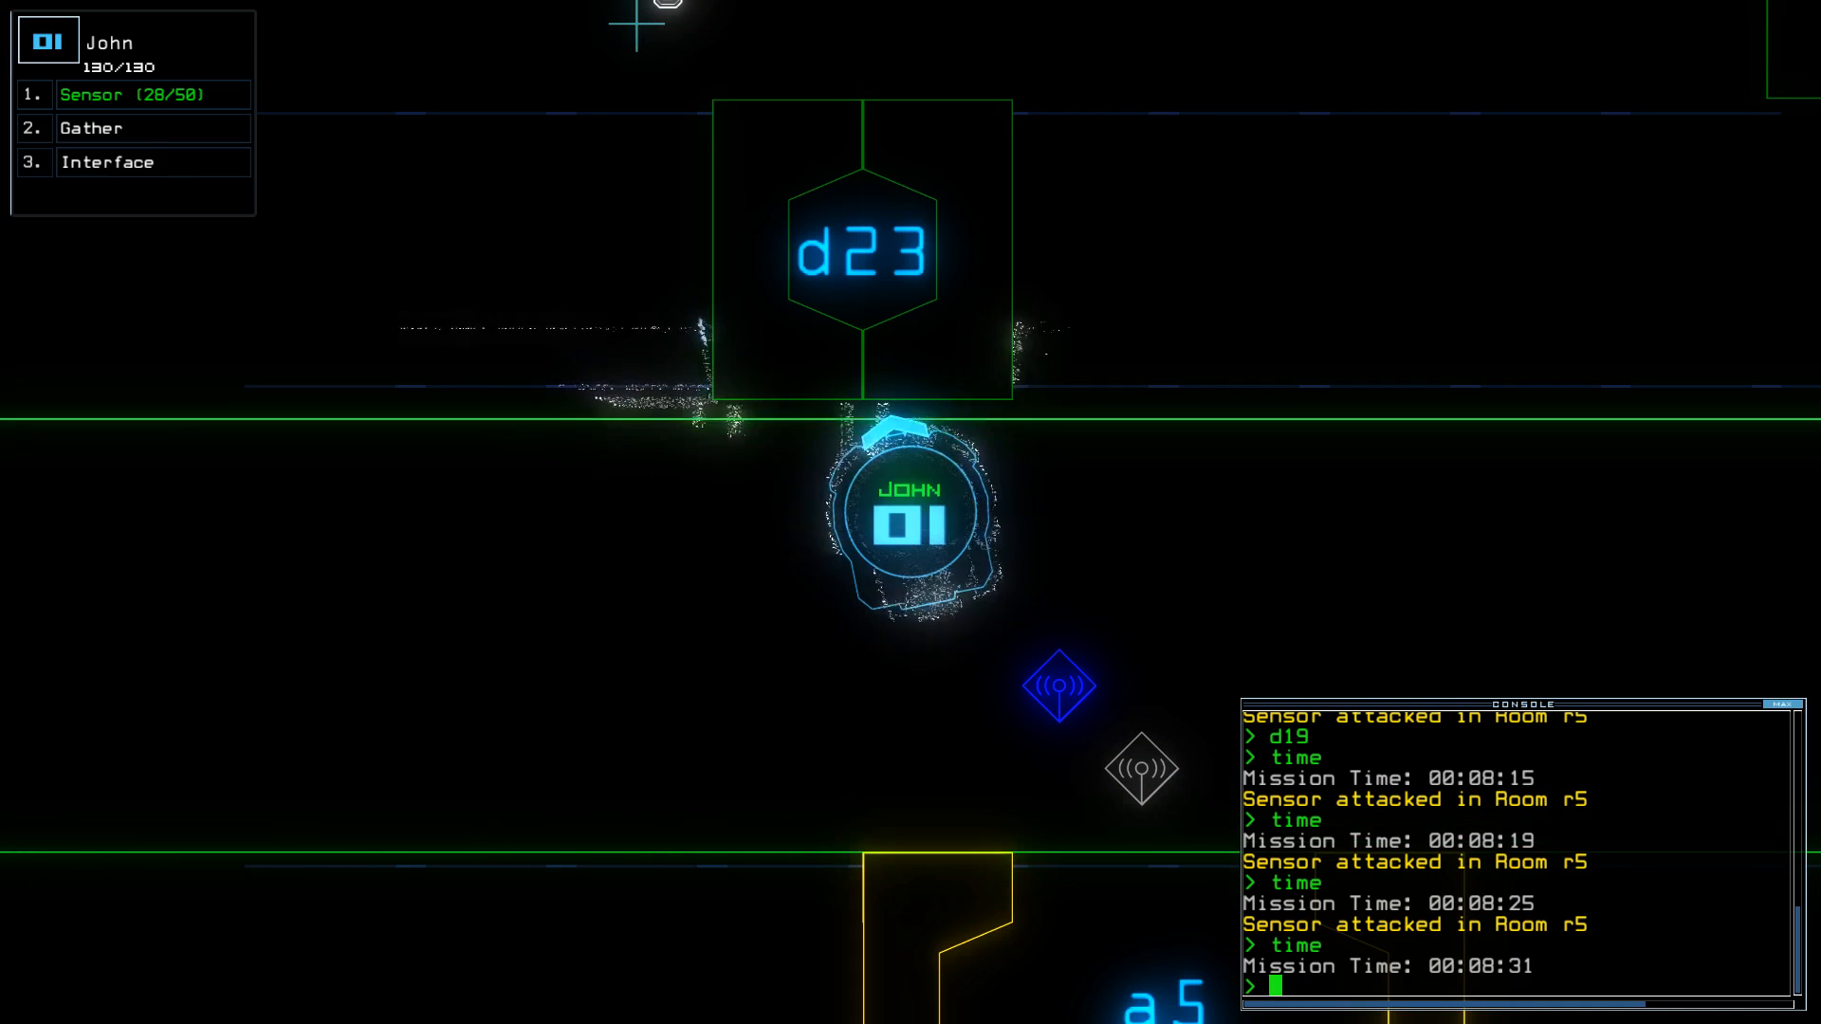
{"action": "type", "text": "time"}
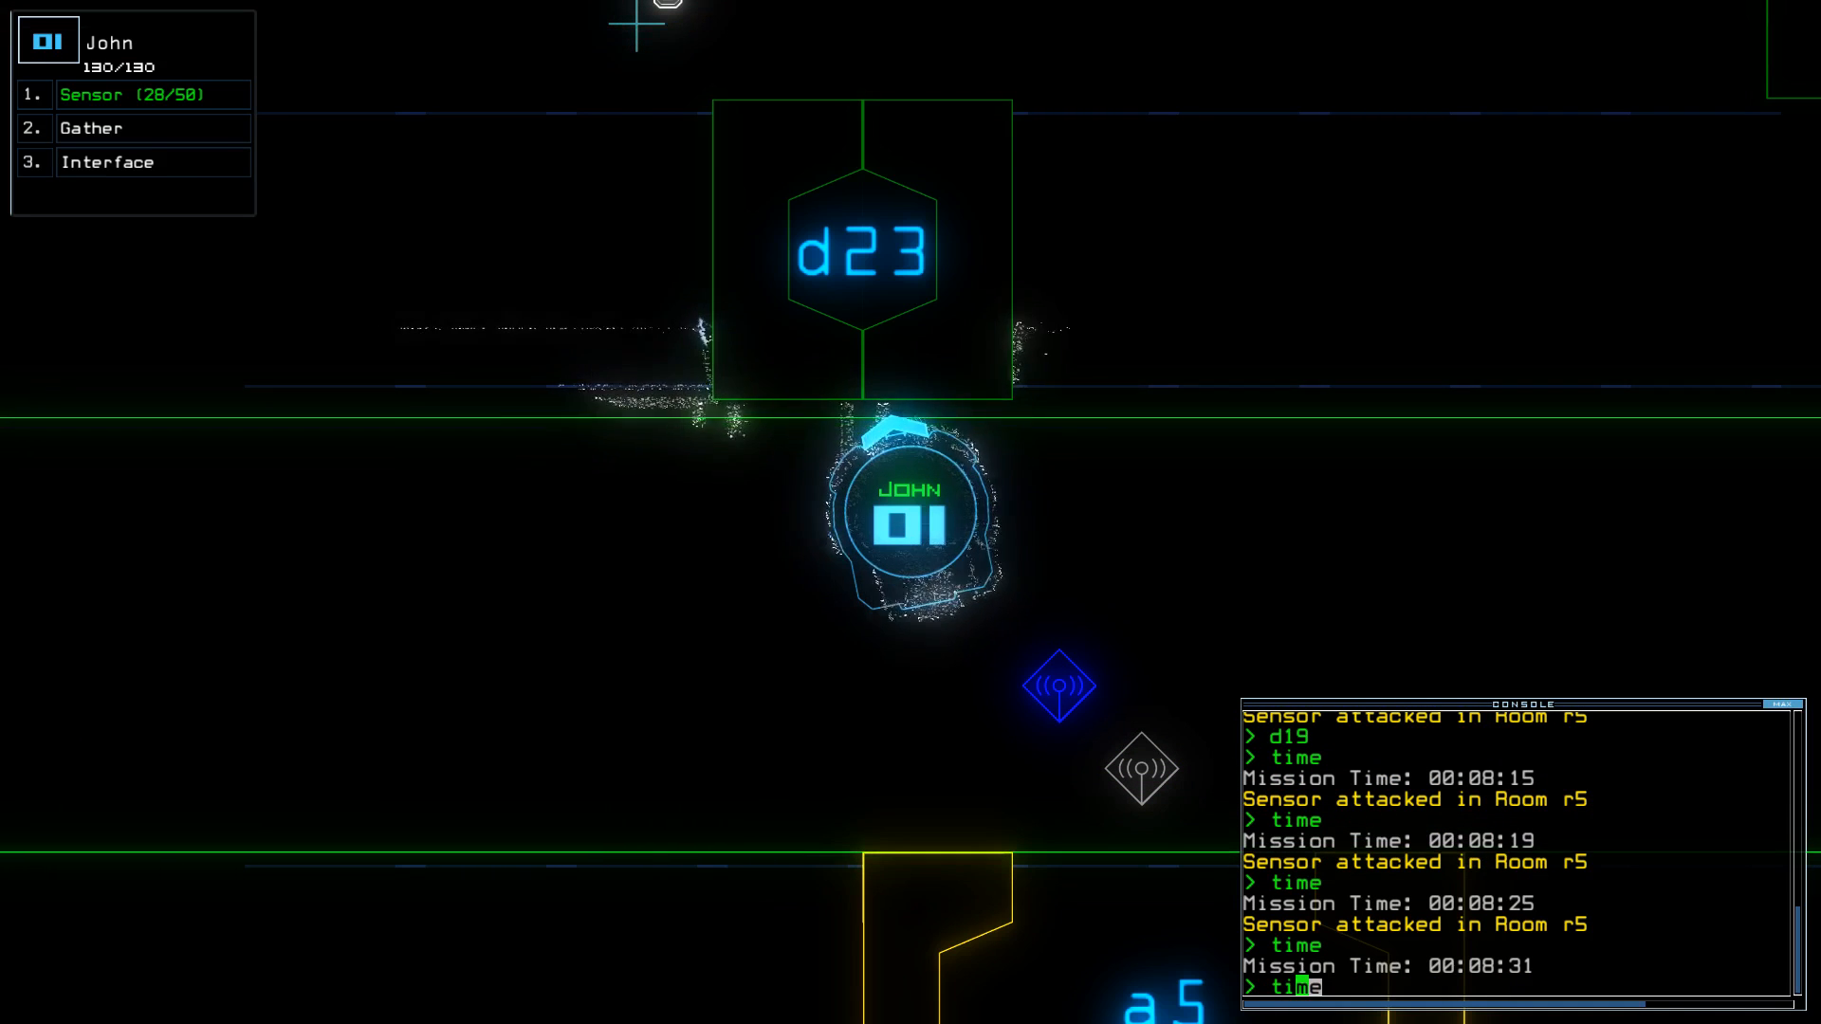
{"action": "key", "text": "Return"}
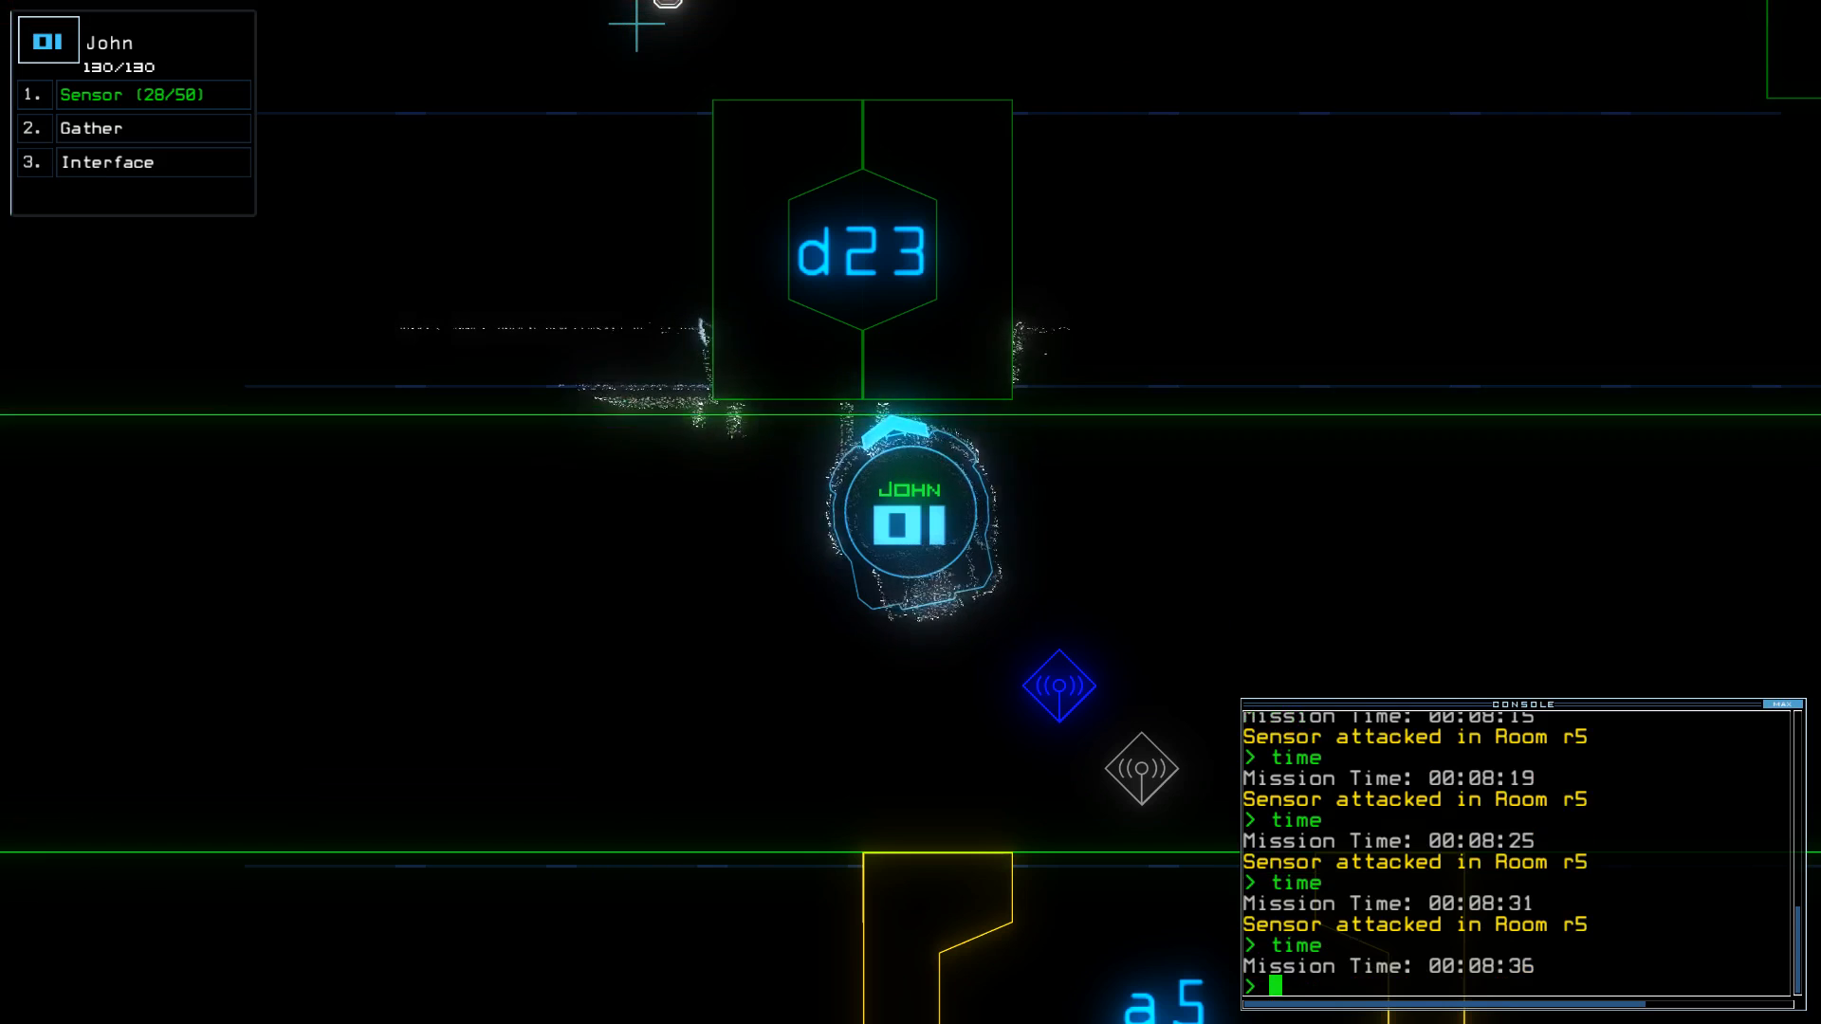
{"action": "type", "text": "time"}
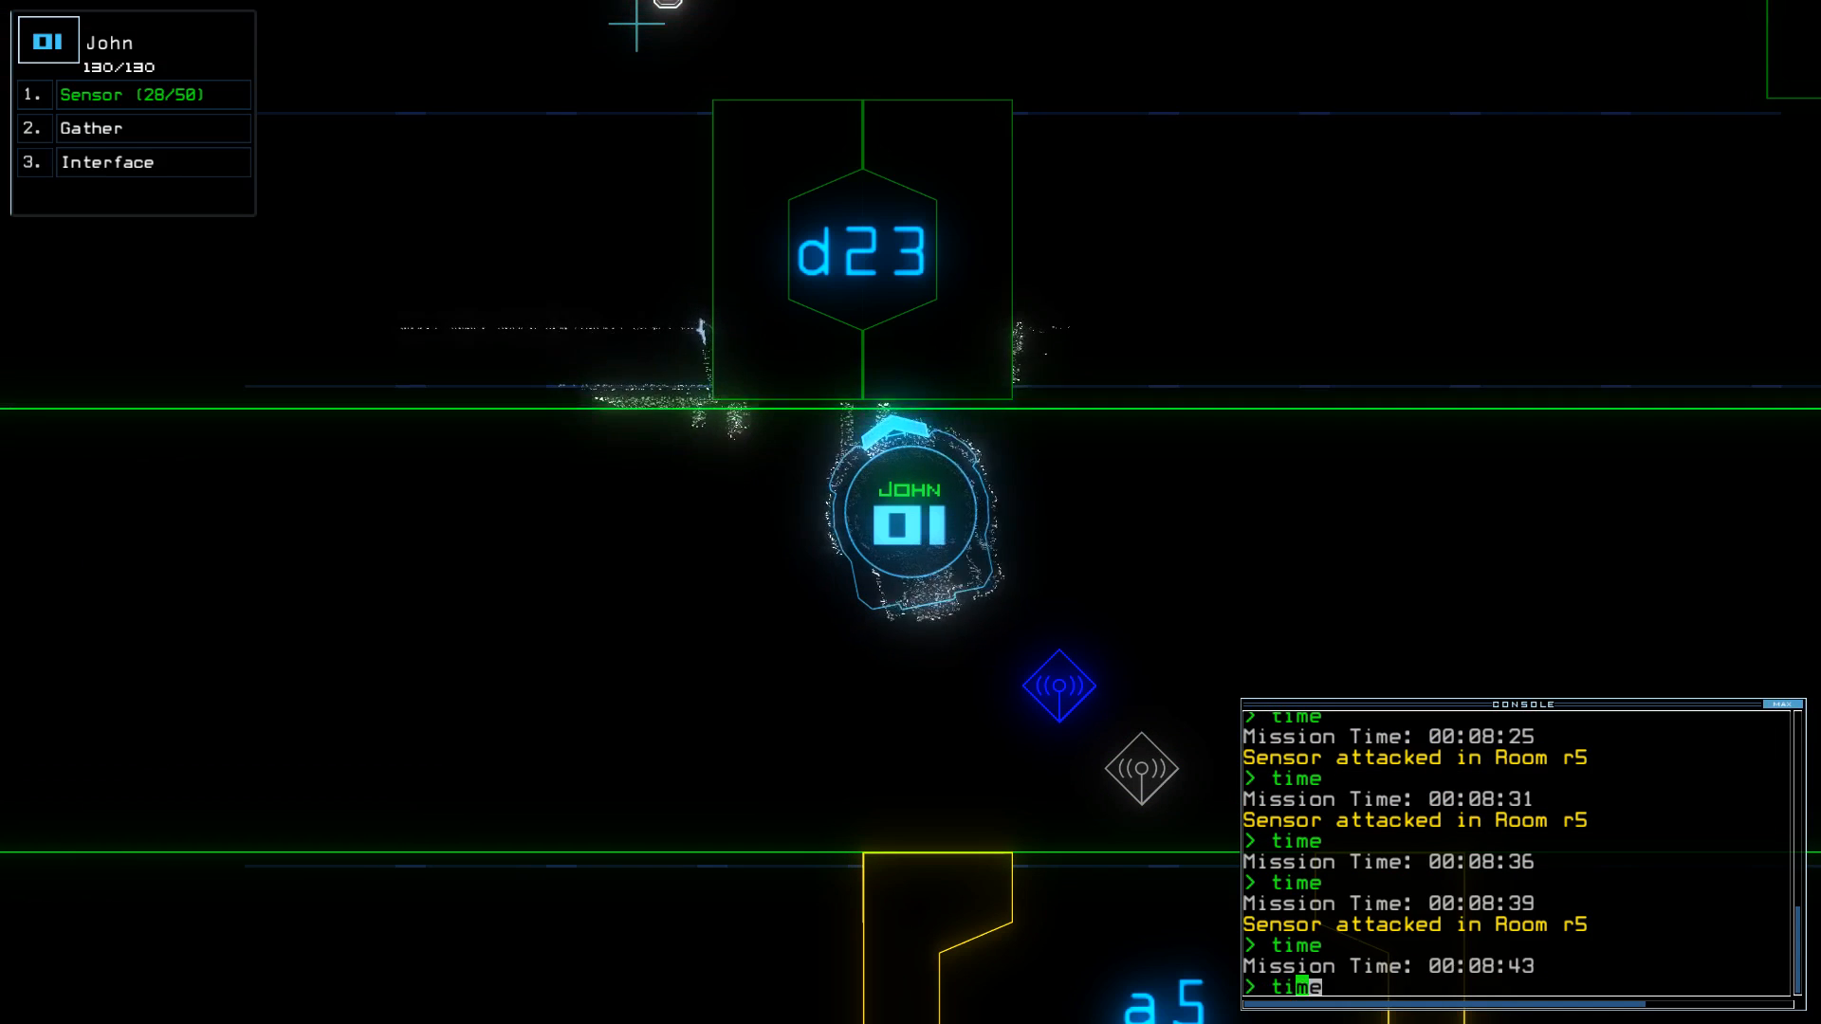
{"action": "key", "text": "Return"}
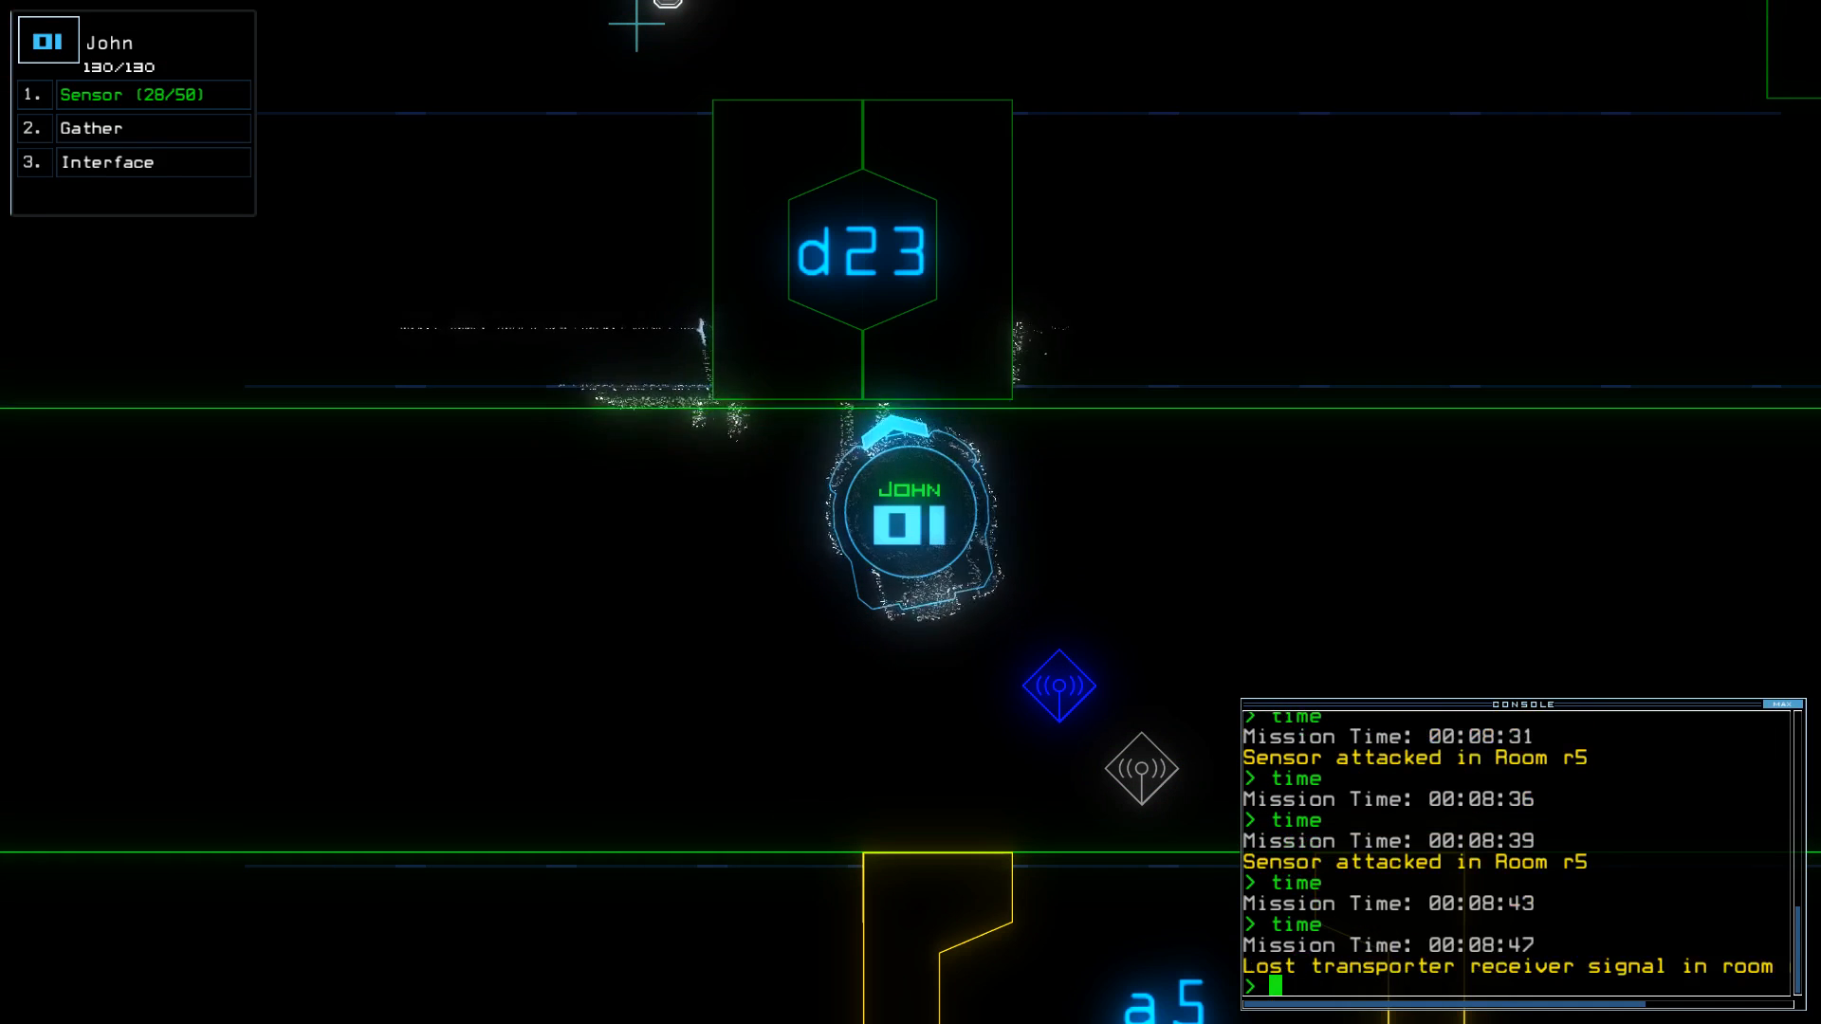
{"action": "type", "text": "time"}
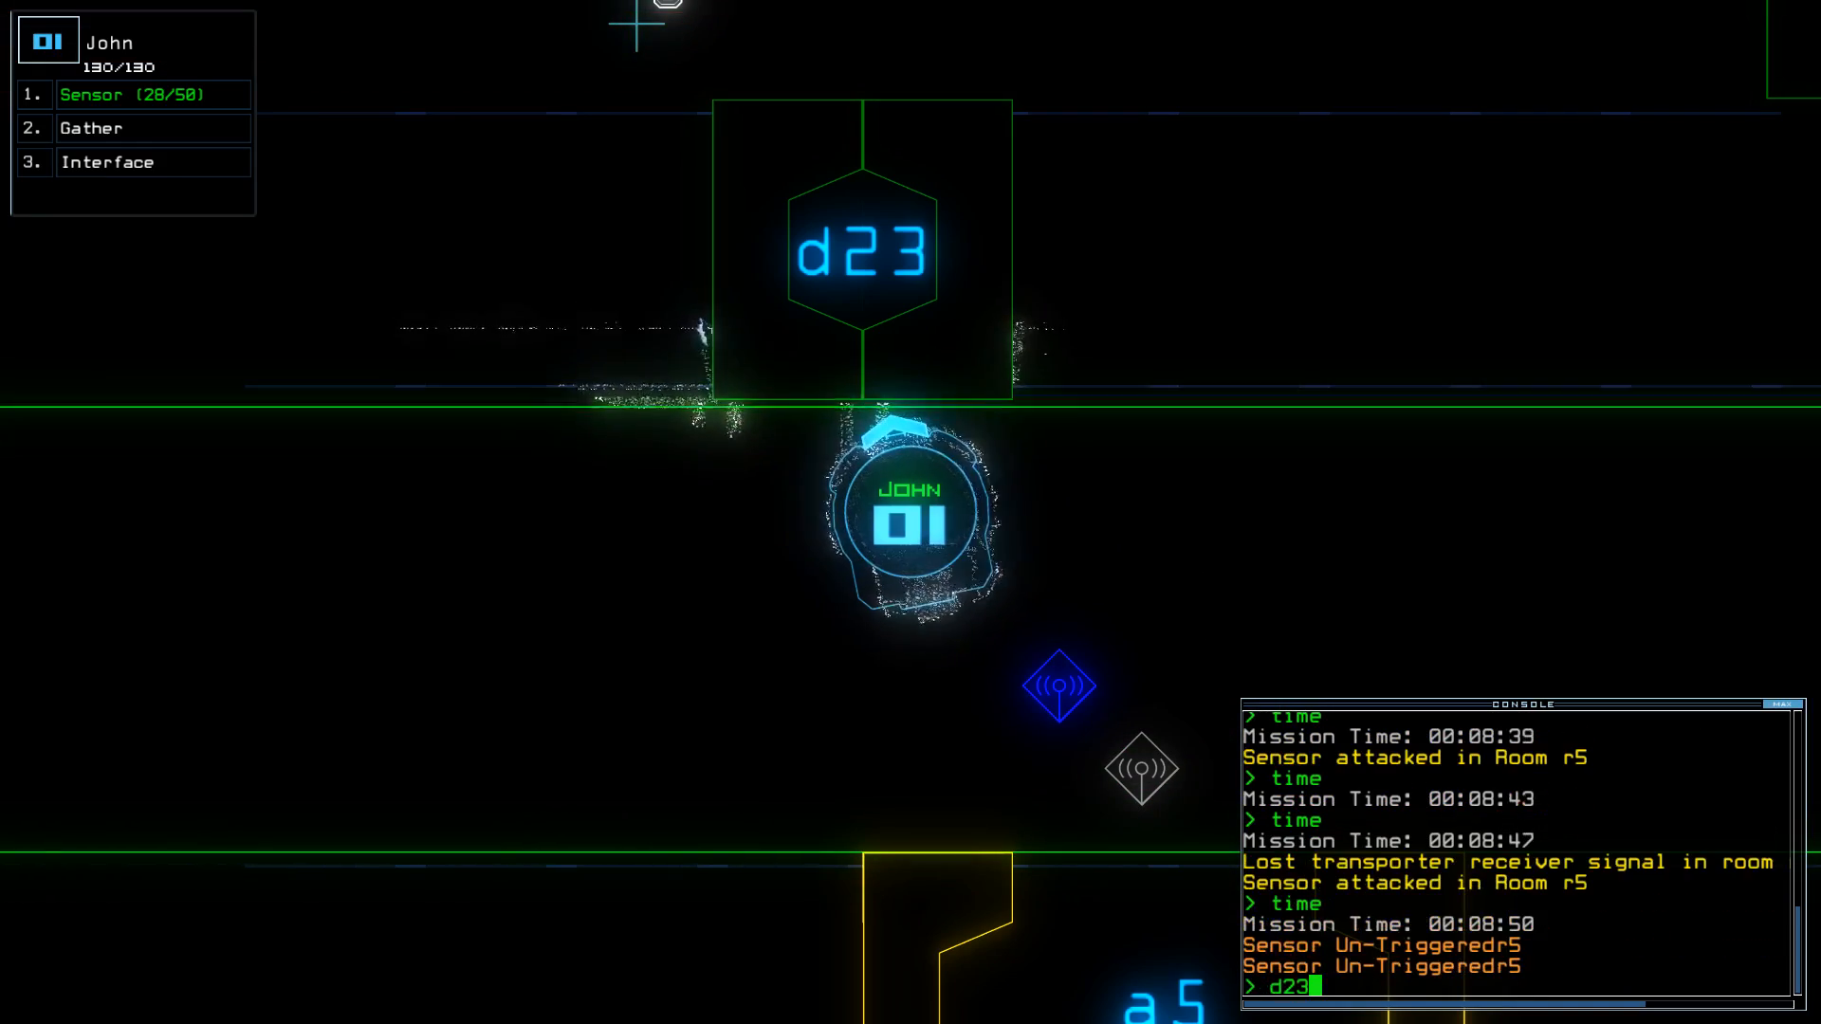
{"action": "key", "text": "Return"}
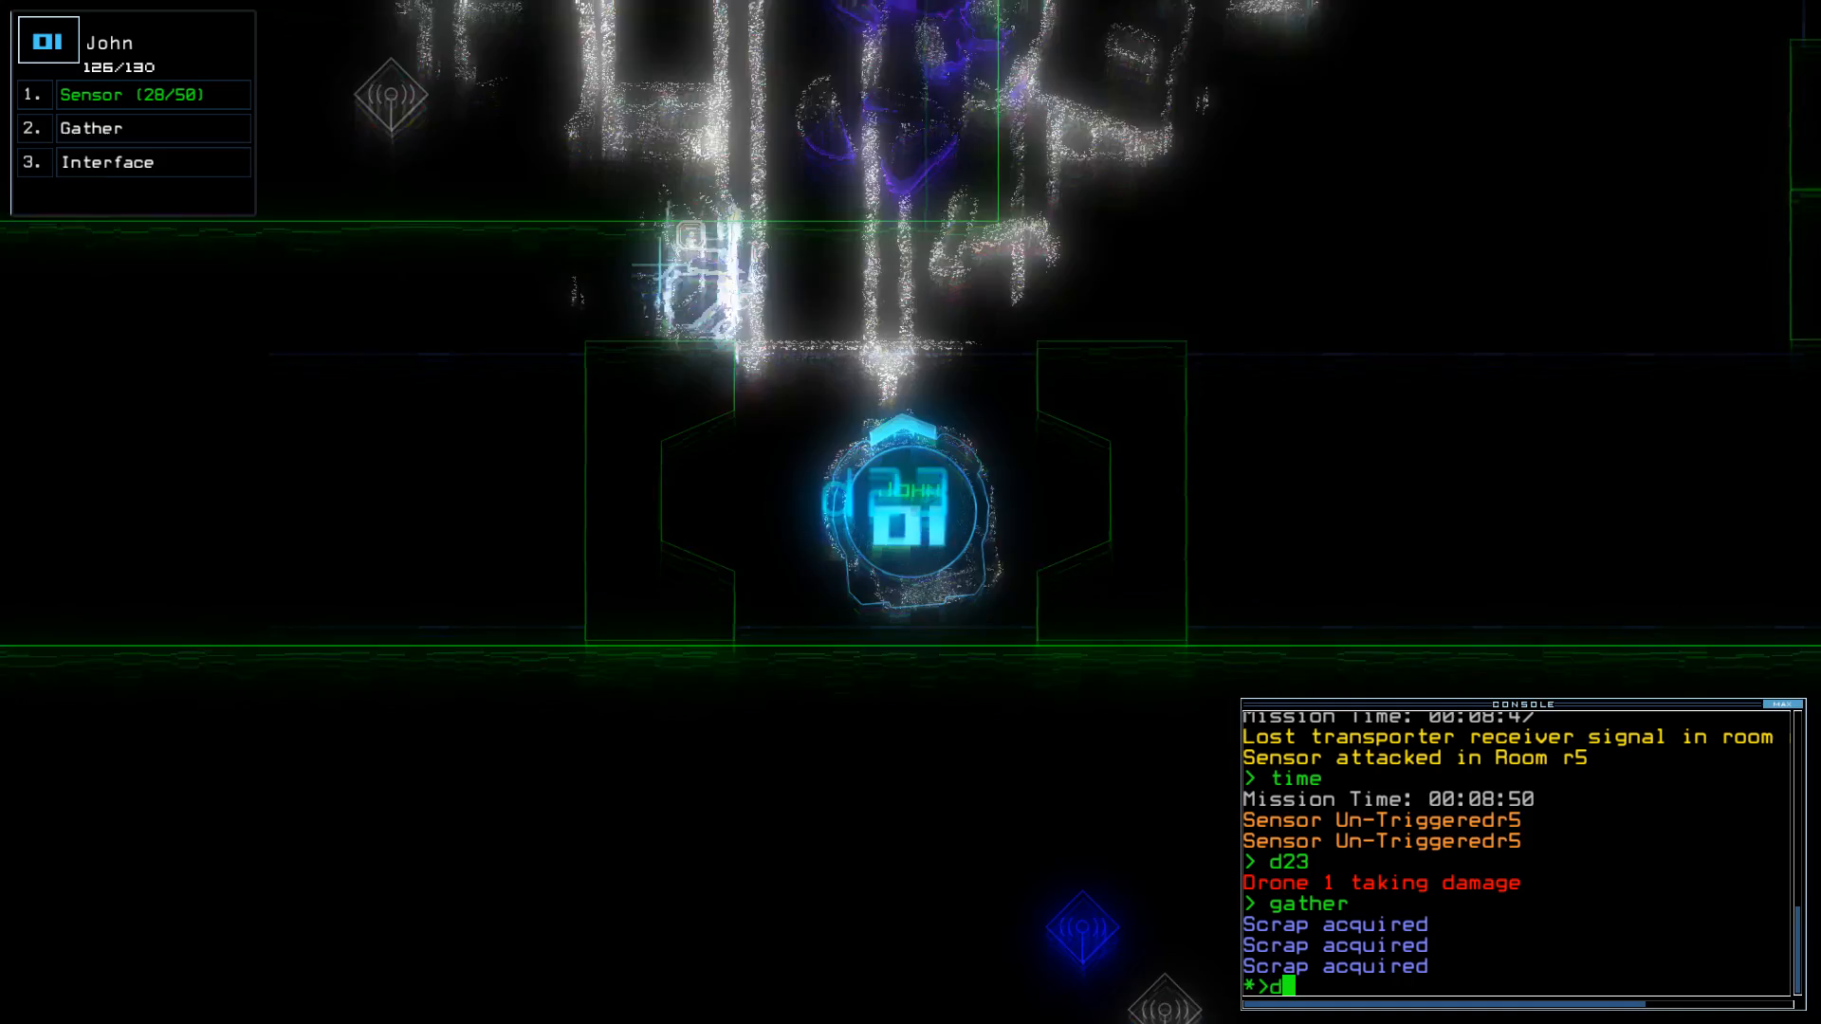
- Operate door d23 again after gathering scrap, then enter exit and check the time
{"action": "type", "text": "a5"}
{"action": "key", "text": "Return"}
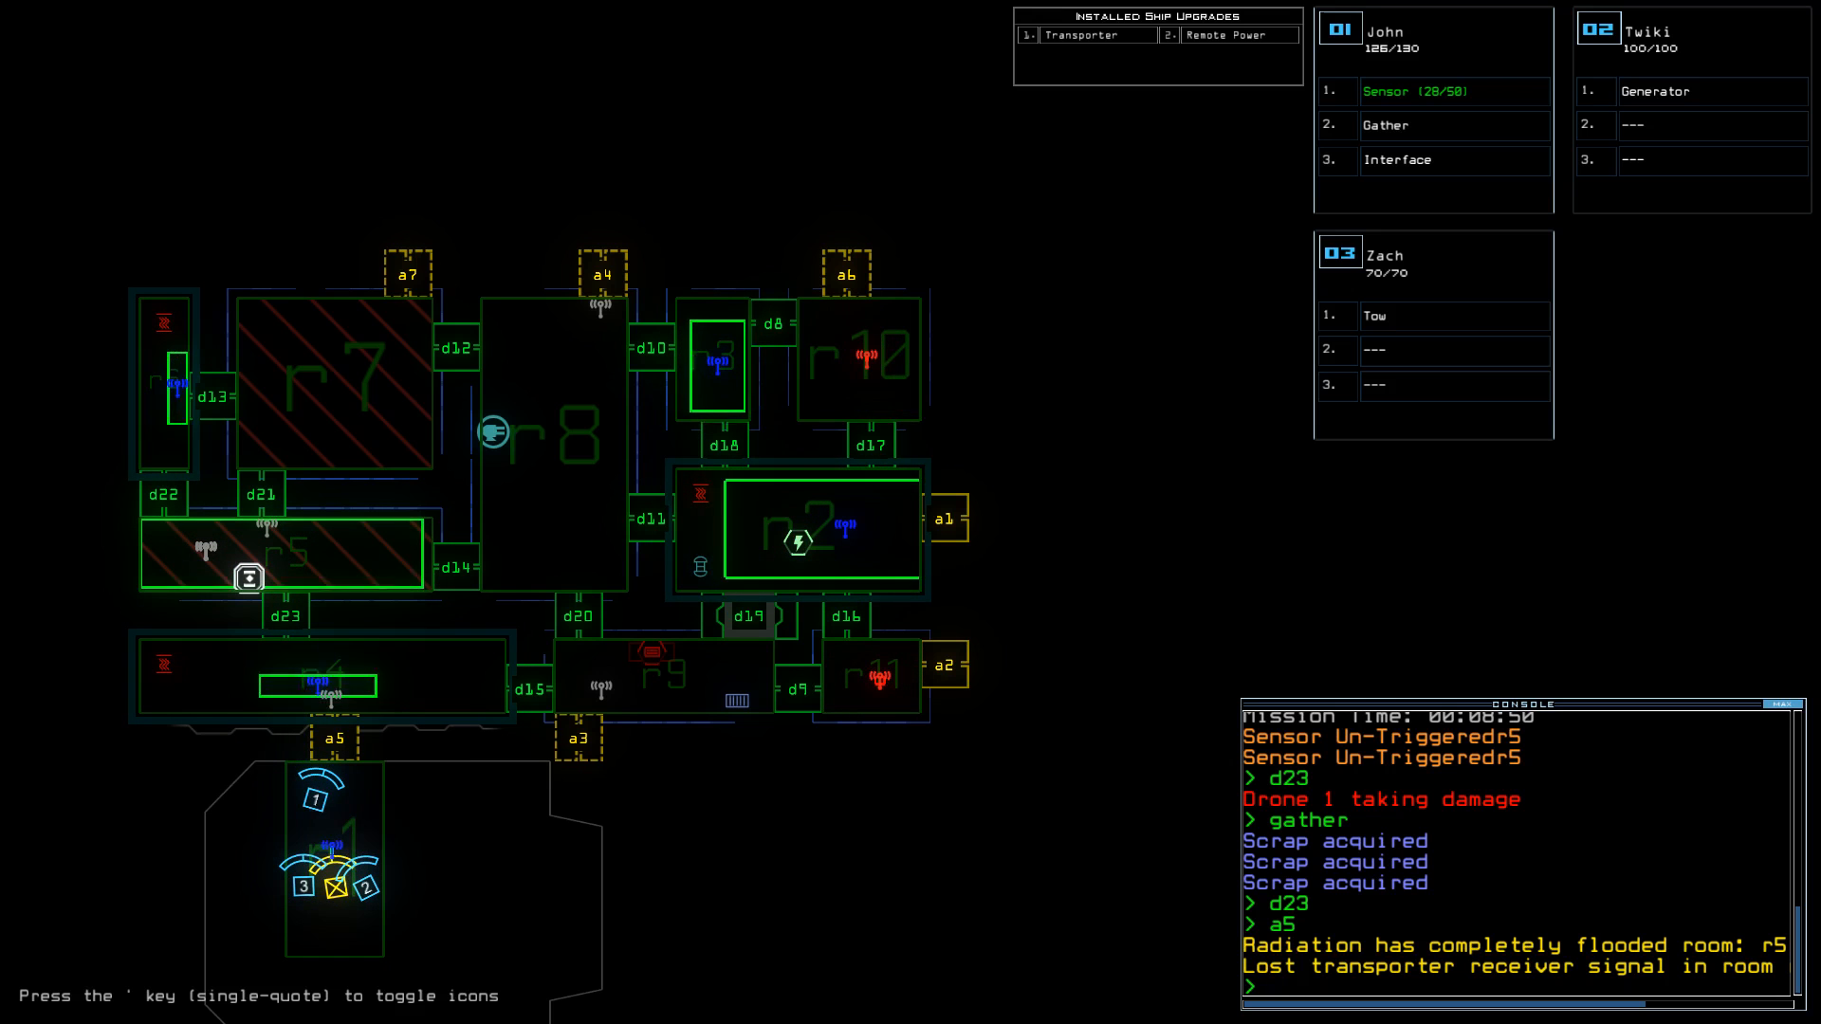
{"action": "type", "text": "exit"}
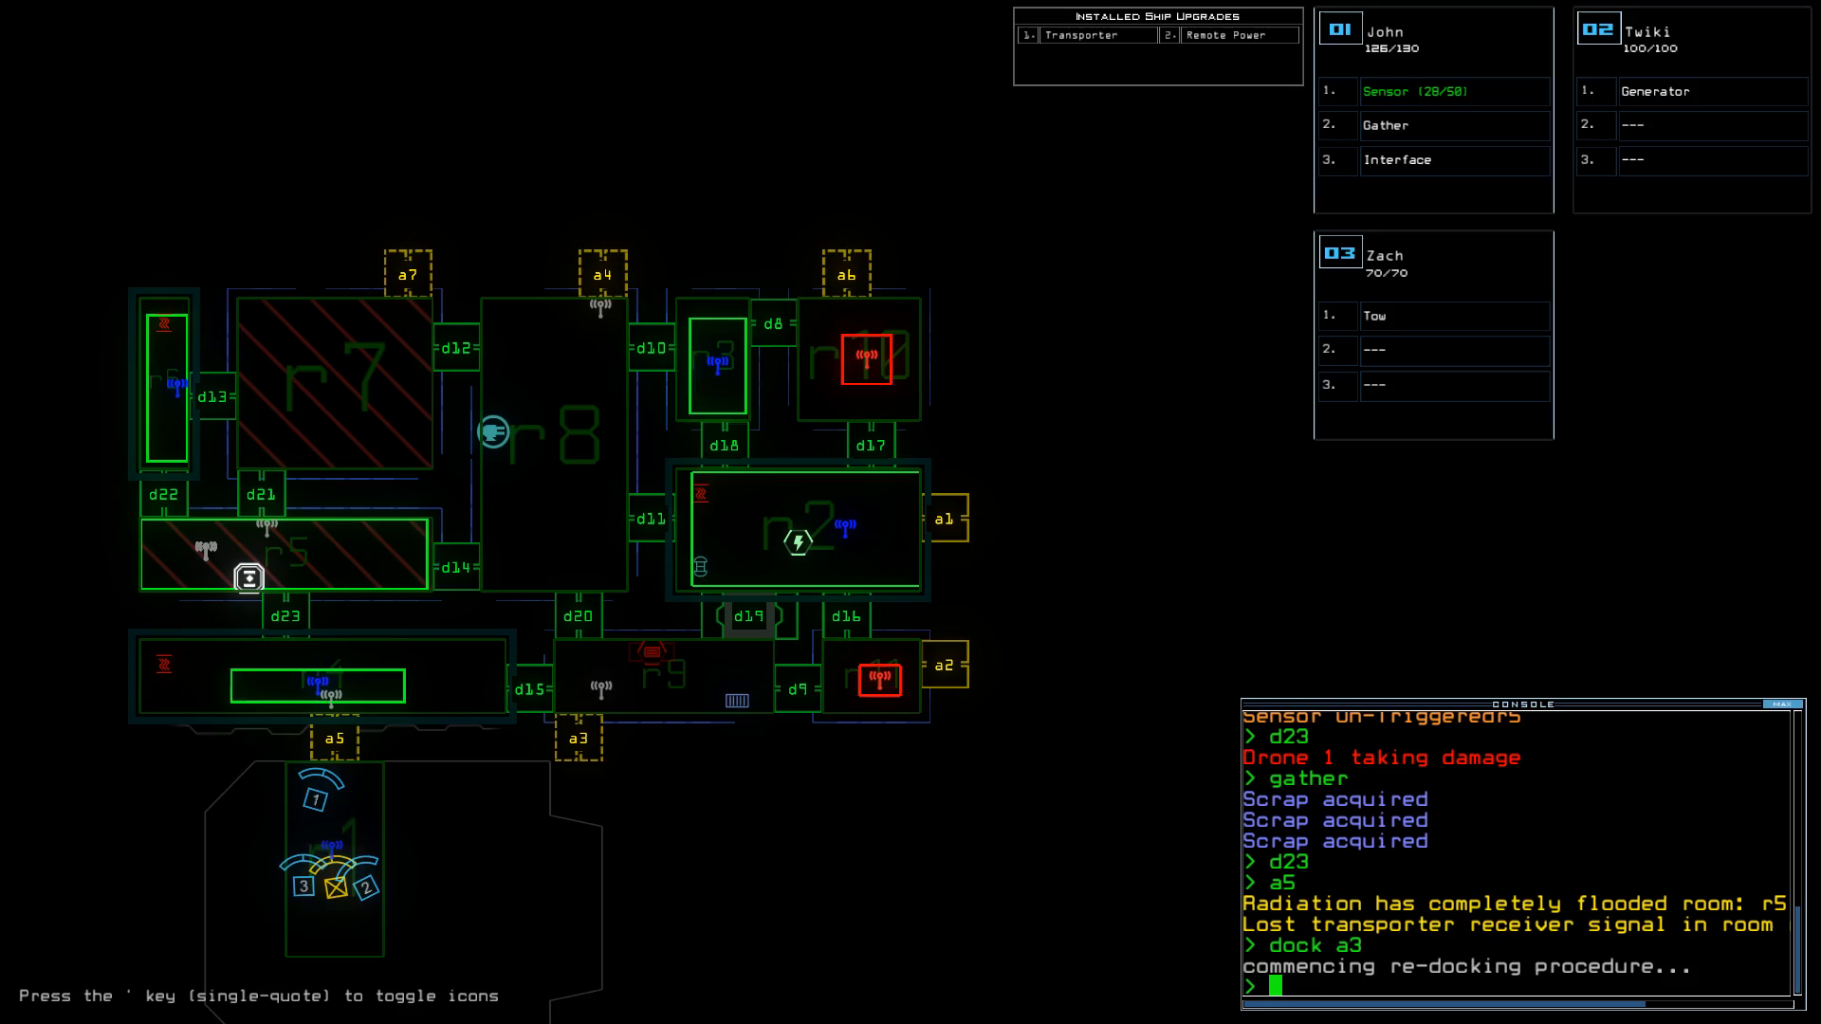
{"action": "type", "text": "time"}
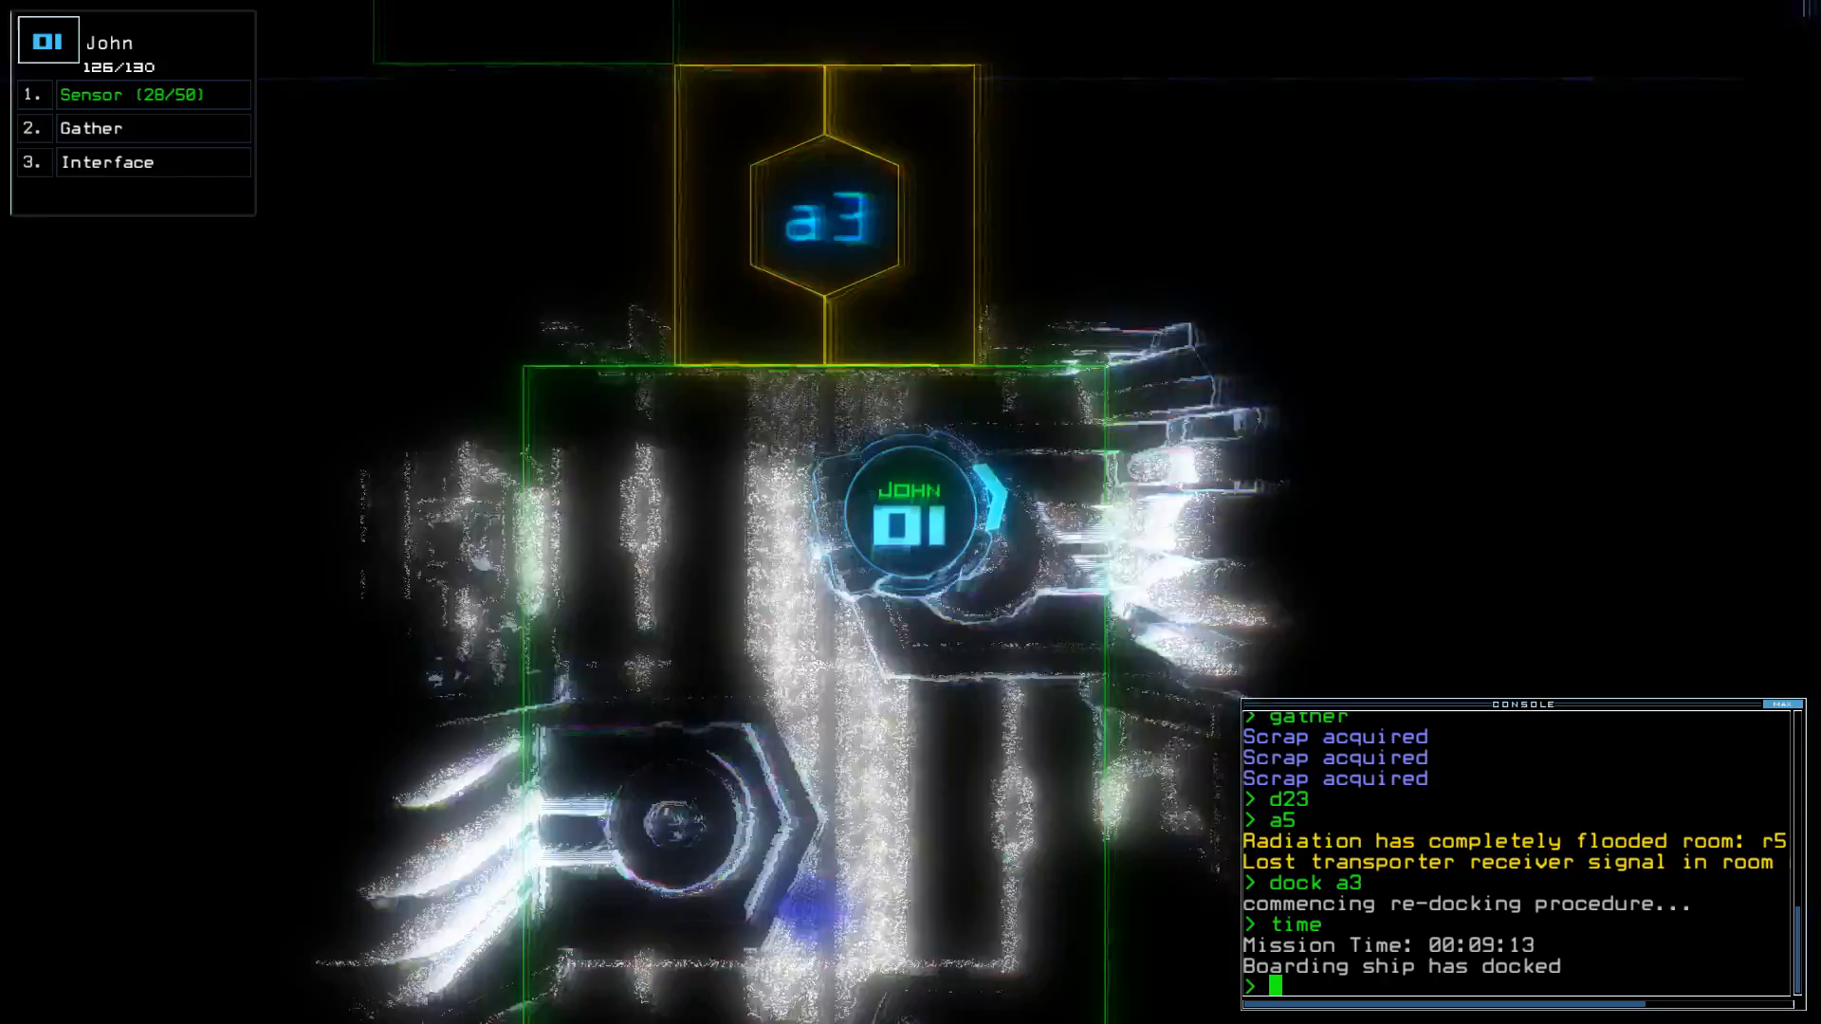
- Run degauss on the drones at a3, then check the mission time
{"action": "type", "text": "degauss"}
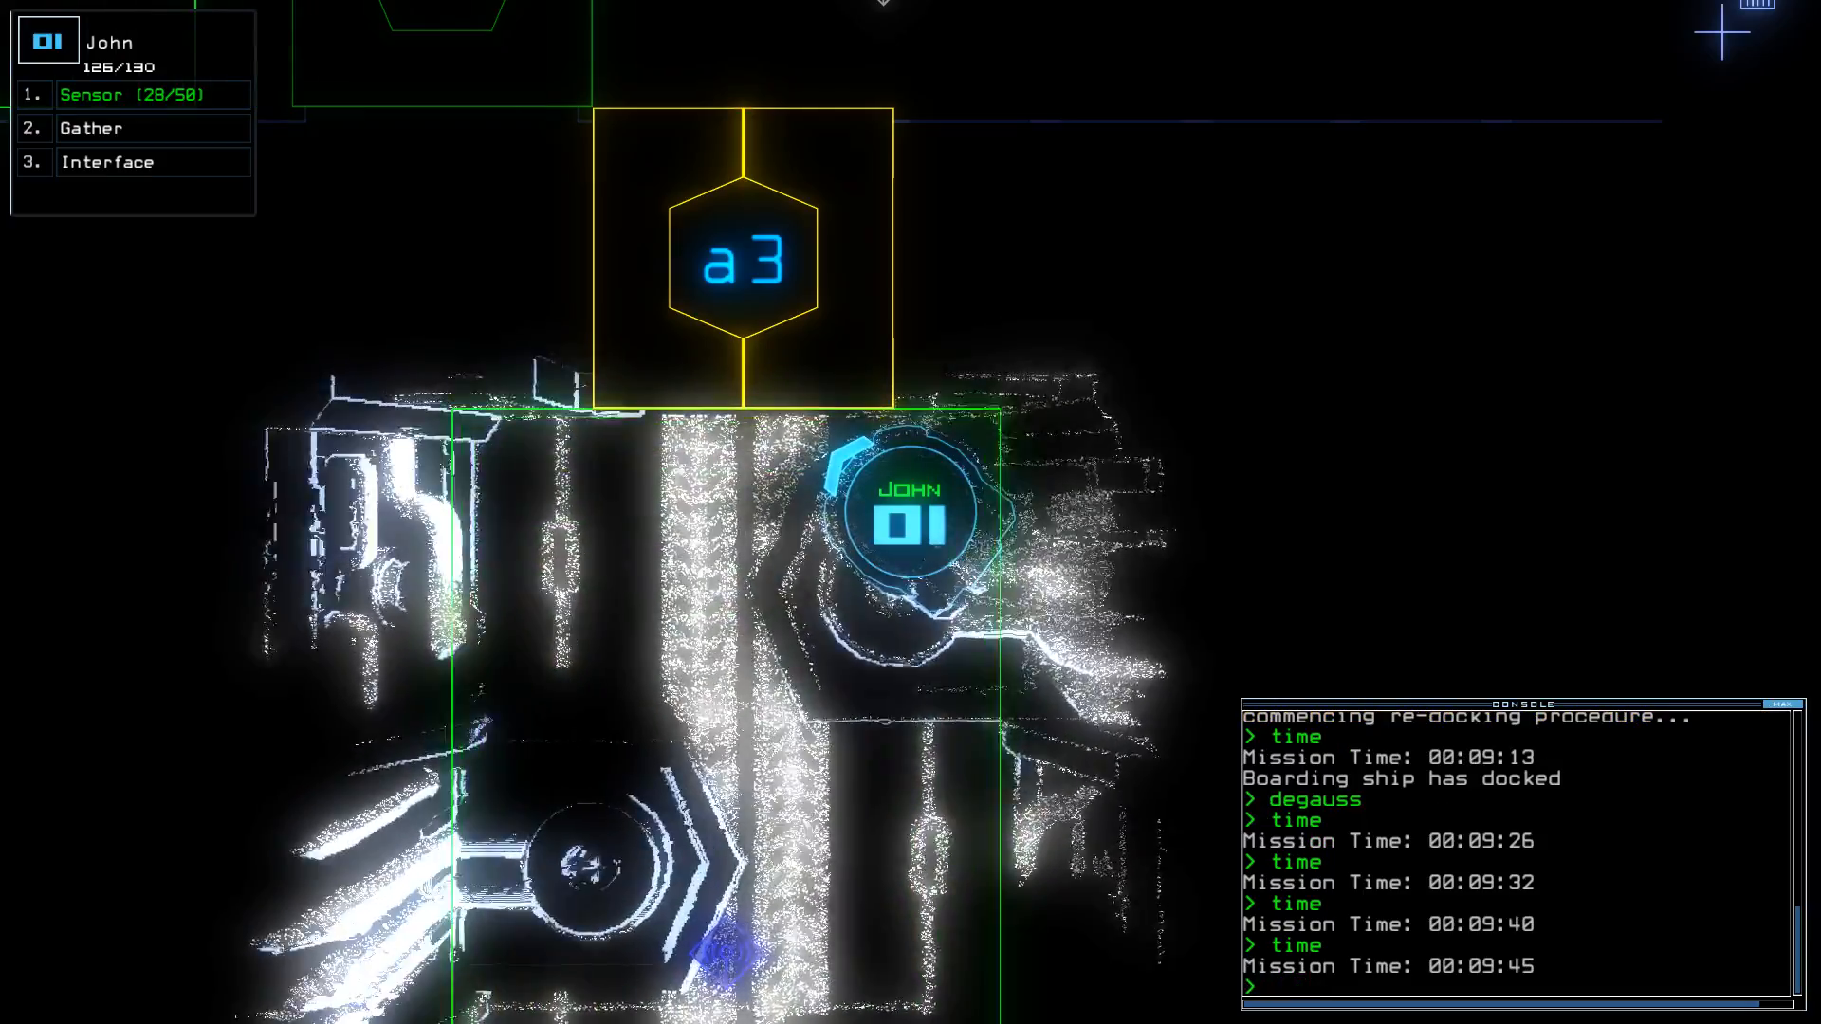
{"action": "type", "text": "time"}
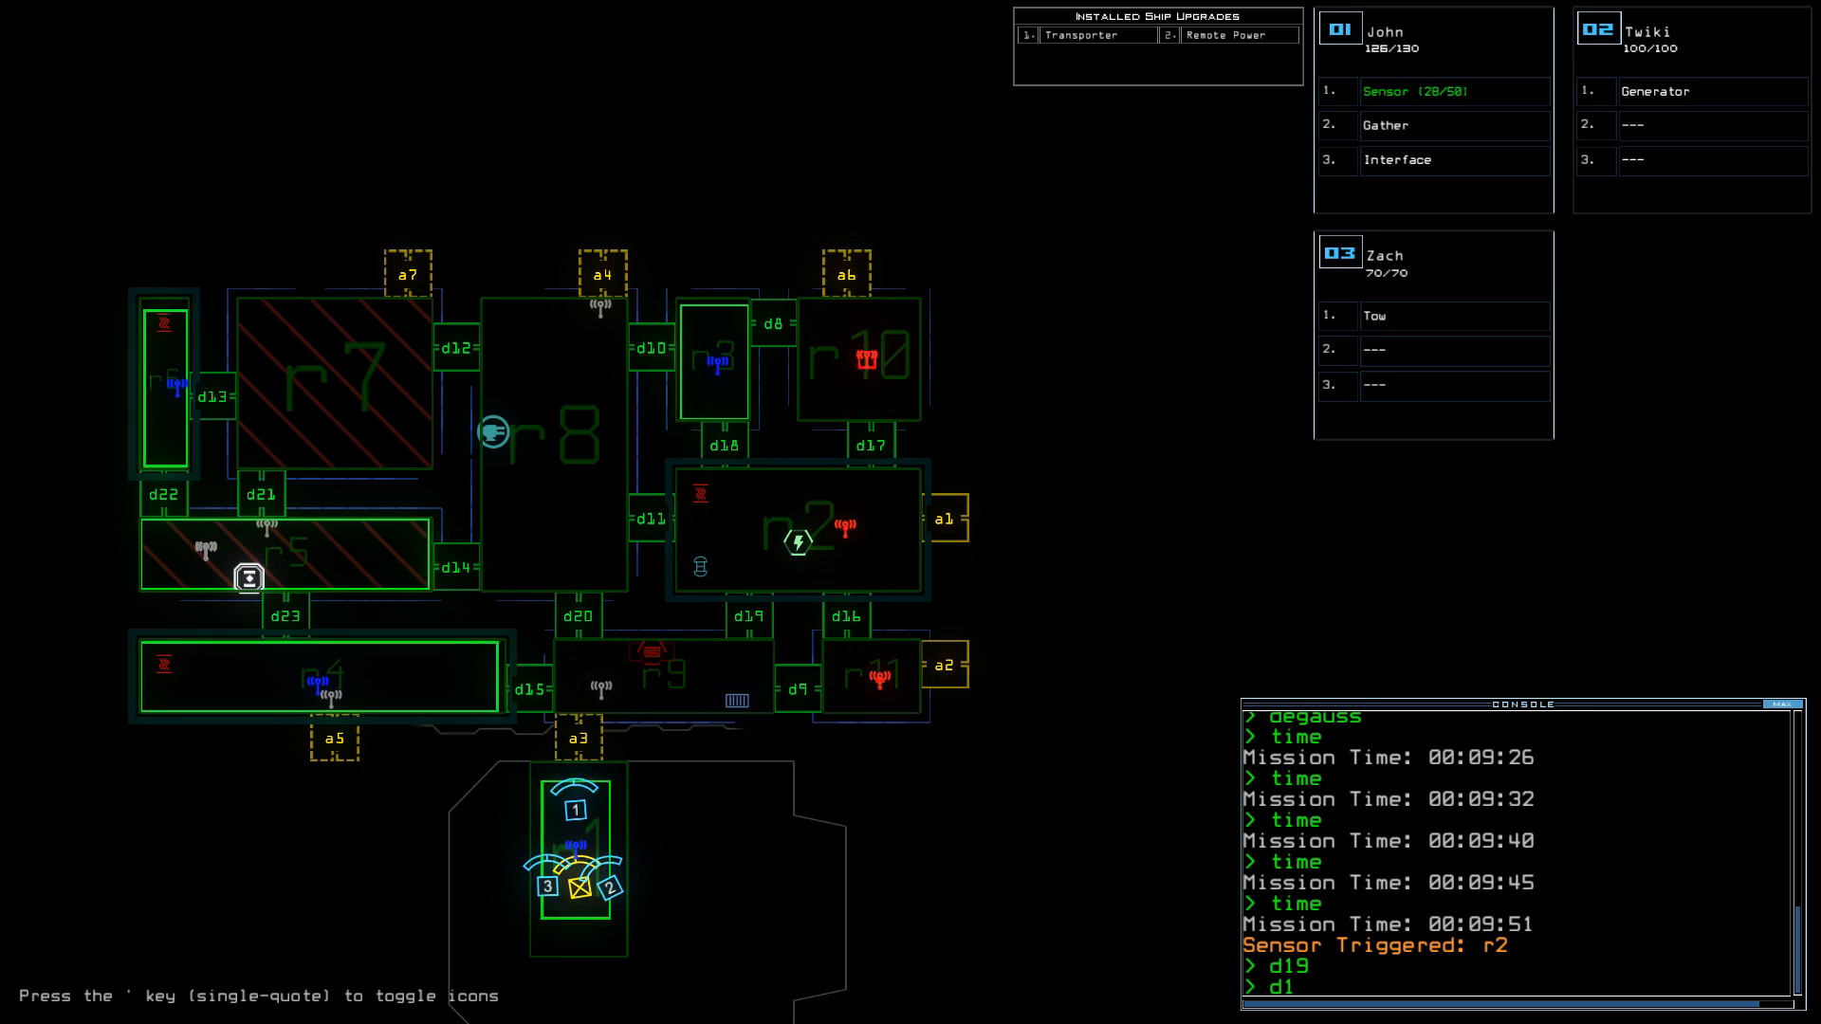
- Leave the derelict with the exit command, ending the mission on a 791 score
{"action": "type", "text": "exit"}
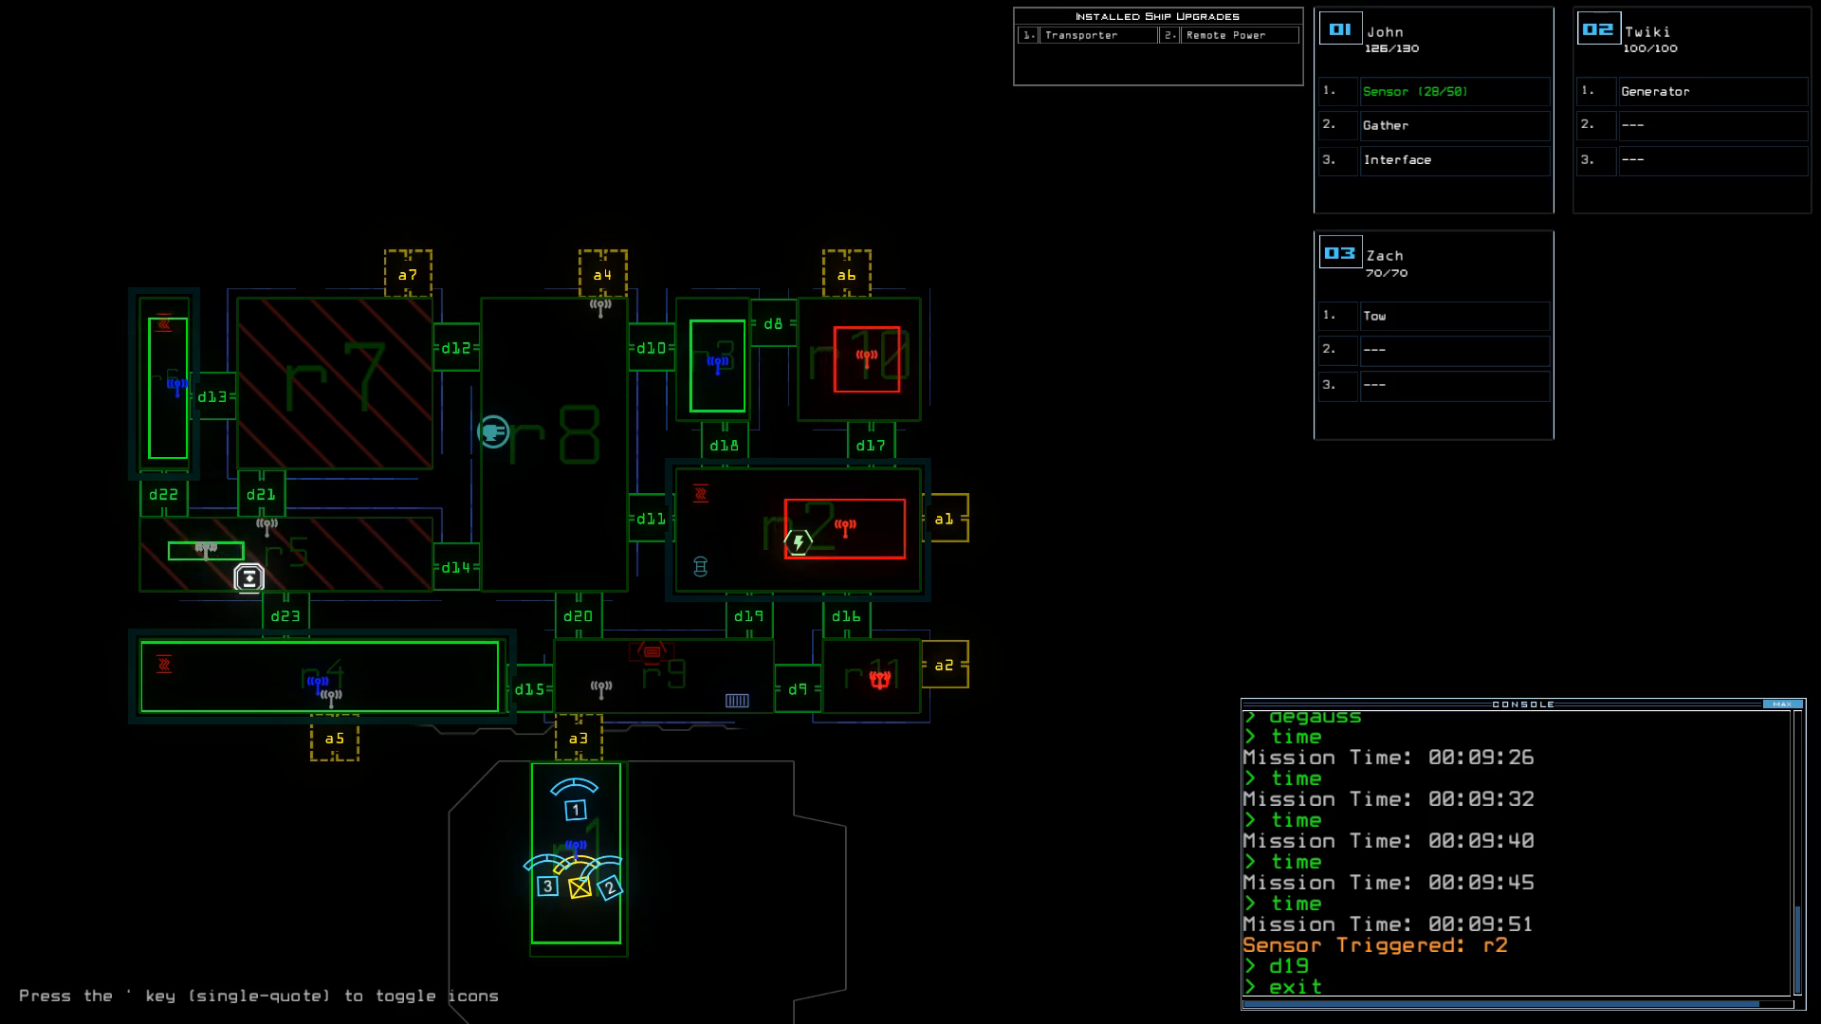
{"action": "key", "text": "Return"}
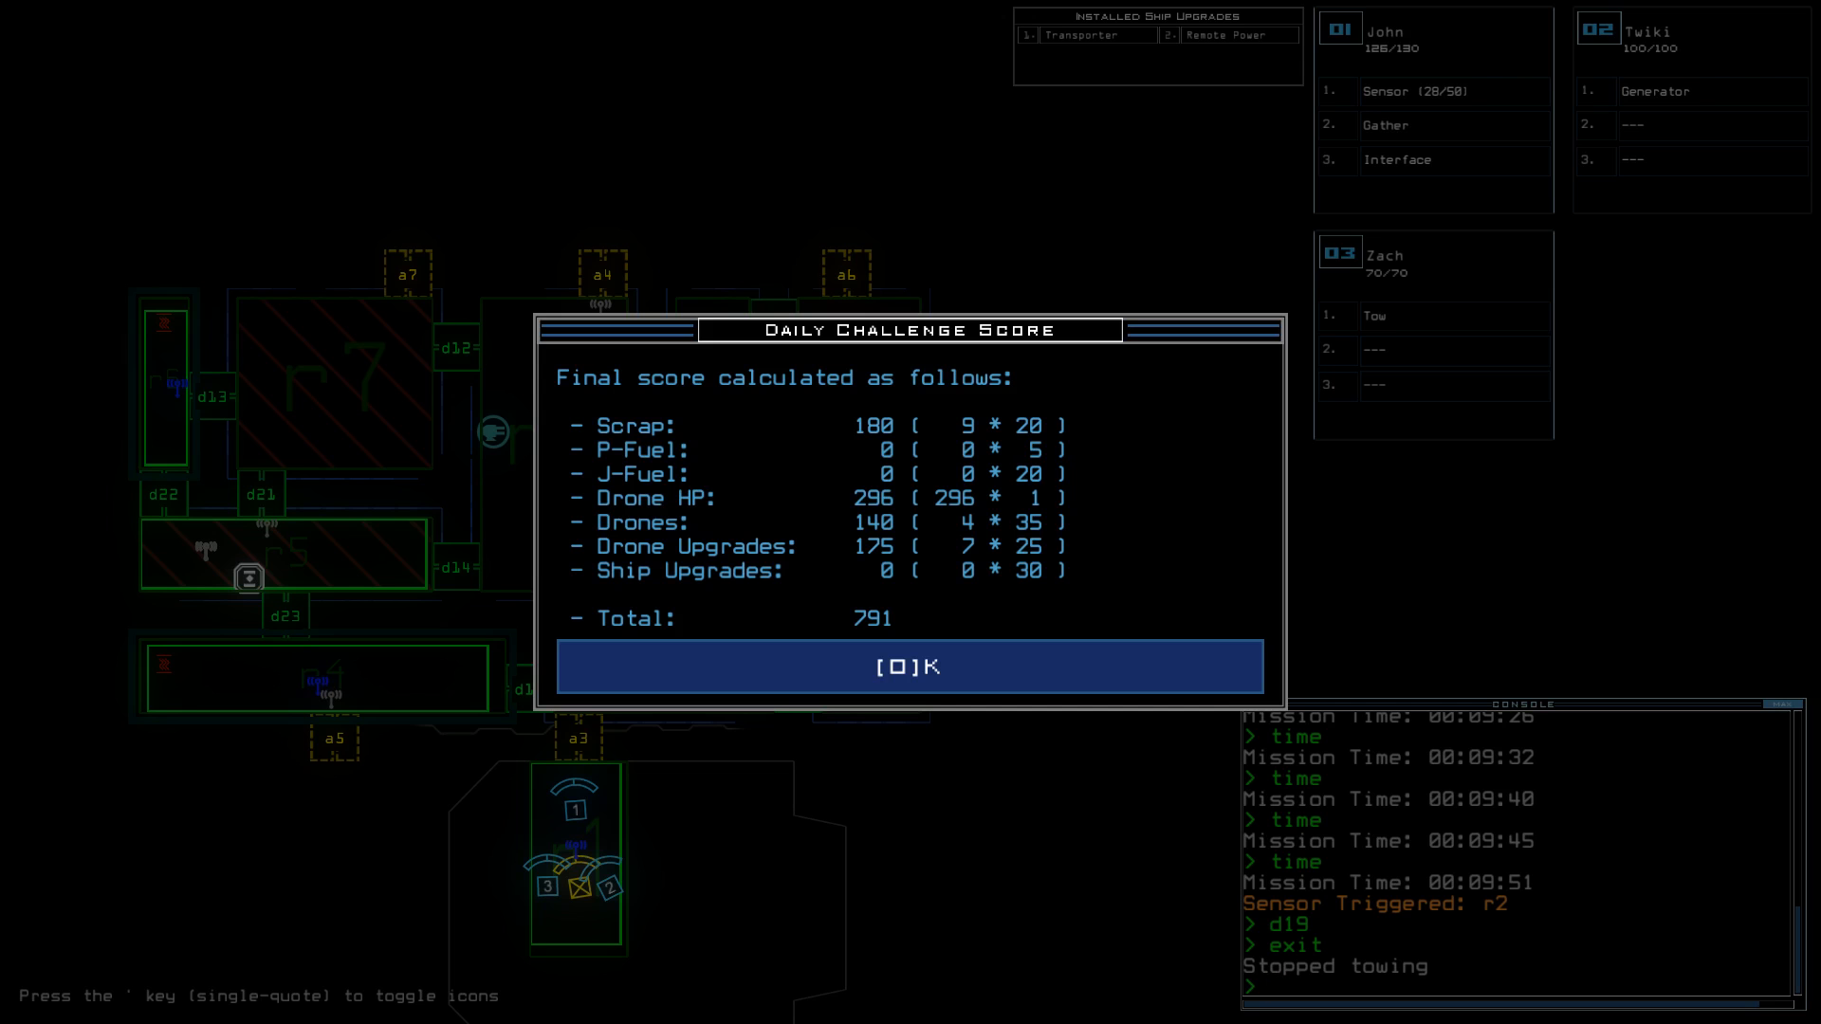
- Accept the 791 Daily Challenge score to view the Daily Leaderboard
{"action": "left_click", "coordinate": [909, 666]}
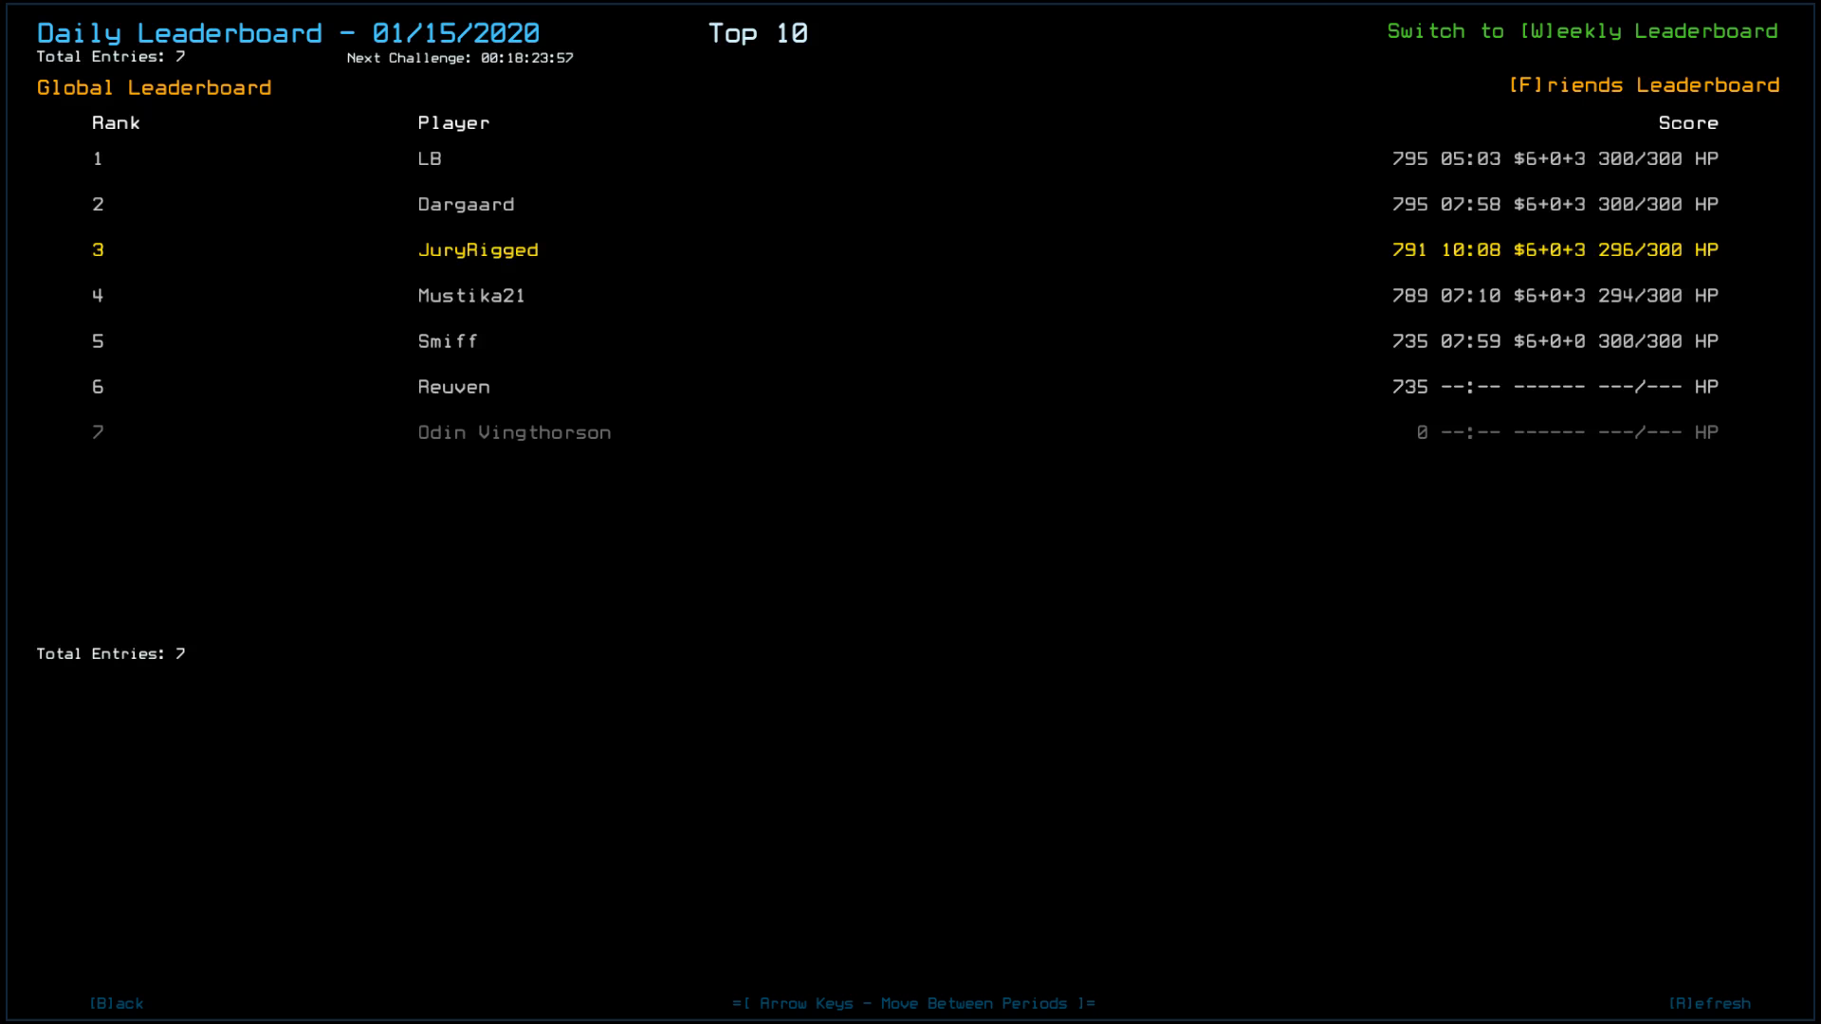